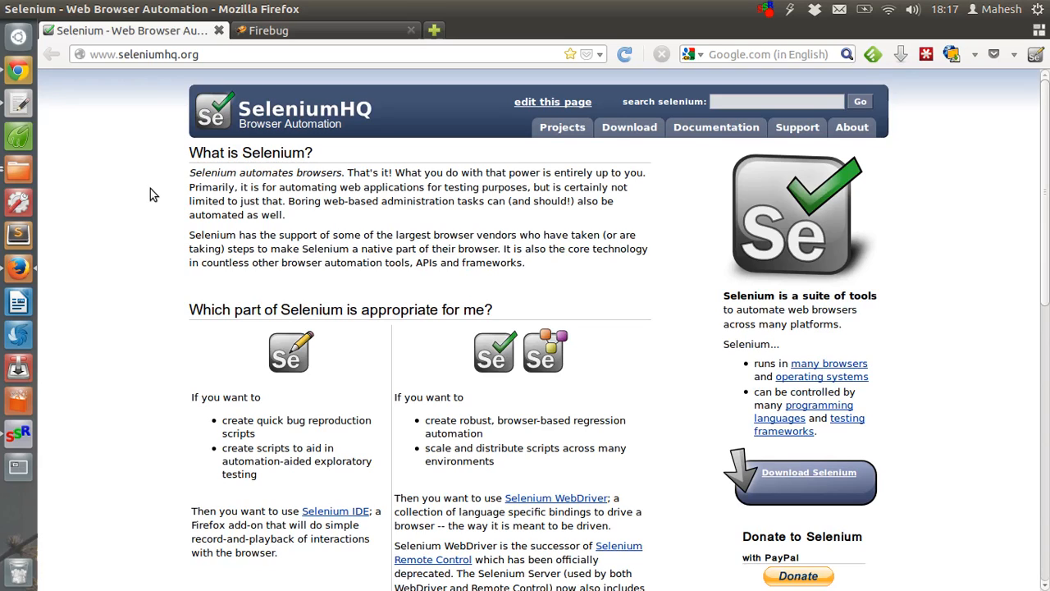
mouse_move(141, 271)
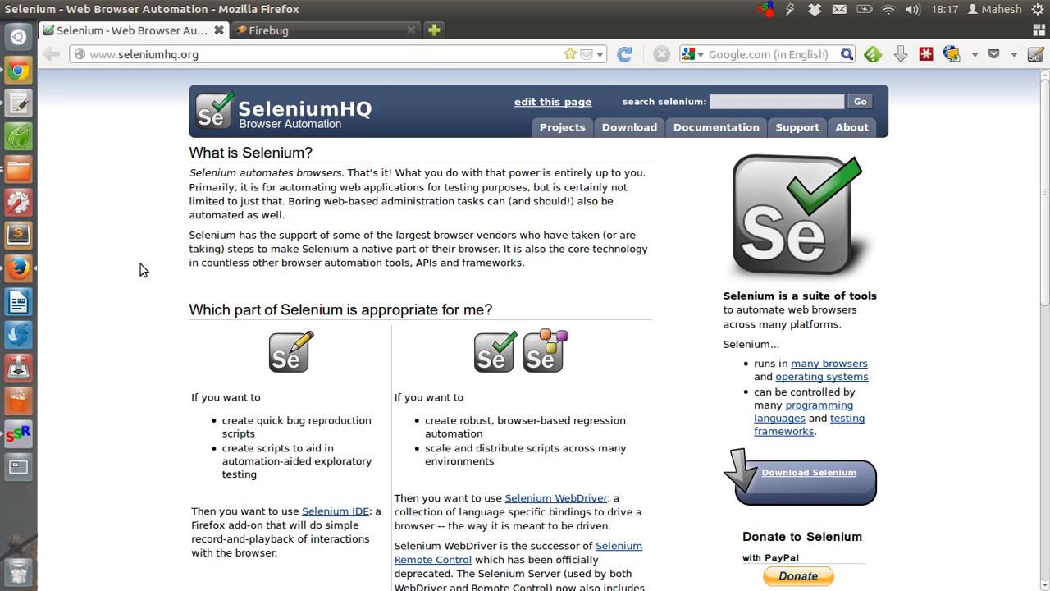
mouse_move(176, 213)
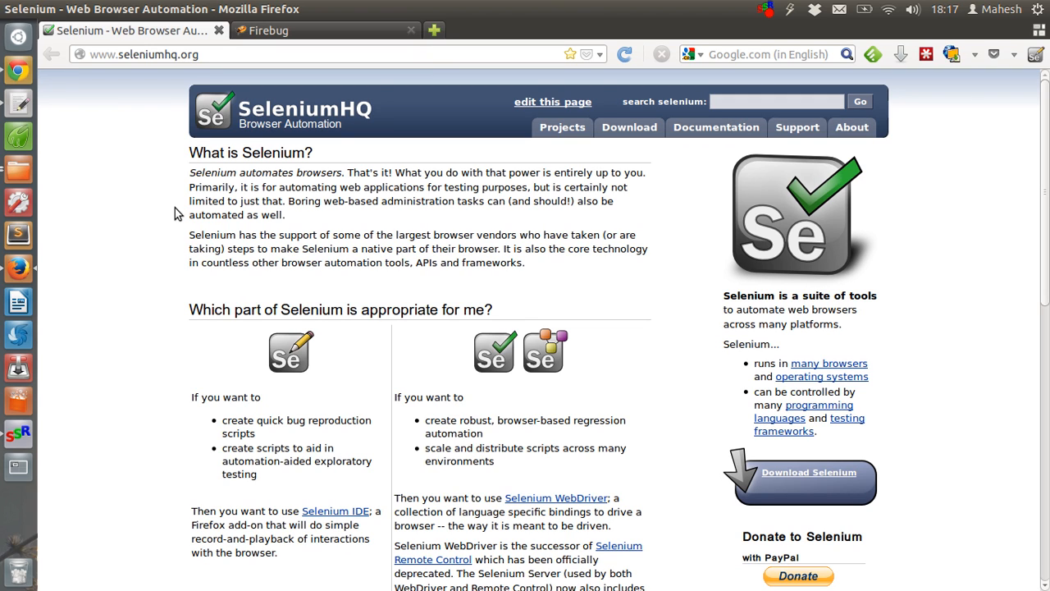
mouse_move(258, 164)
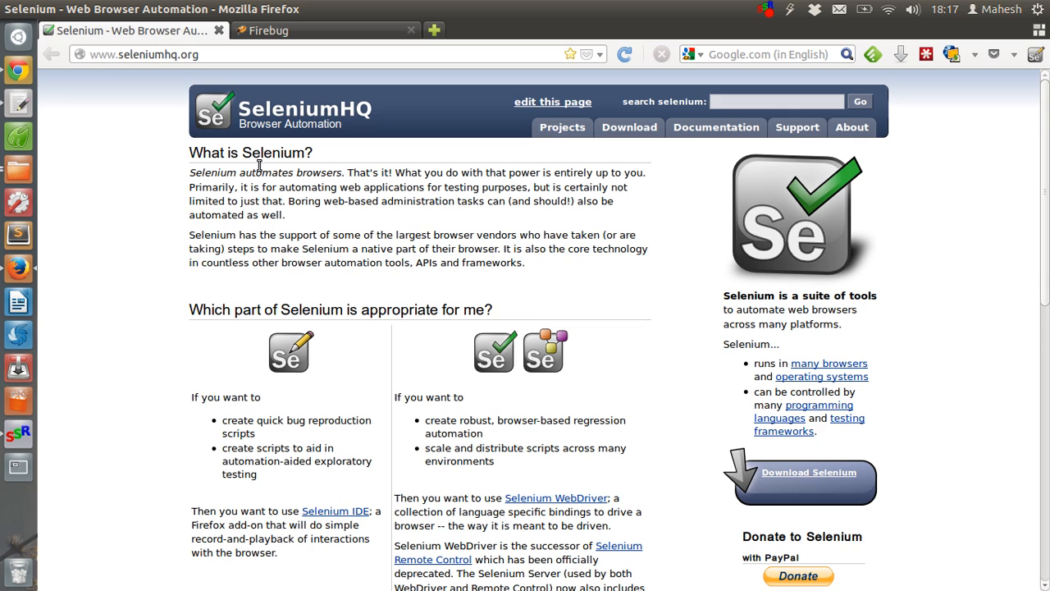
mouse_move(414, 179)
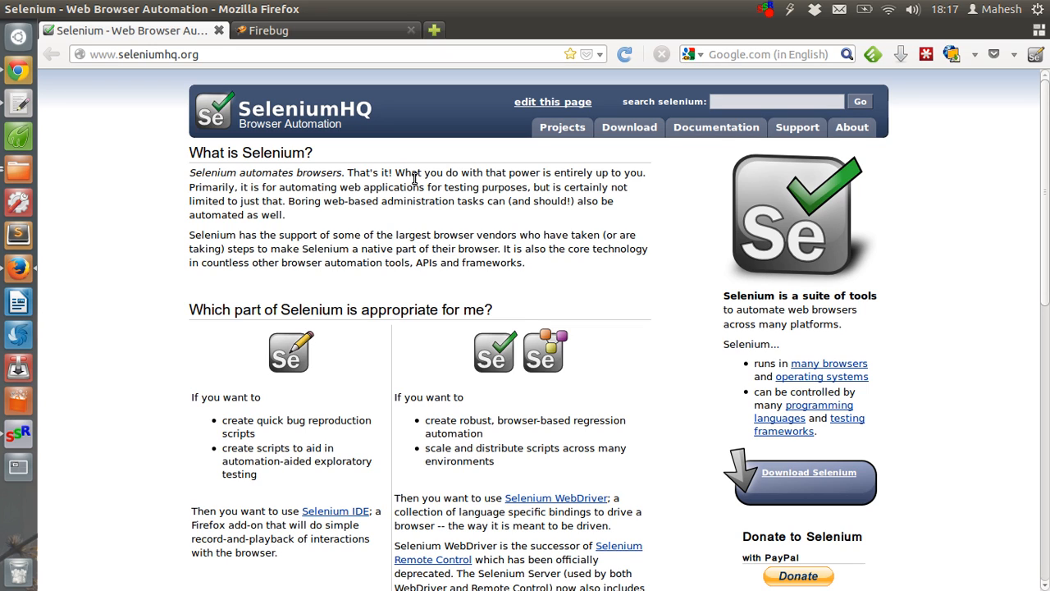
mouse_move(283, 262)
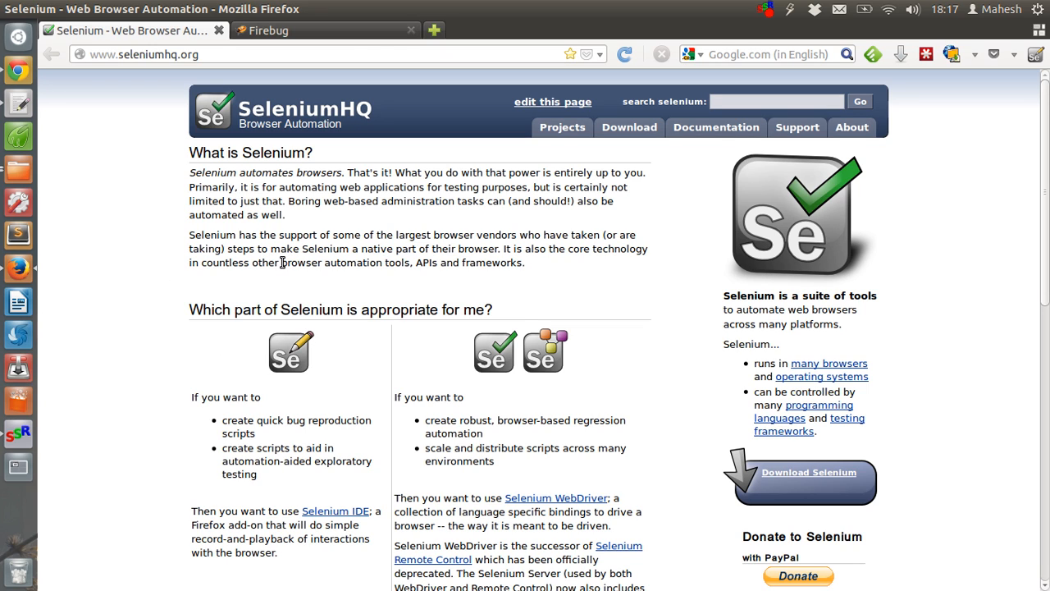
mouse_move(187, 233)
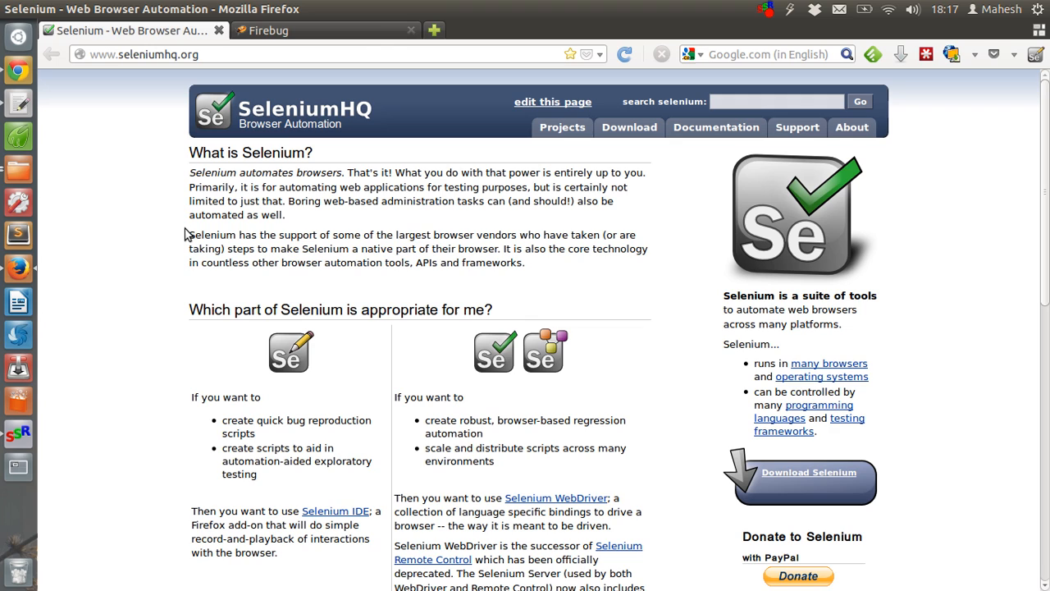
mouse_move(287, 121)
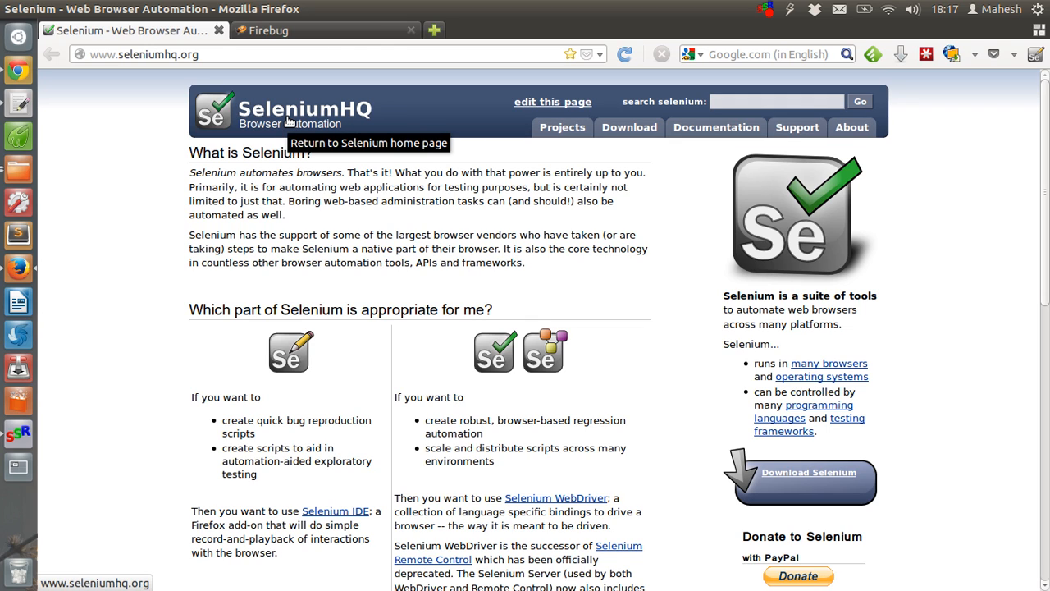
mouse_move(345, 126)
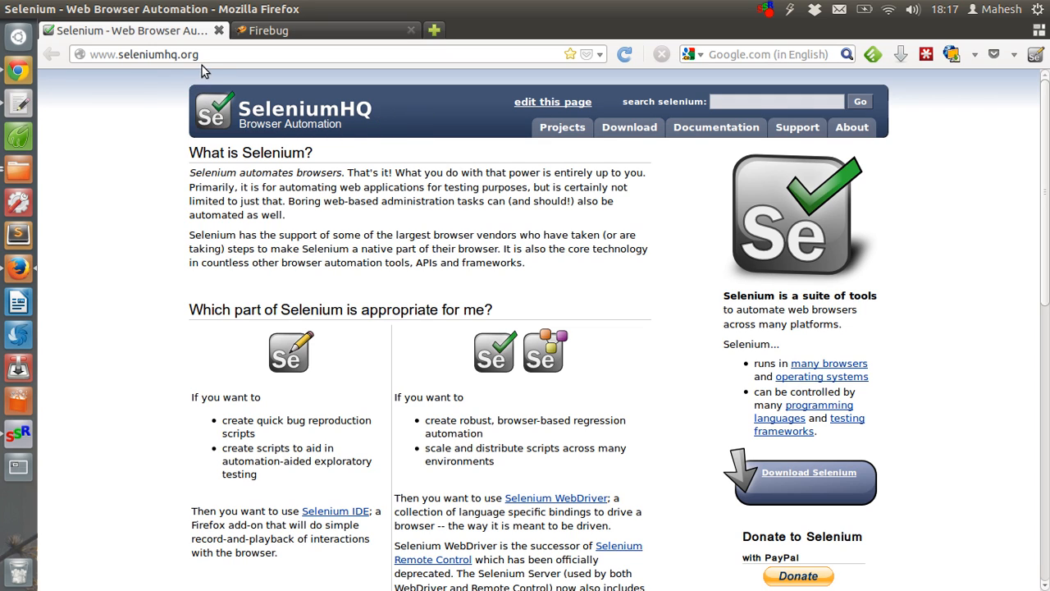
mouse_move(199, 58)
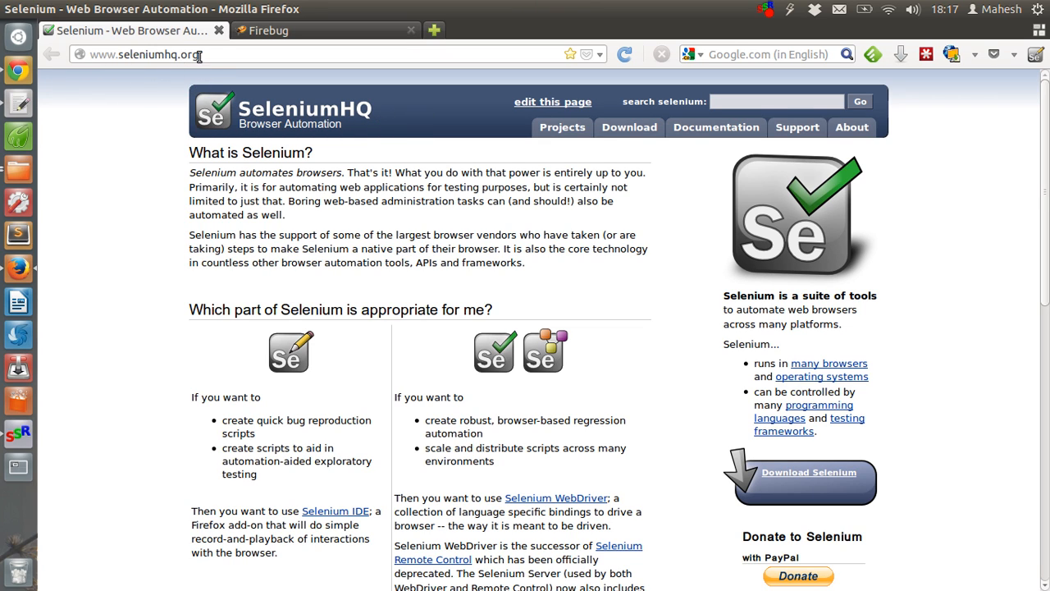
mouse_move(629, 127)
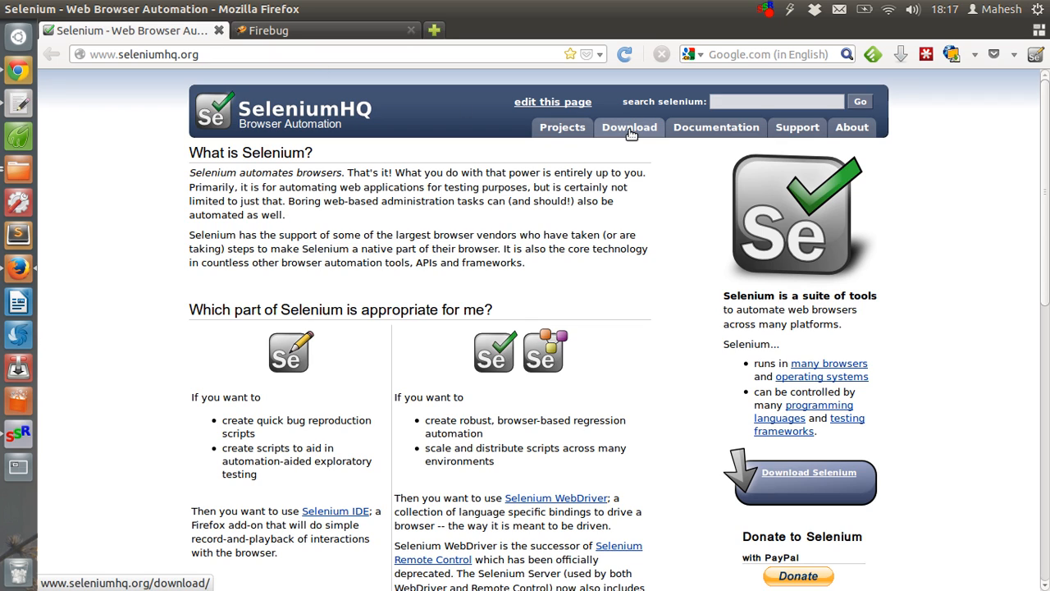
Open the Selenium Downloads page and request the Selenium IDE 2.5.0 download.
left_click(629, 128)
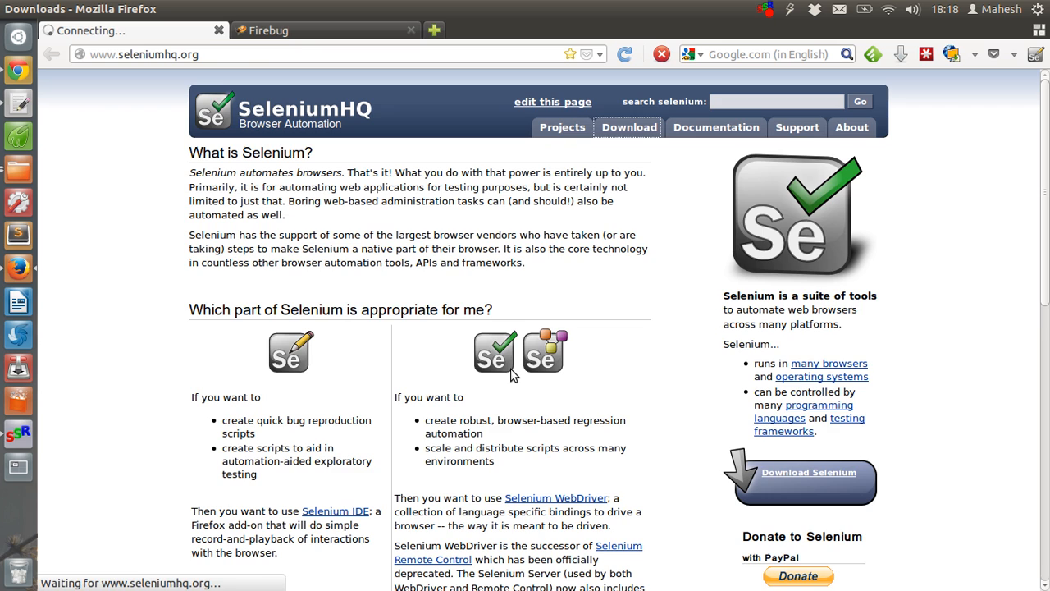
left_click(628, 127)
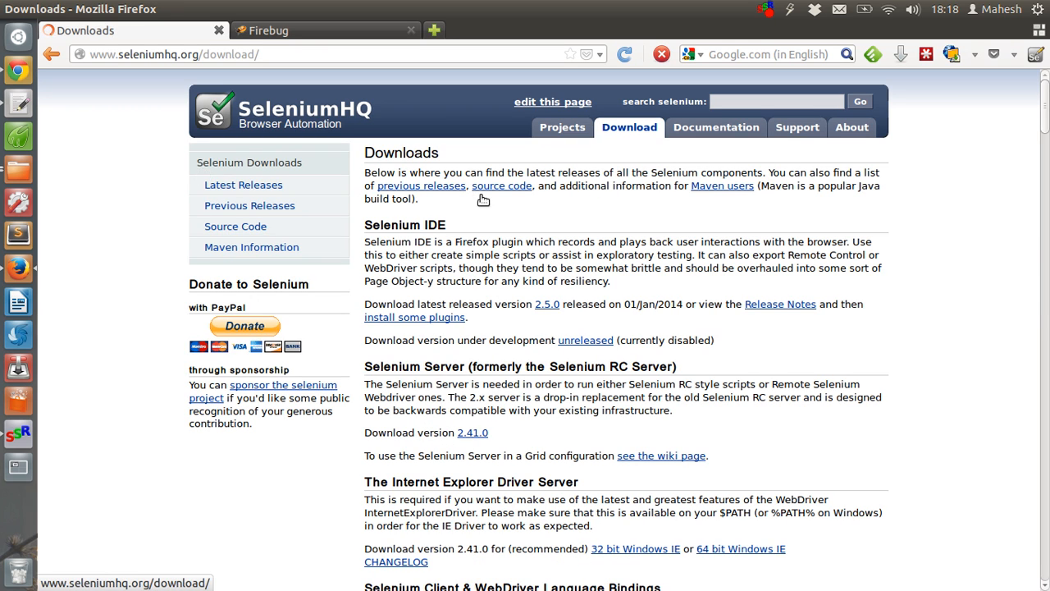
double_click(404, 225)
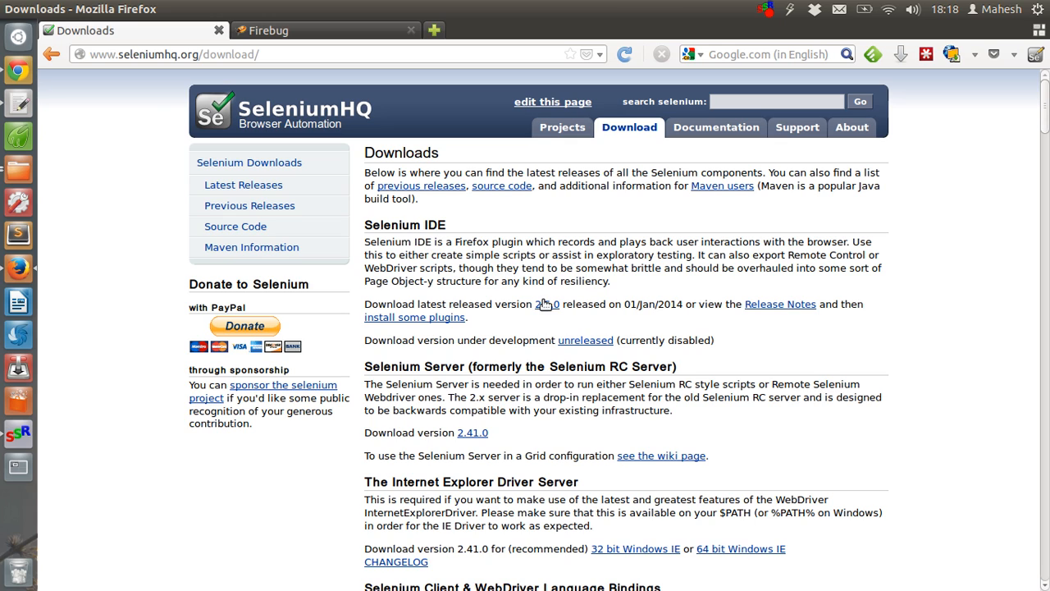
mouse_move(544, 303)
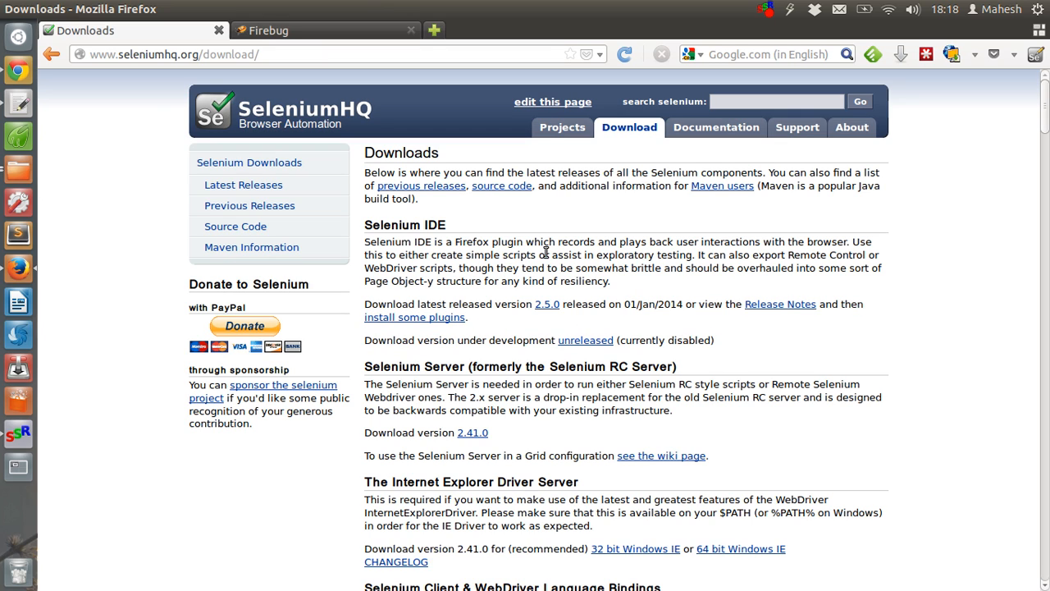
left_click(547, 304)
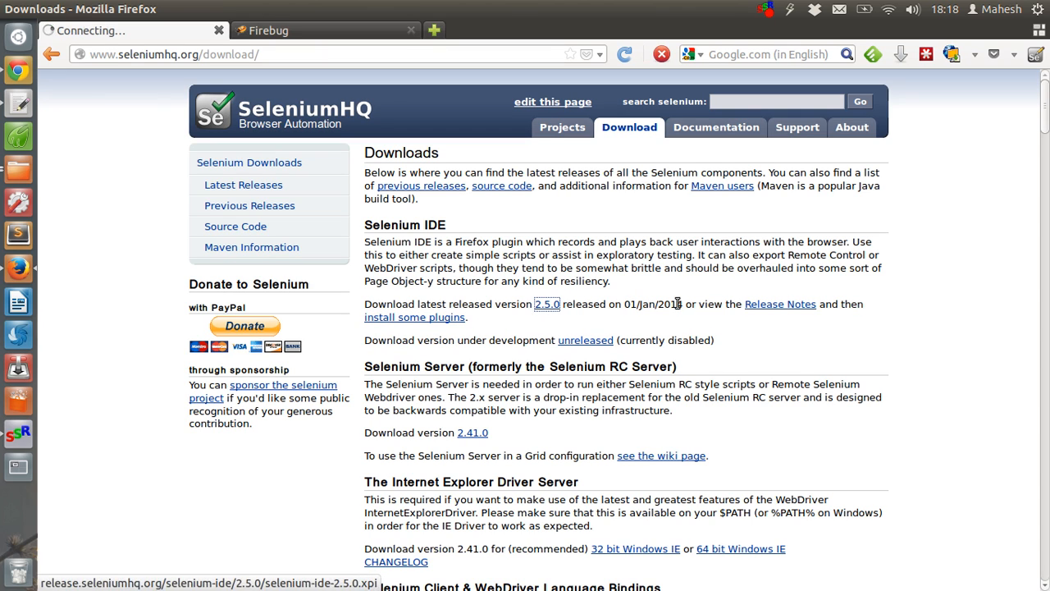
left_click(547, 304)
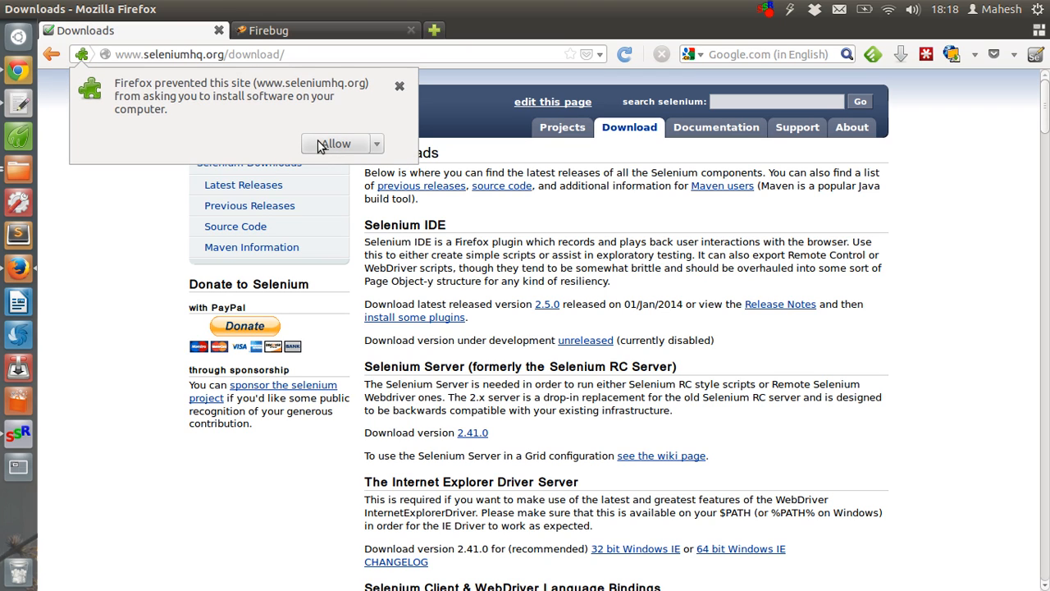
Allow the blocked install and install all five listed Selenium IDE 2.5.0 add-ons.
left_click(336, 144)
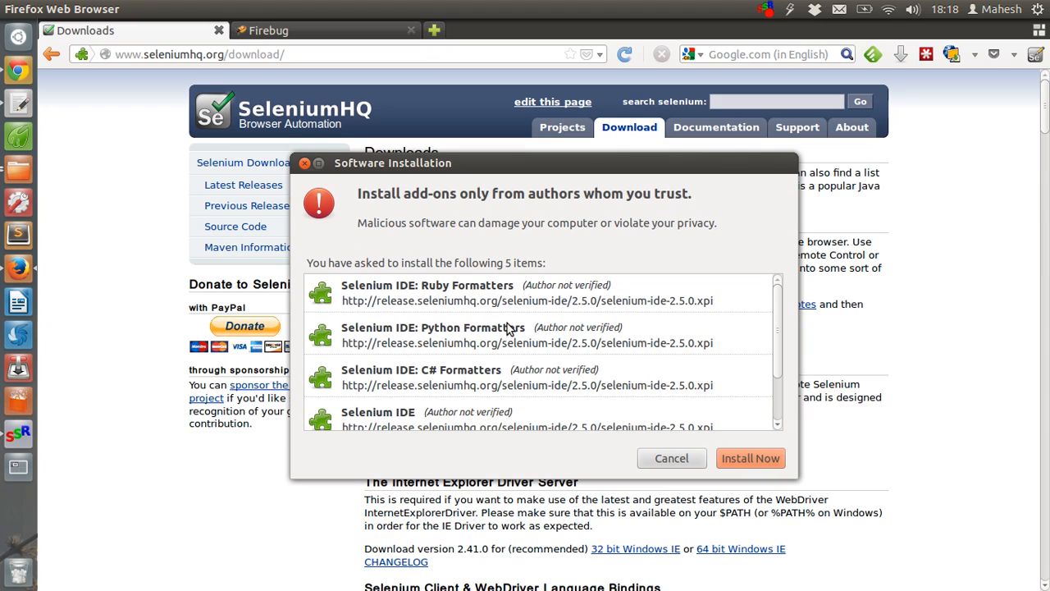
scroll("down", 3)
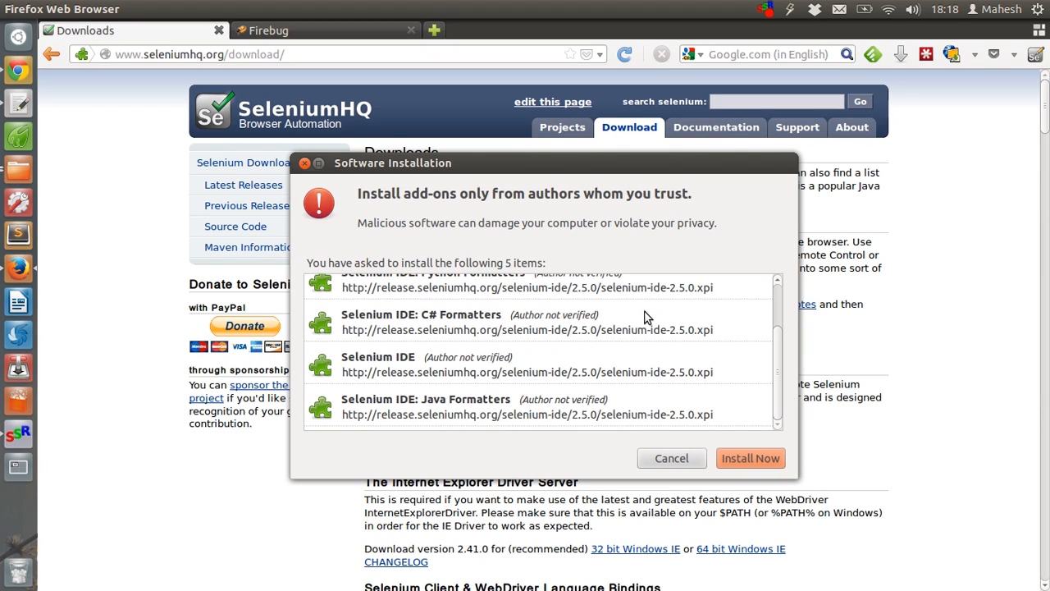
mouse_move(563, 411)
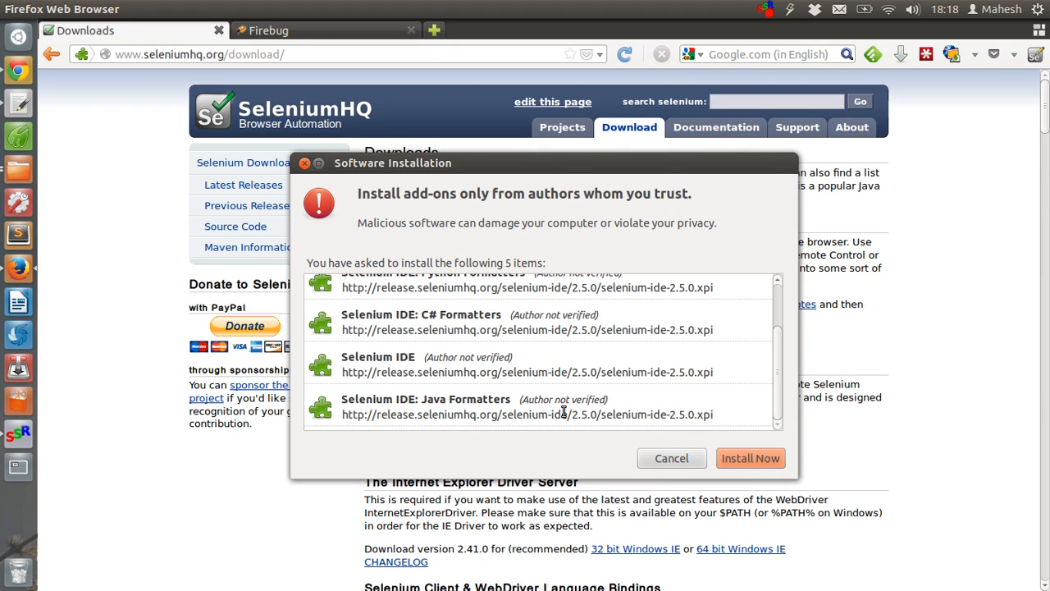
left_click(750, 457)
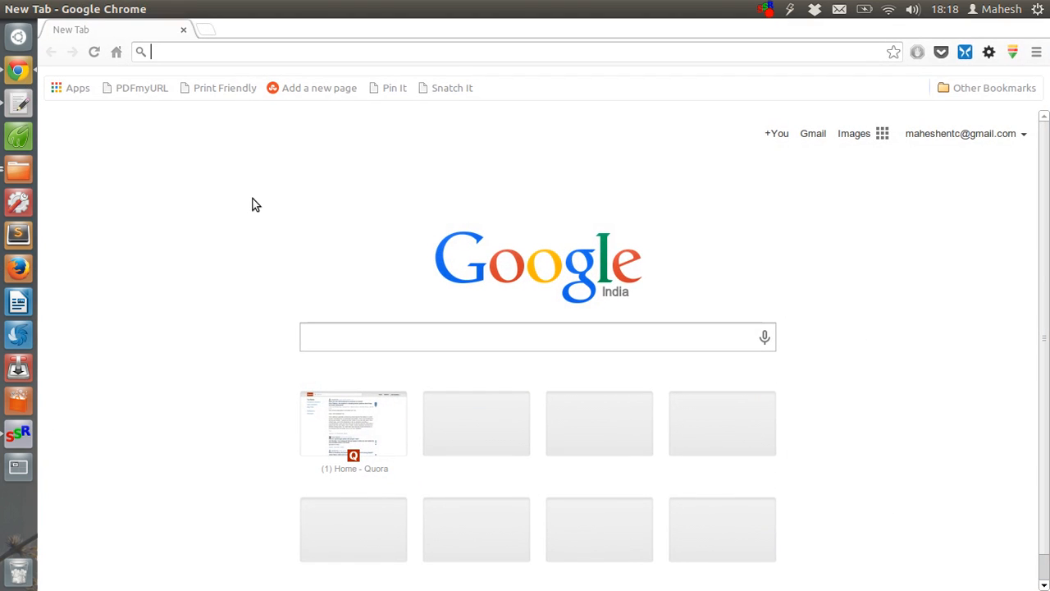
mouse_move(327, 184)
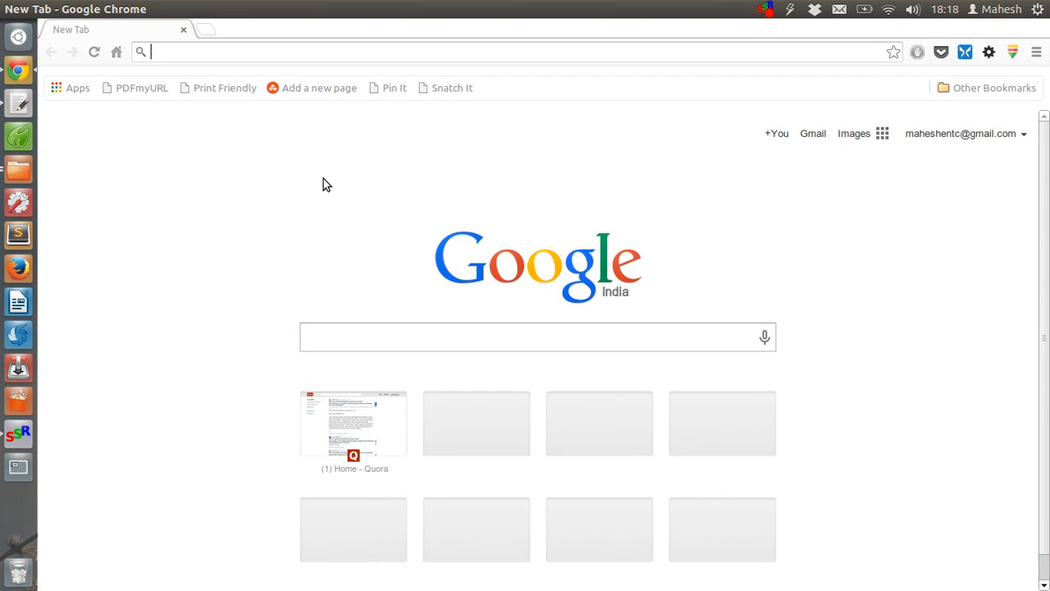
mouse_move(195, 278)
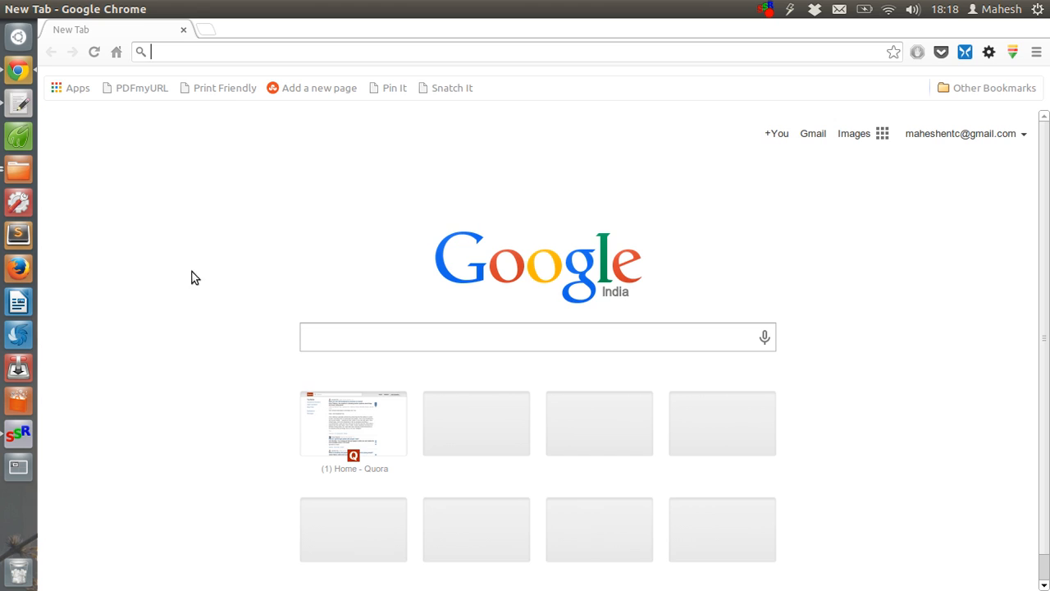
mouse_move(226, 210)
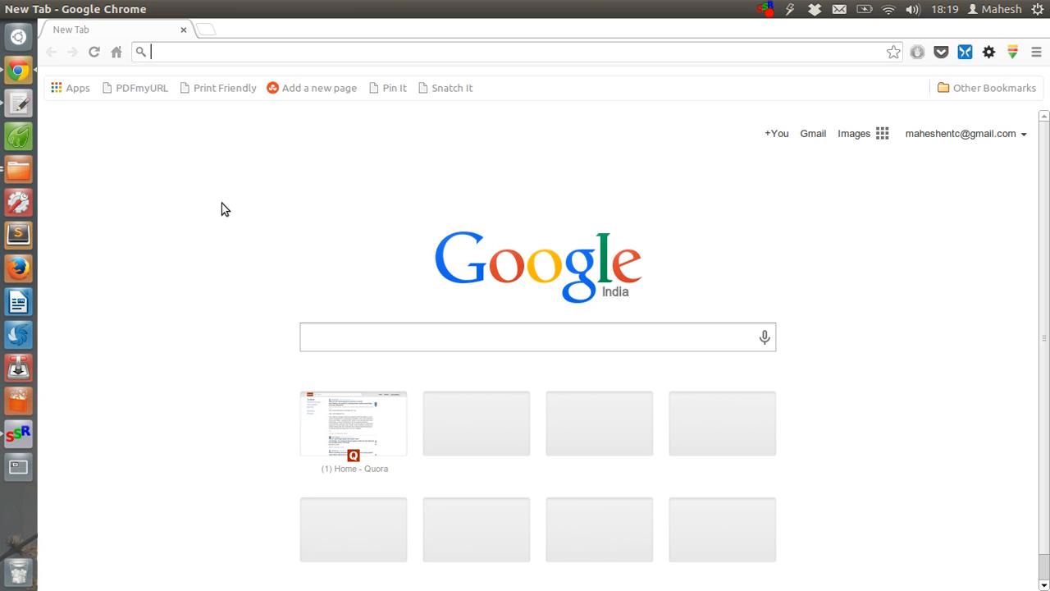
Launch Firefox from the Unity launcher icon.
left_click(18, 268)
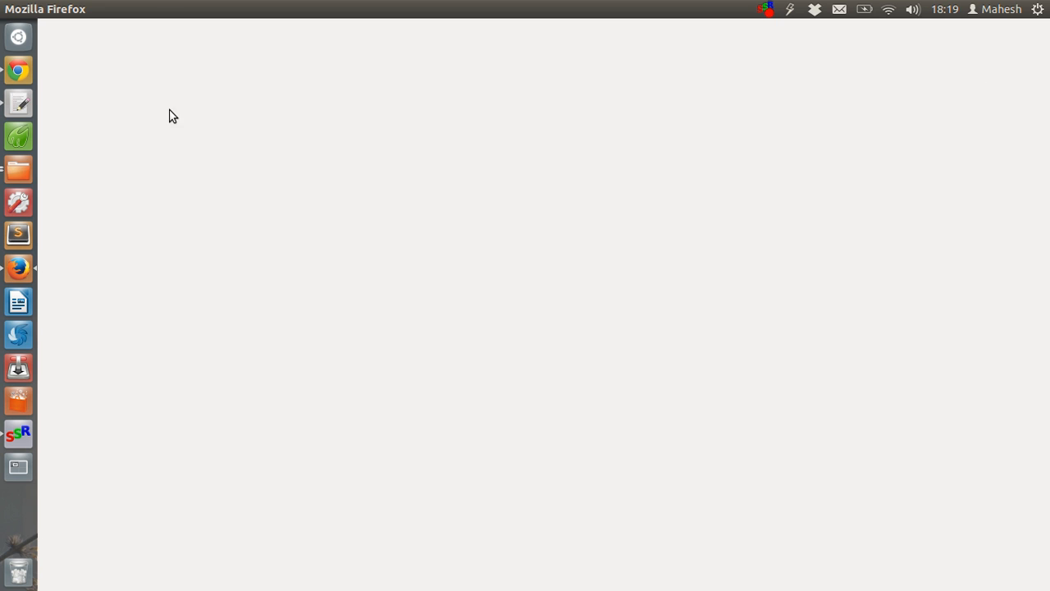
Enter getfirebug.com as the address and load the site.
left_click(18, 267)
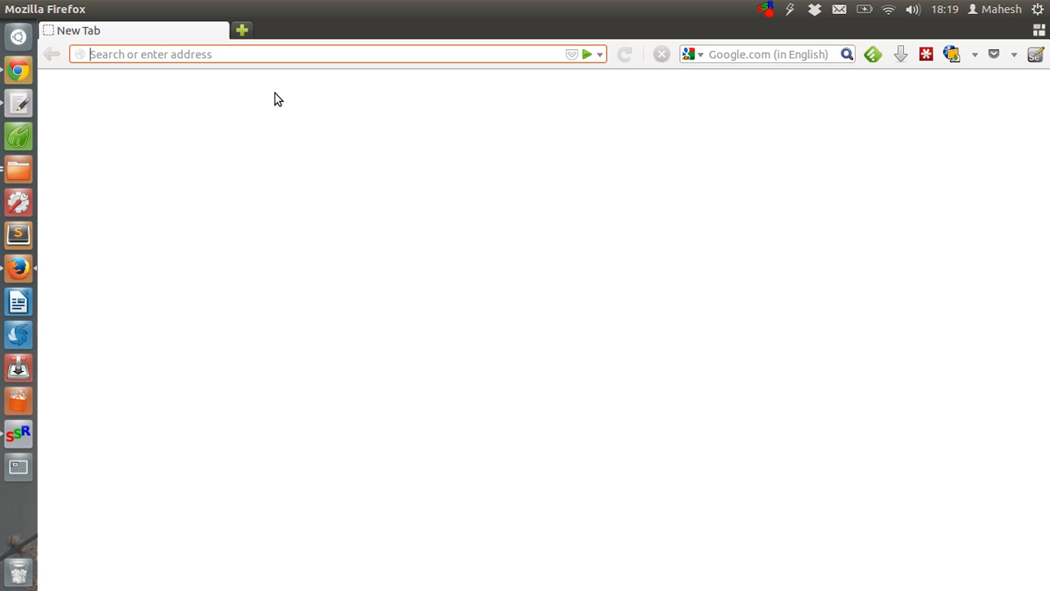
type("g")
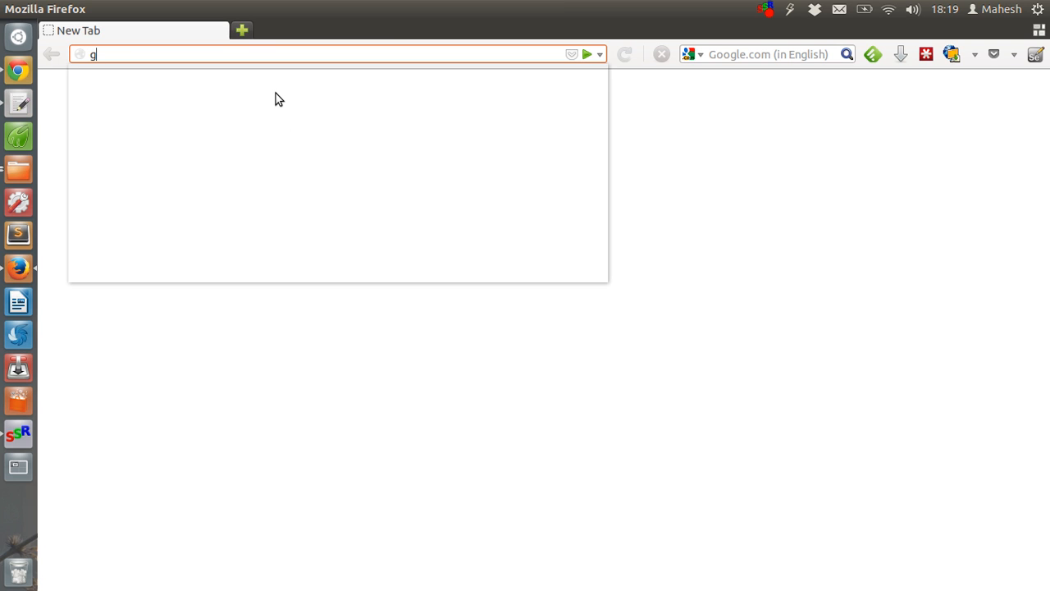
type("etfire")
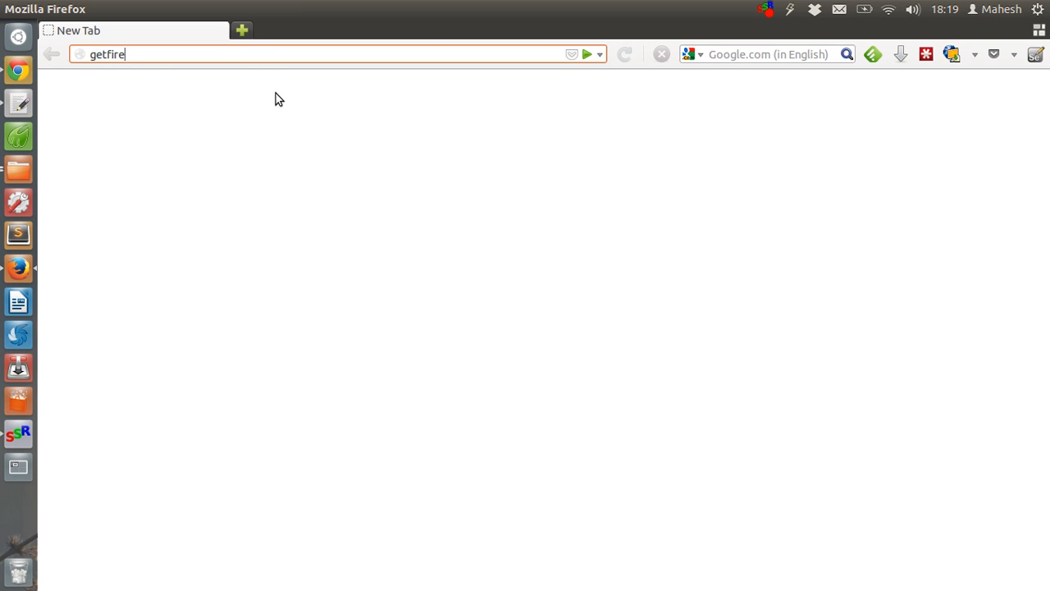
type("bug.com")
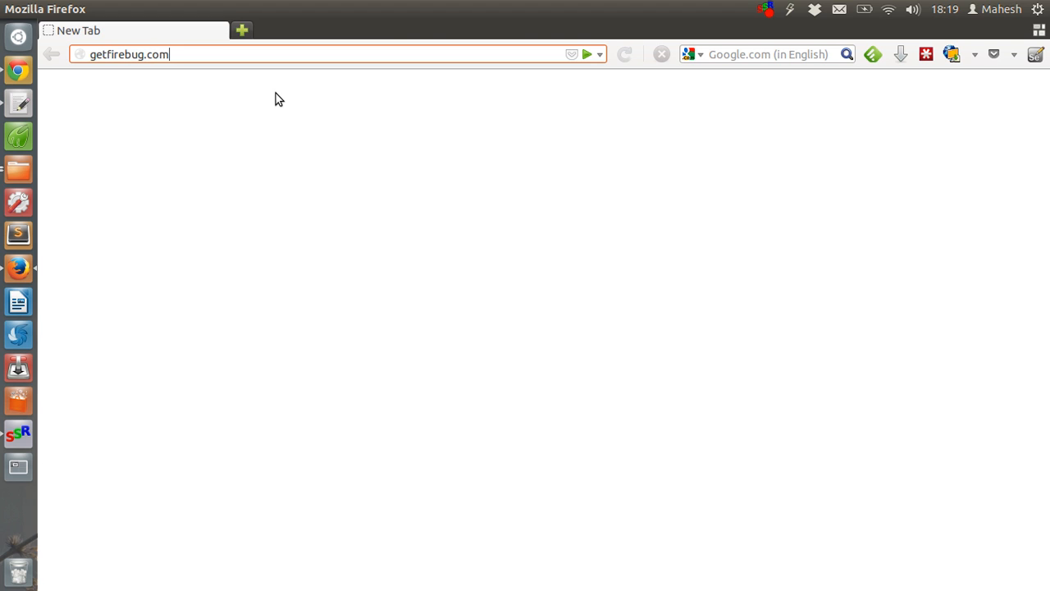
key("Return")
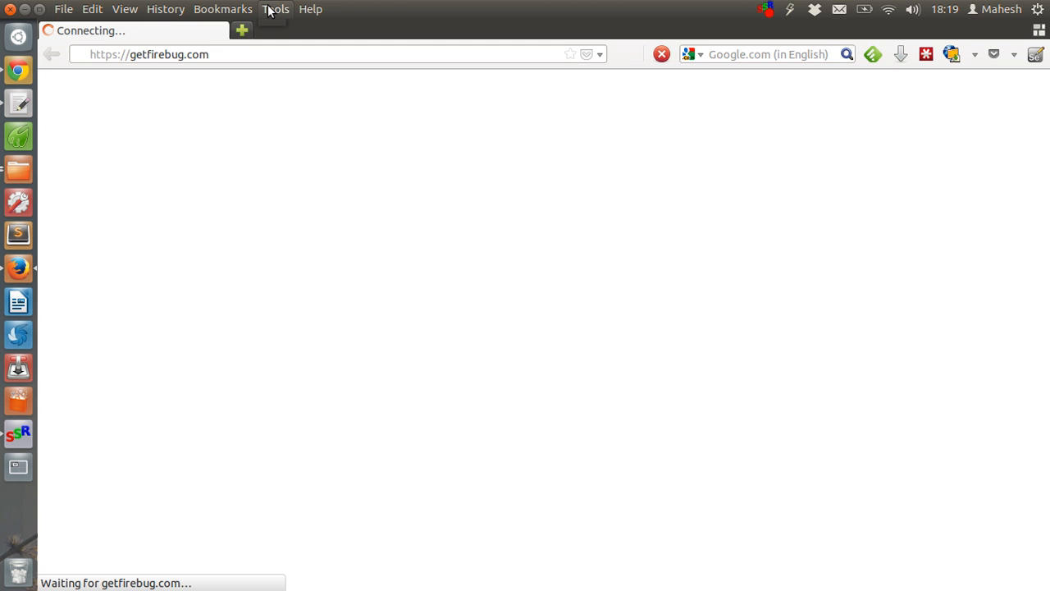
left_click(276, 9)
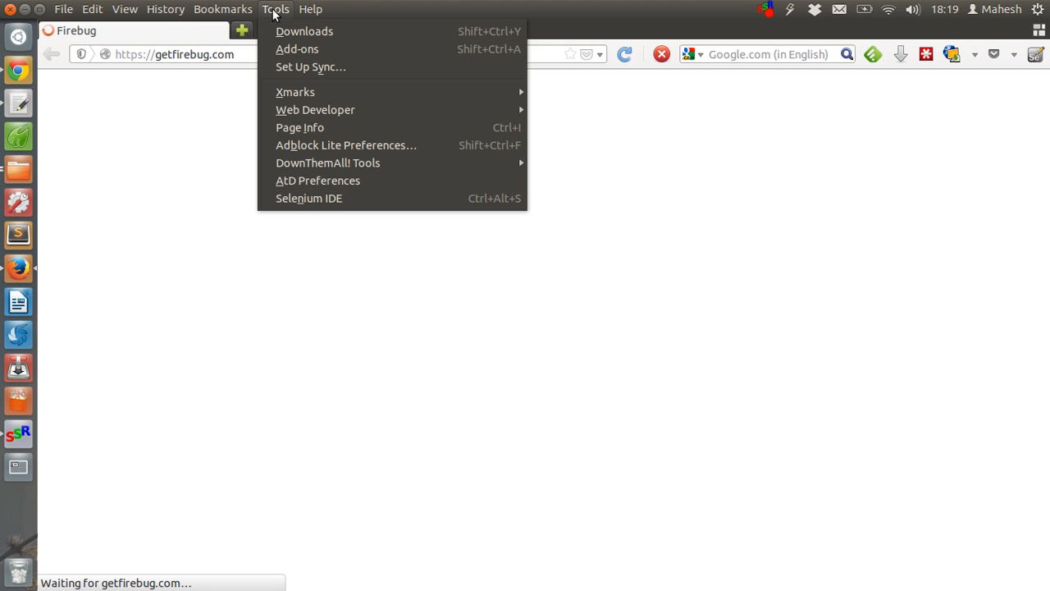
mouse_move(315, 109)
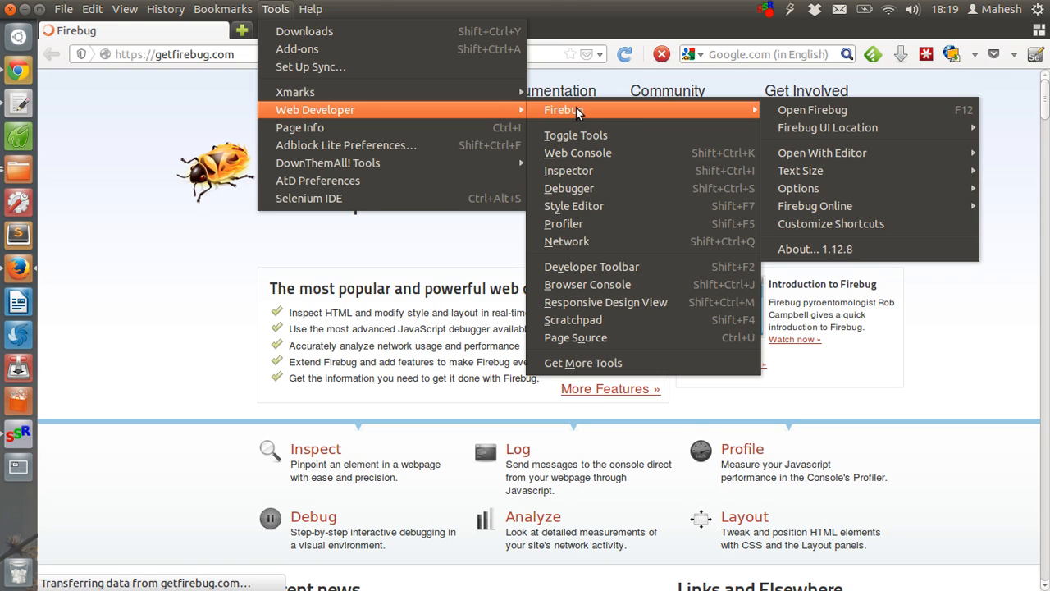
mouse_move(812, 109)
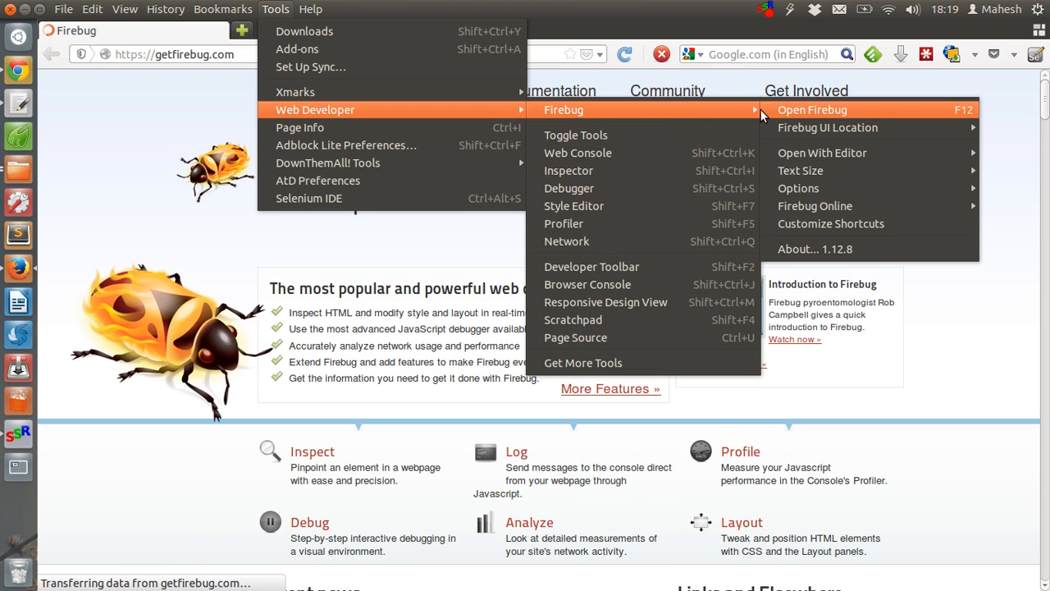
mouse_move(563, 223)
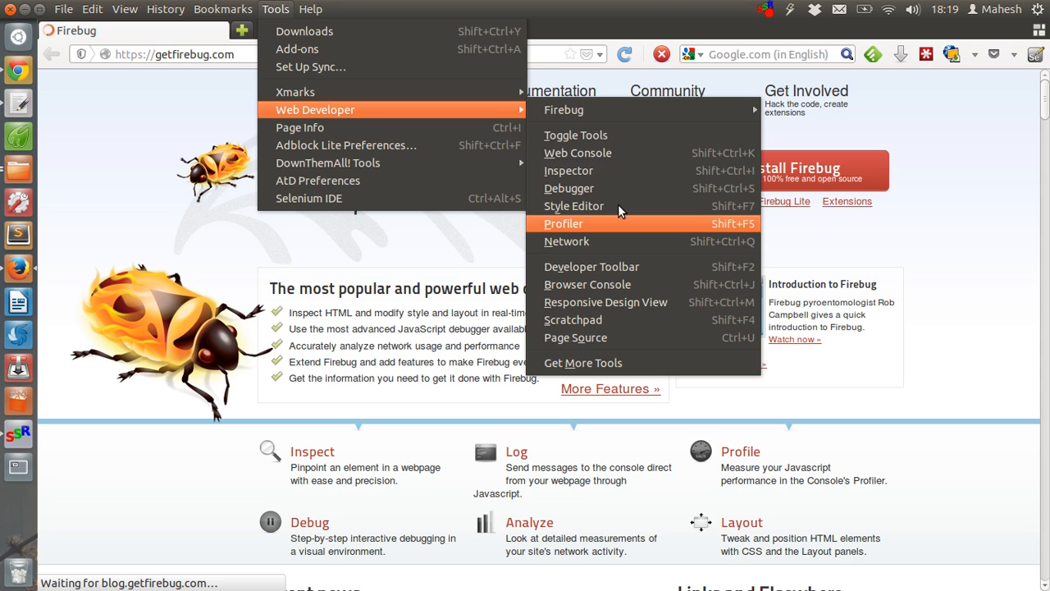
mouse_move(575, 134)
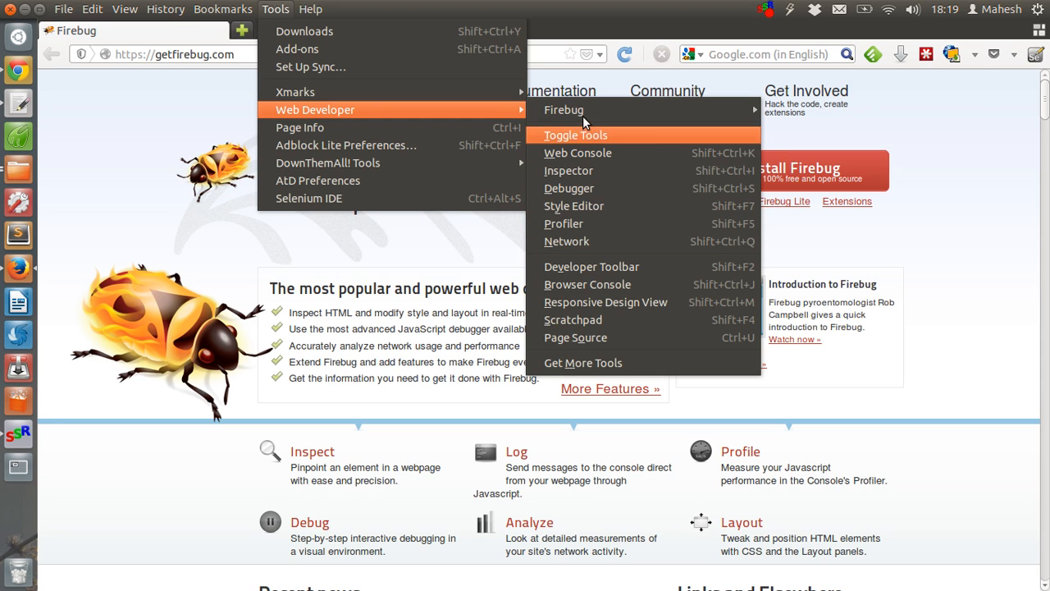
mouse_move(563, 109)
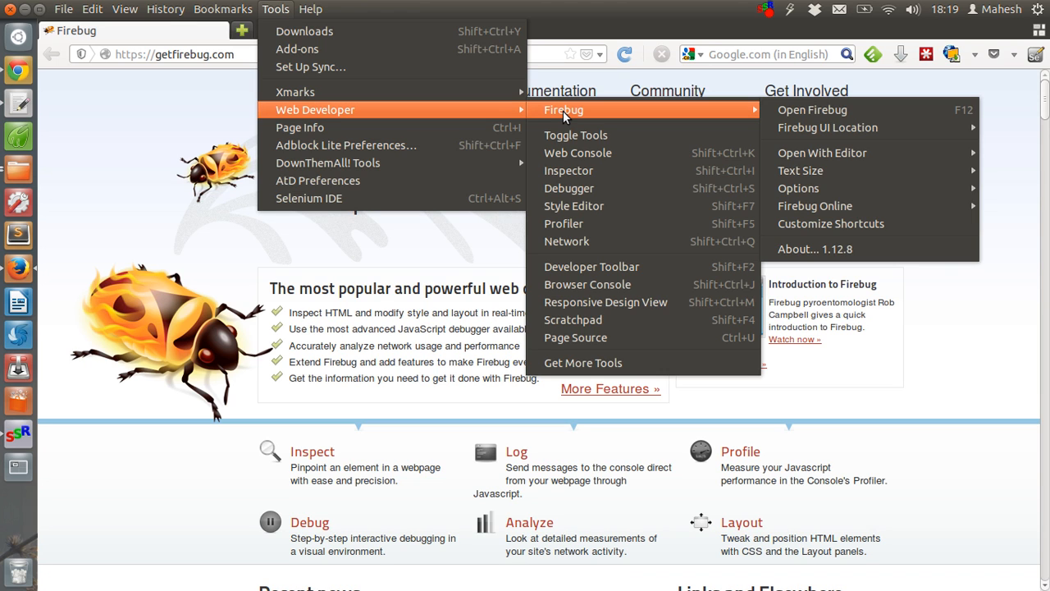
mouse_move(392, 67)
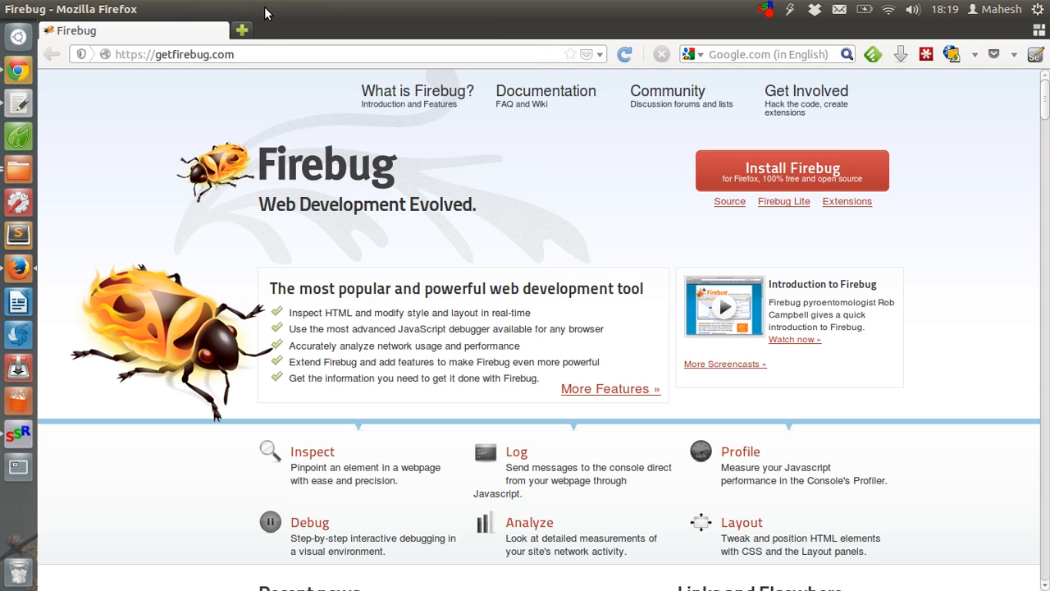
Open the Firefox Tools menu to reach Selenium IDE.
left_click(275, 9)
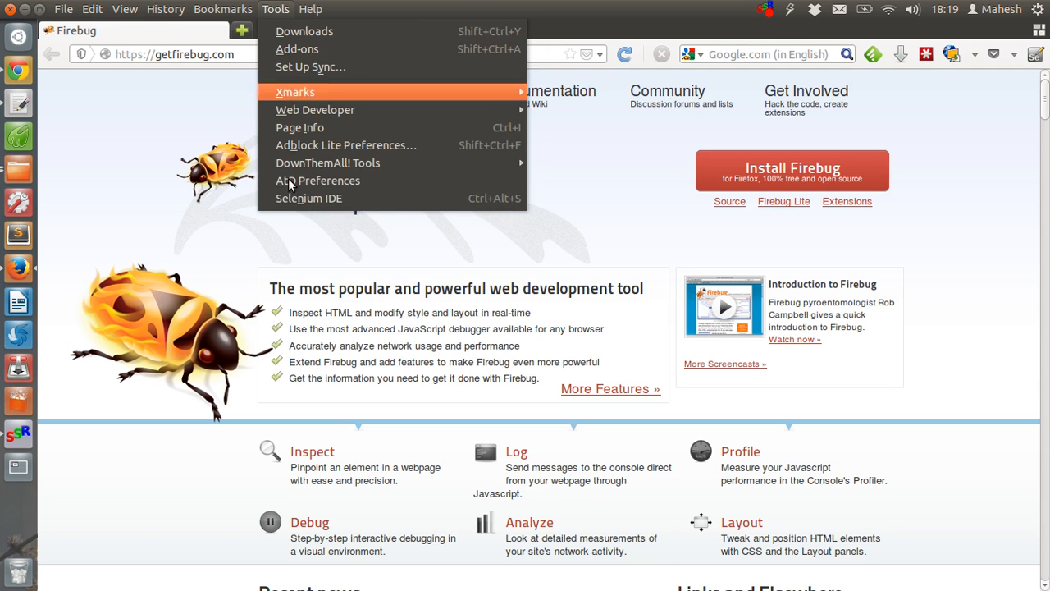
mouse_move(318, 180)
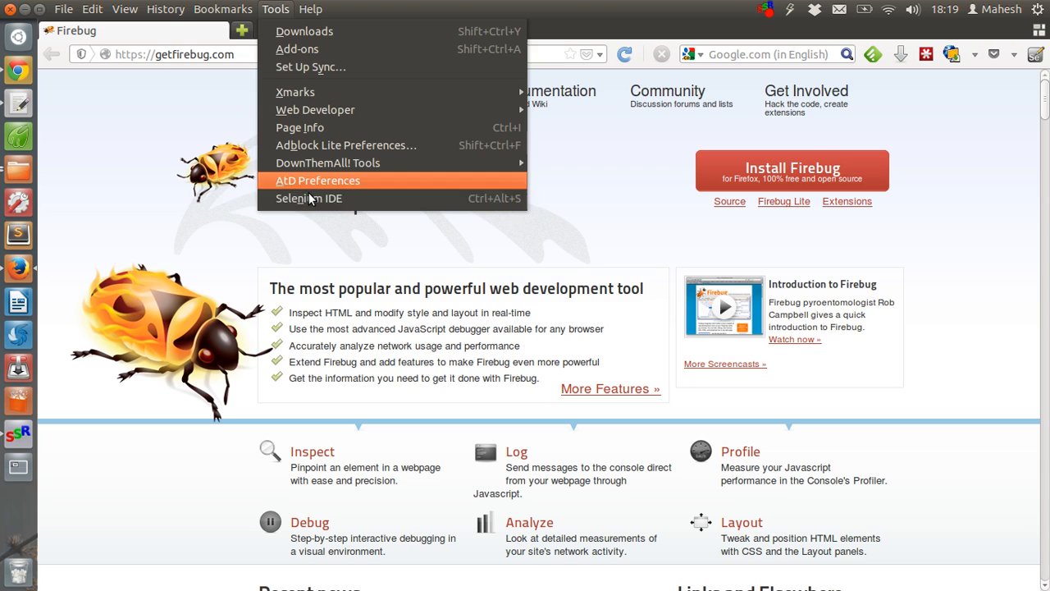
mouse_move(309, 198)
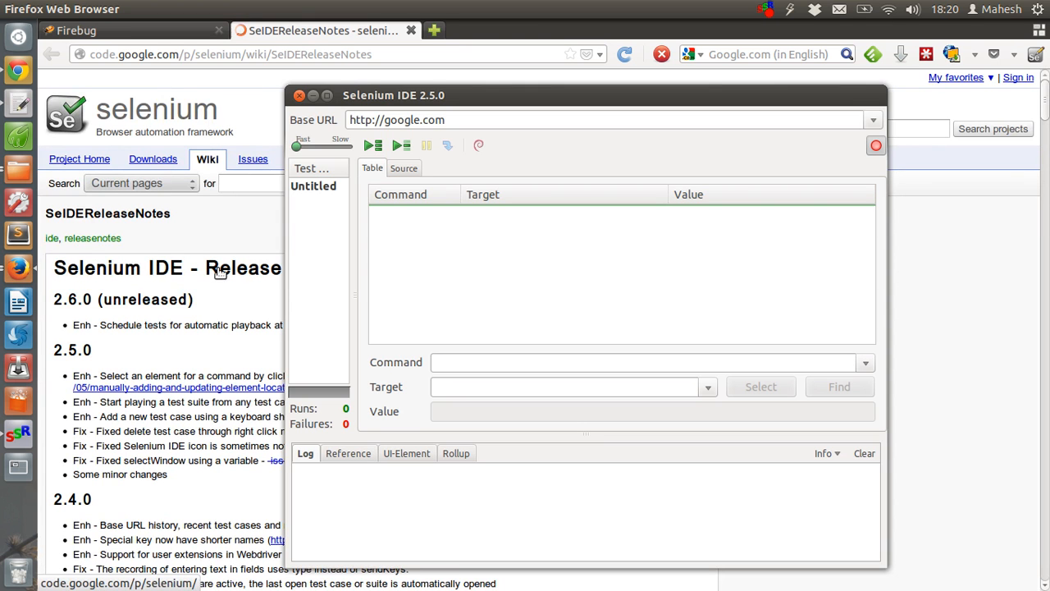
Close the Selenium IDE window, reopen the Tools menu, and refocus the browser window.
left_click(299, 96)
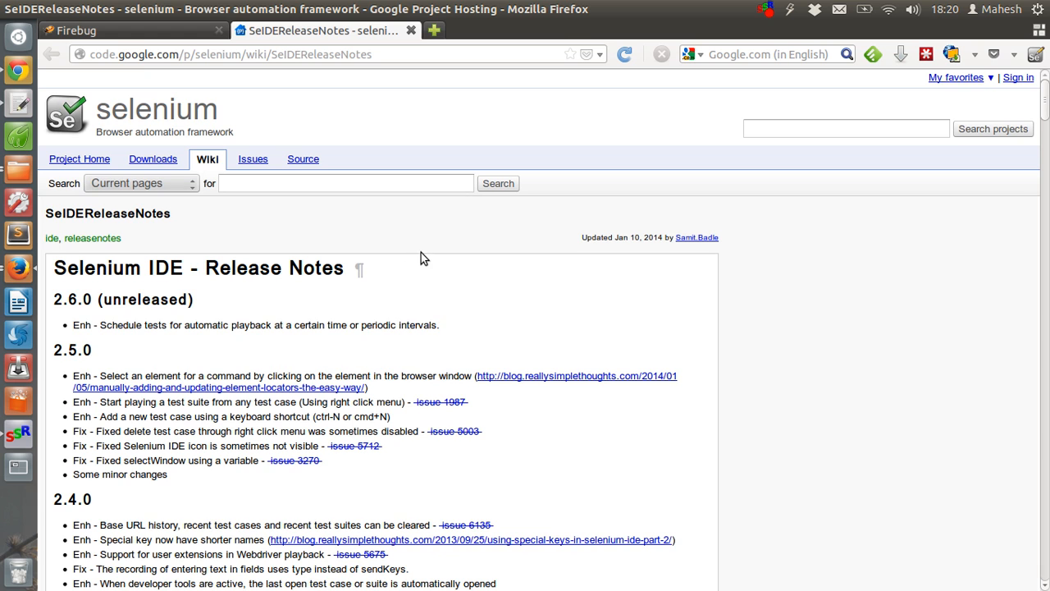
mouse_move(391, 271)
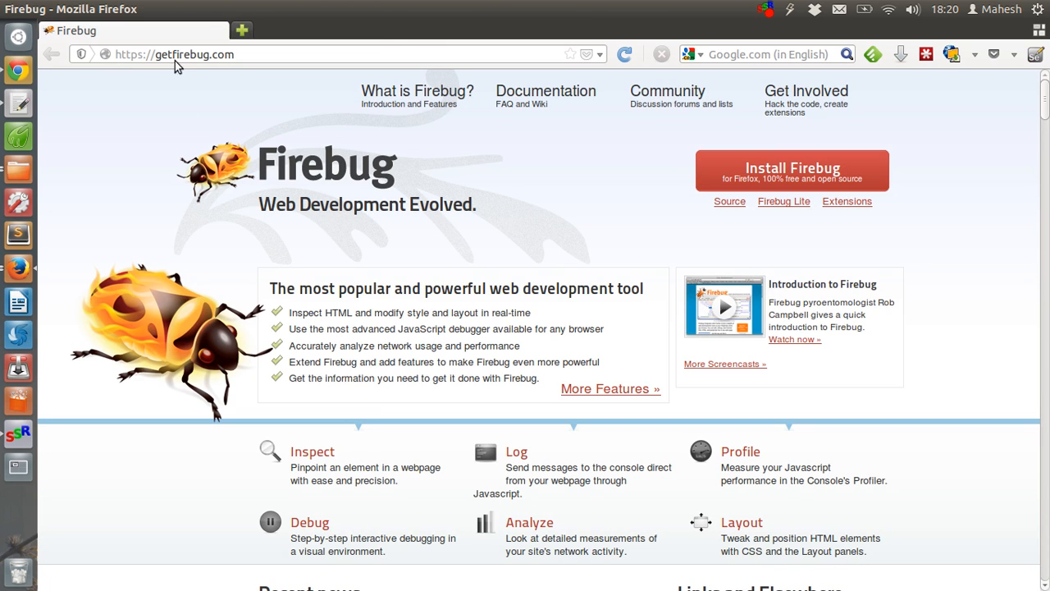
mouse_move(695, 293)
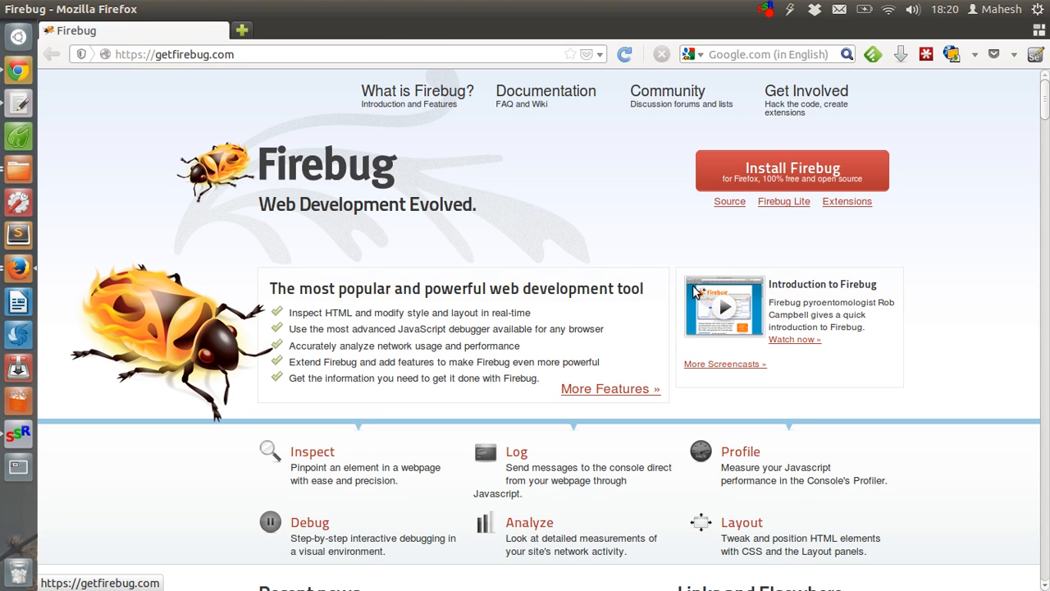
mouse_move(746, 168)
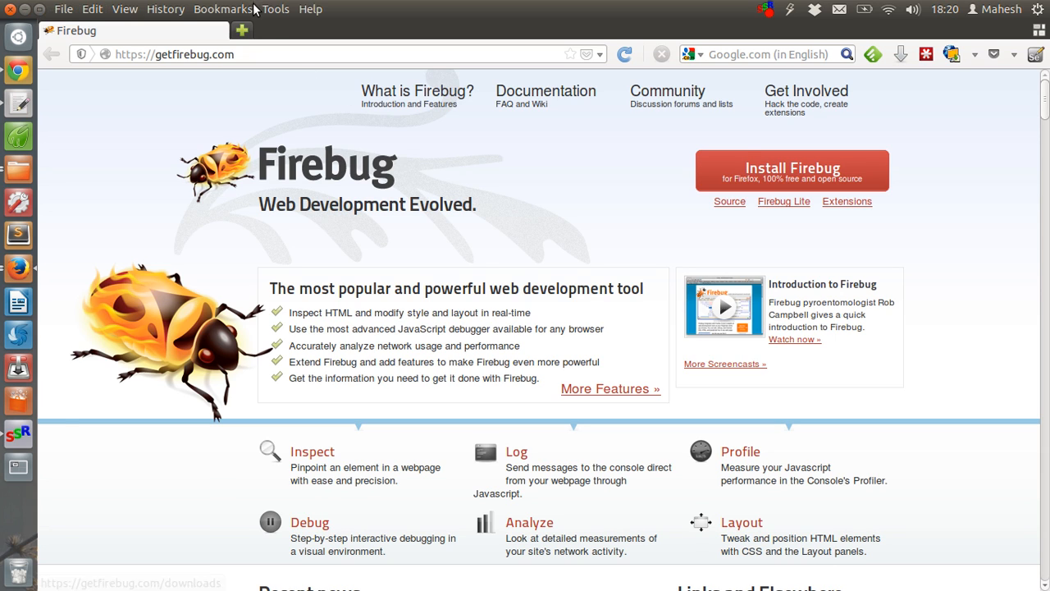
left_click(275, 9)
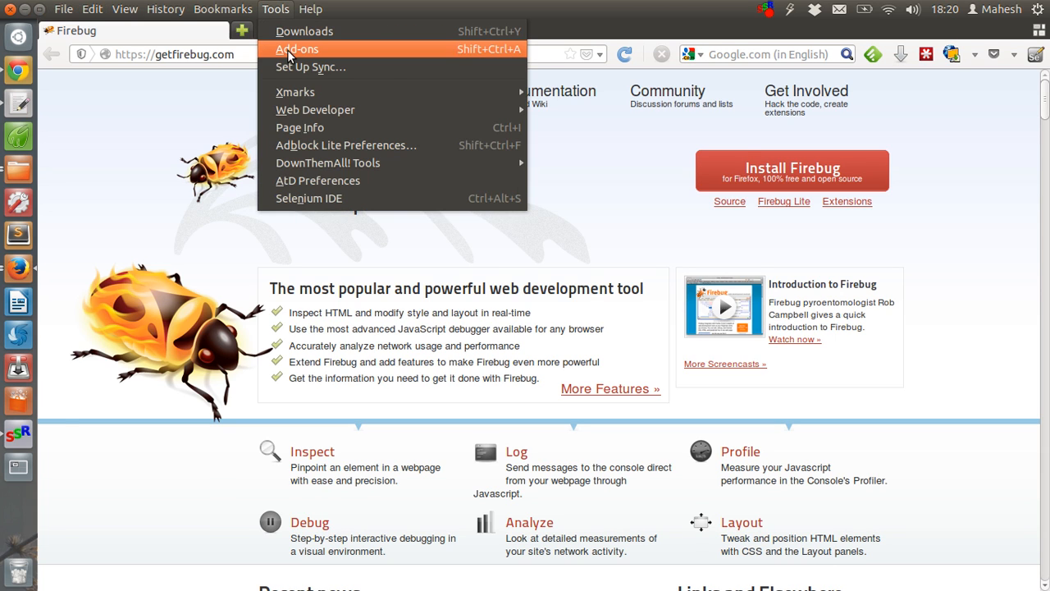
mouse_move(380, 56)
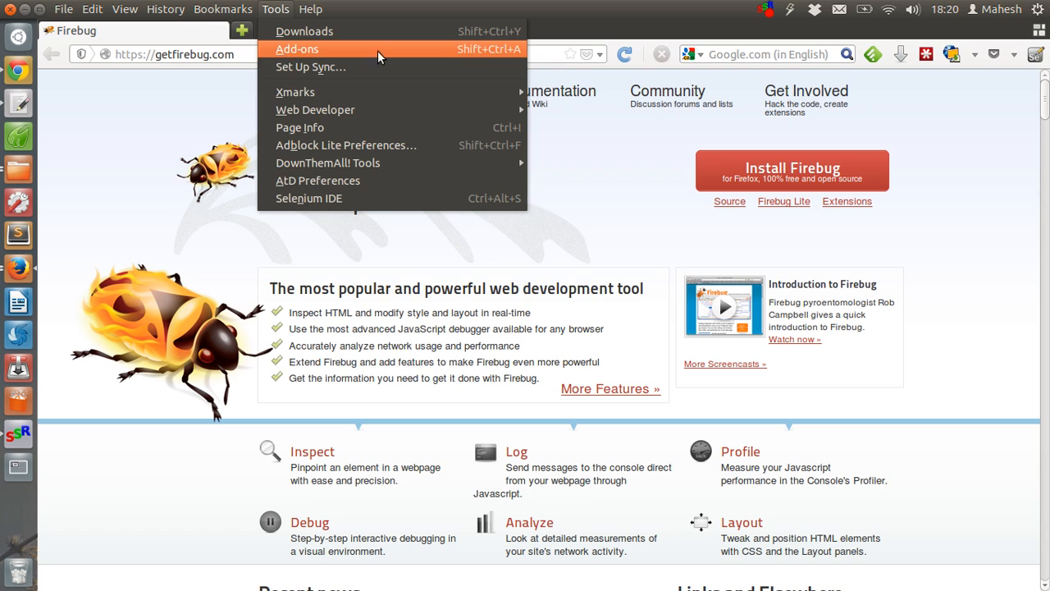
mouse_move(310, 66)
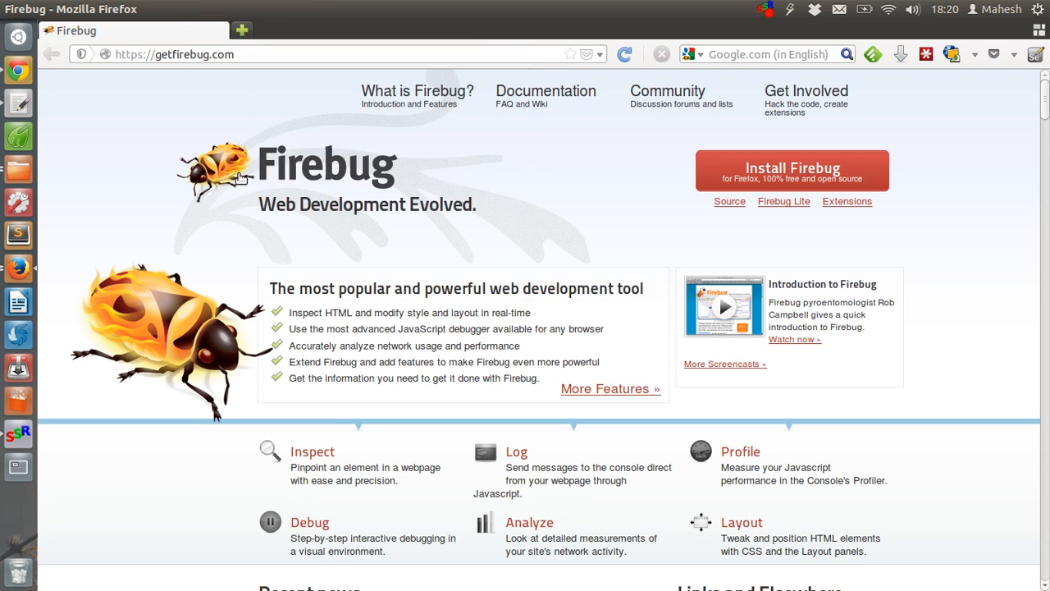
mouse_move(18, 267)
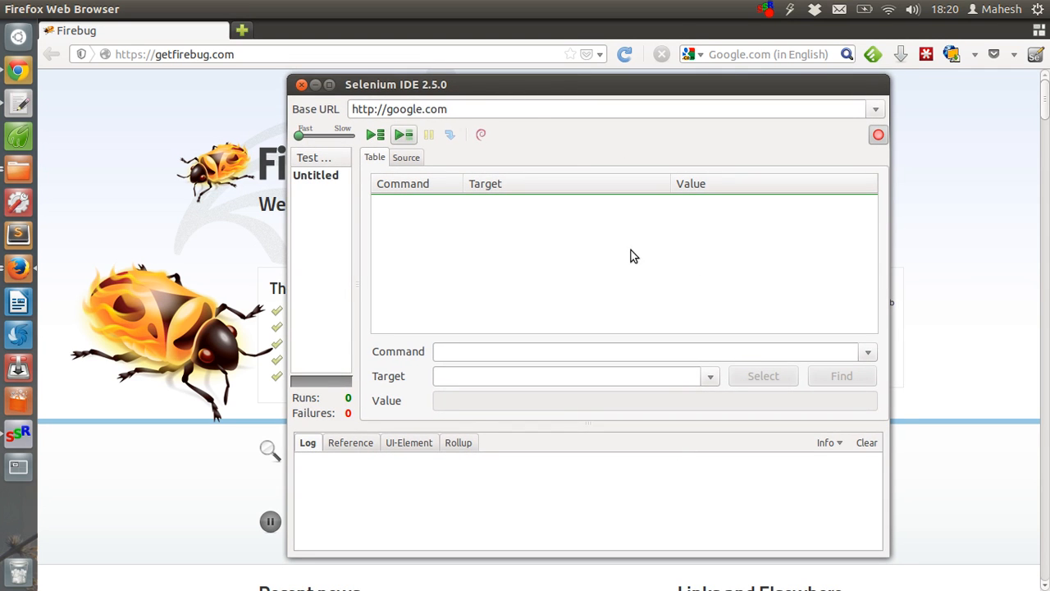
left_click(301, 85)
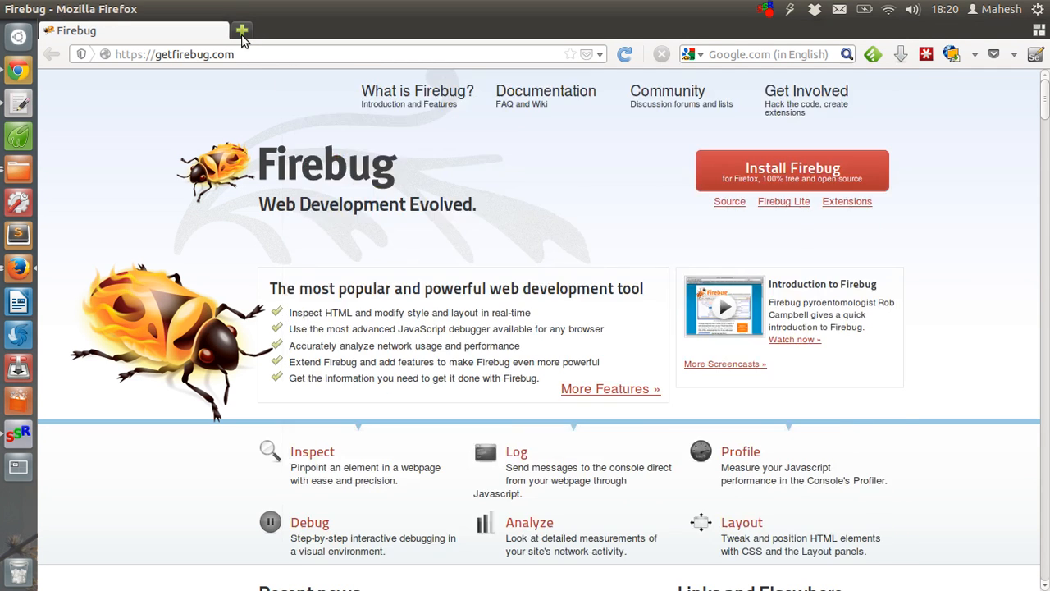
Open a new blank browser tab.
left_click(241, 30)
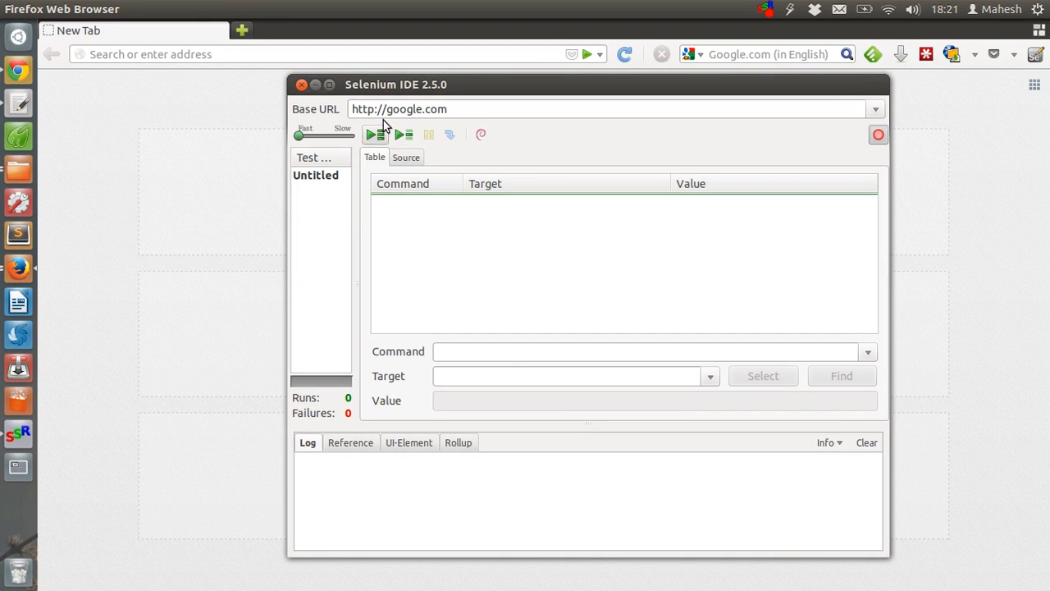
mouse_move(402, 97)
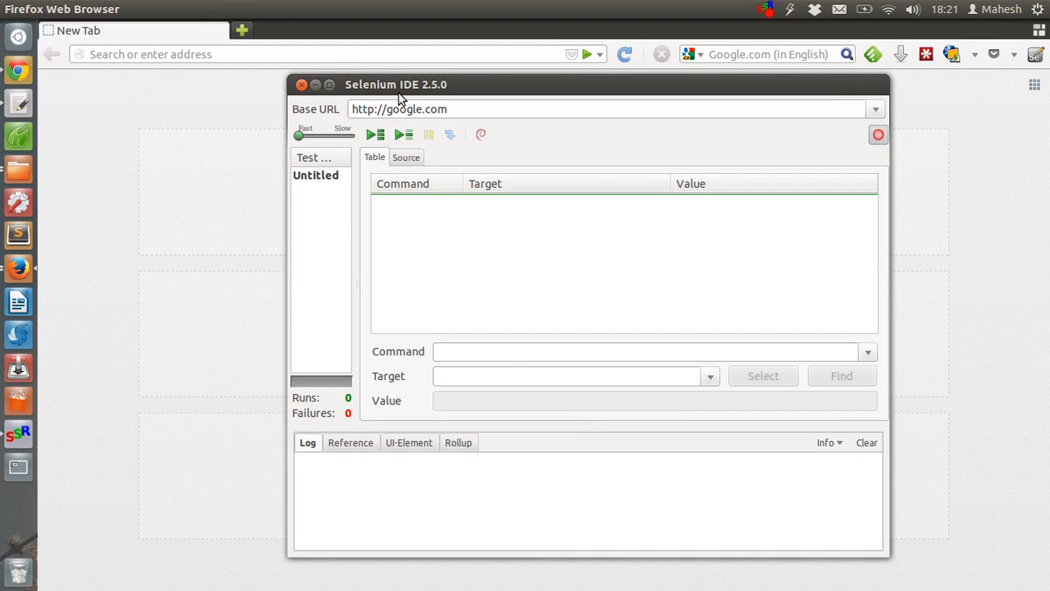
left_click_drag(396, 85, 379, 75)
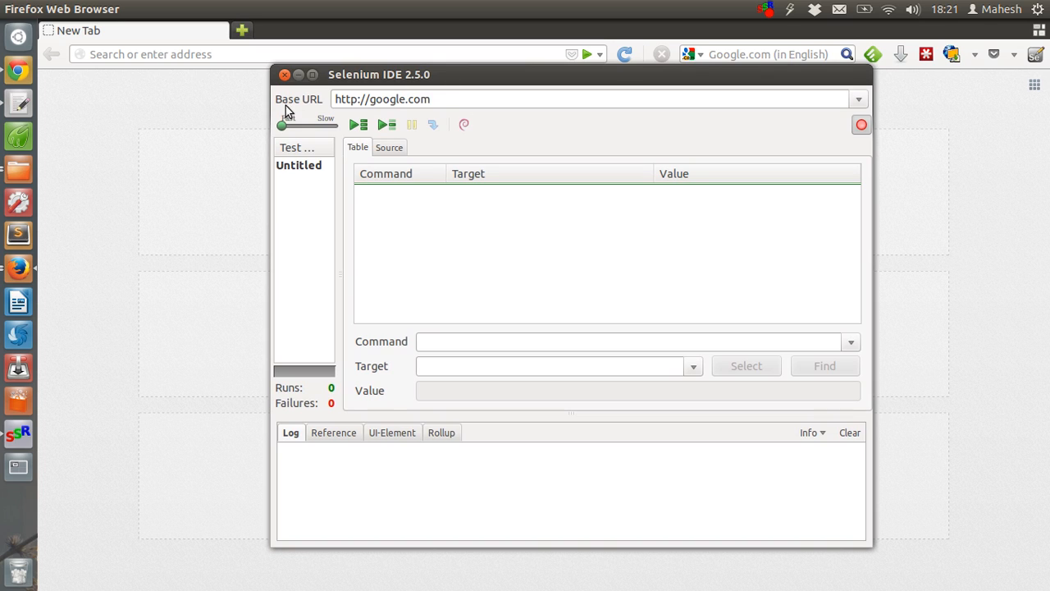
mouse_move(520, 119)
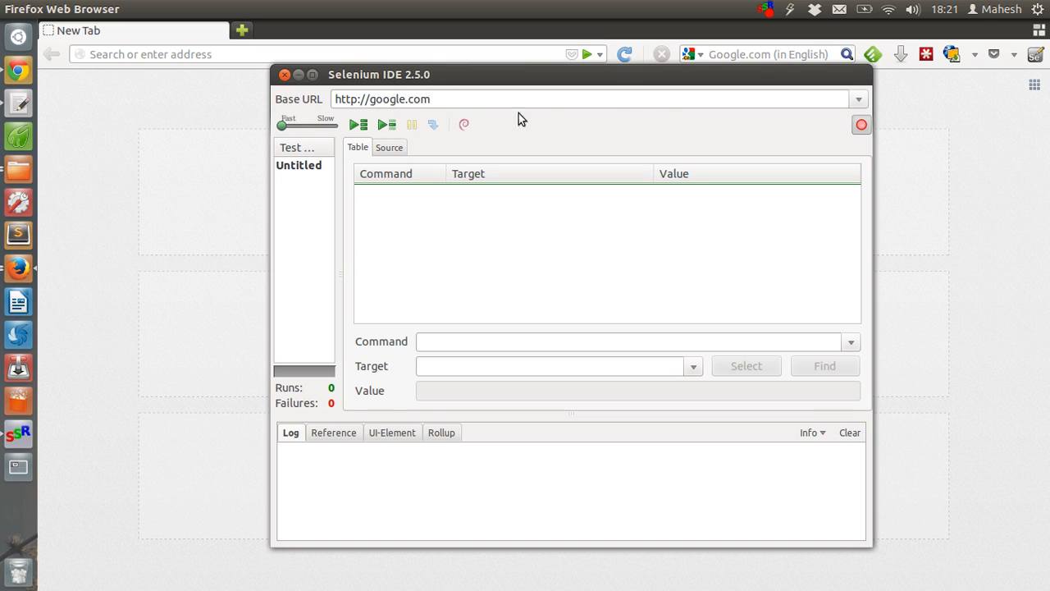
mouse_move(529, 108)
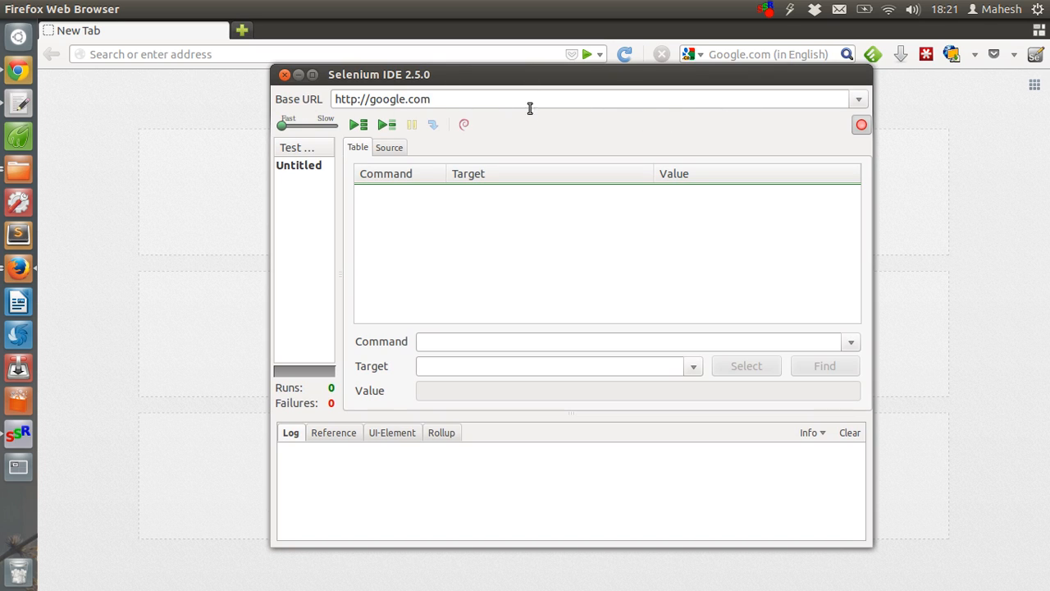
mouse_move(320, 151)
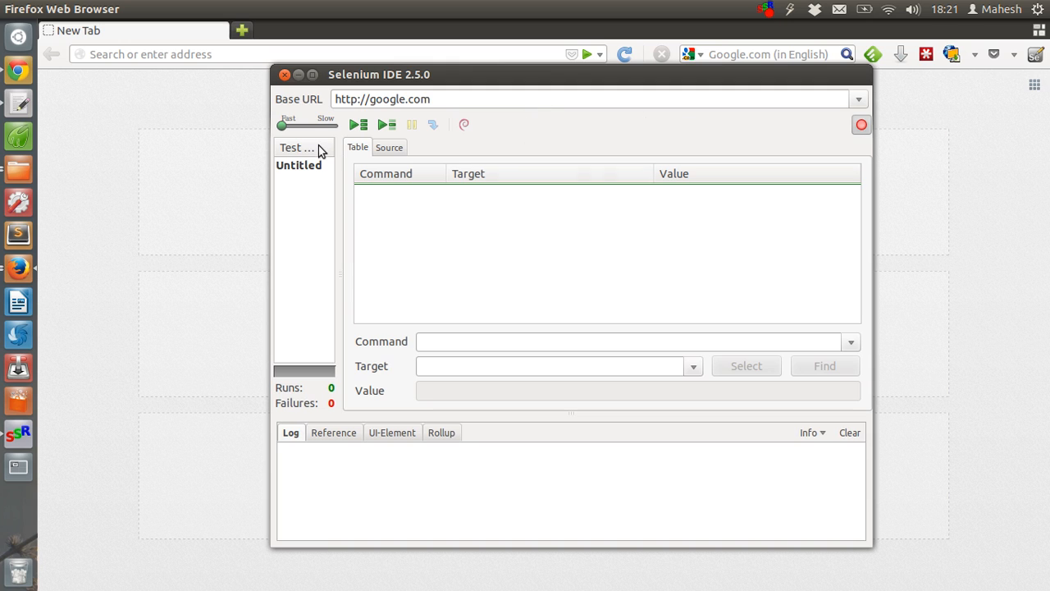
mouse_move(434, 127)
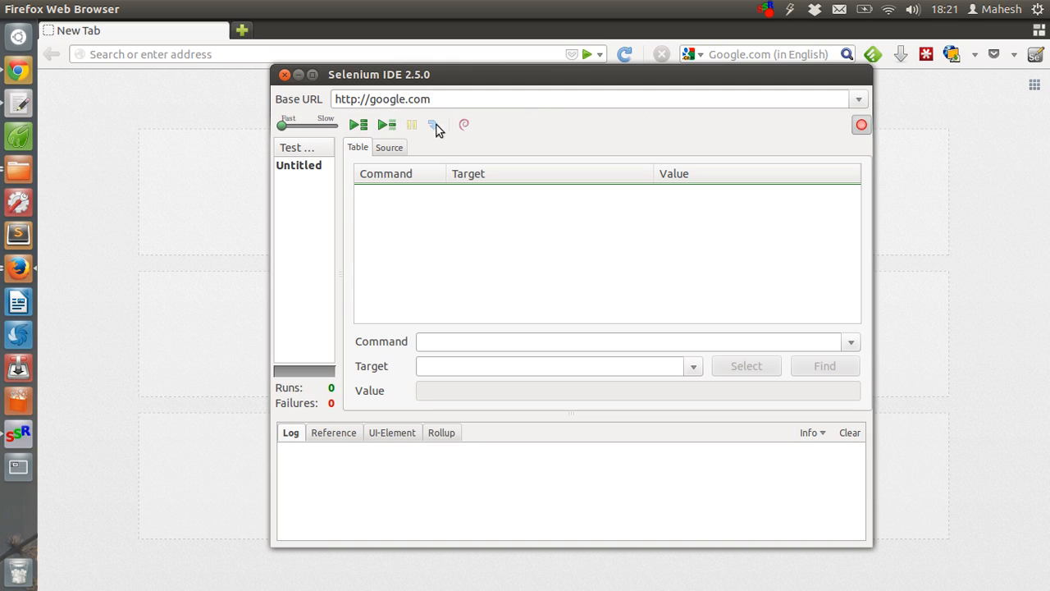
mouse_move(359, 125)
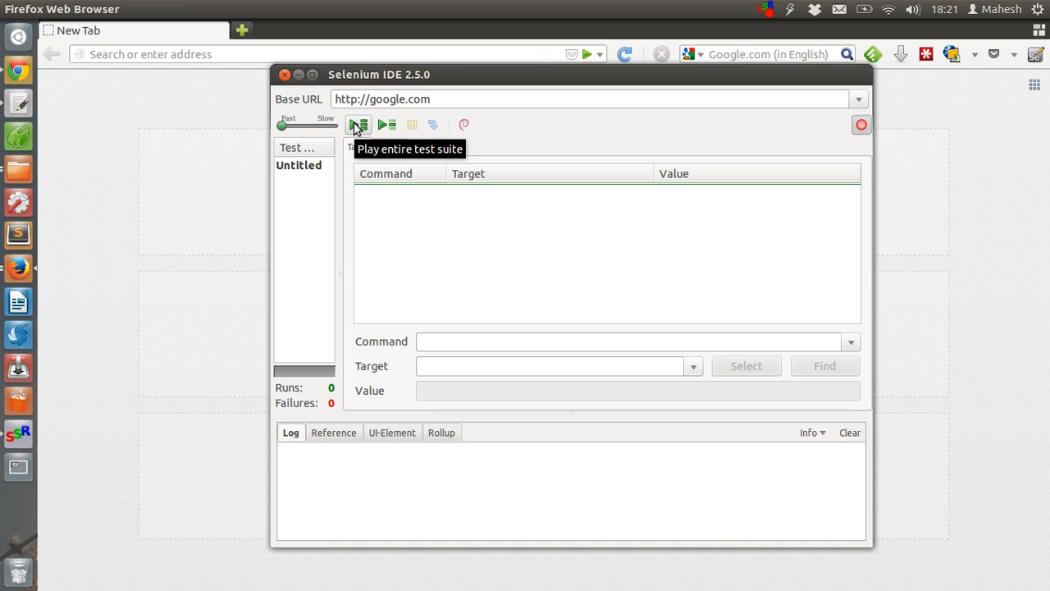
mouse_move(386, 125)
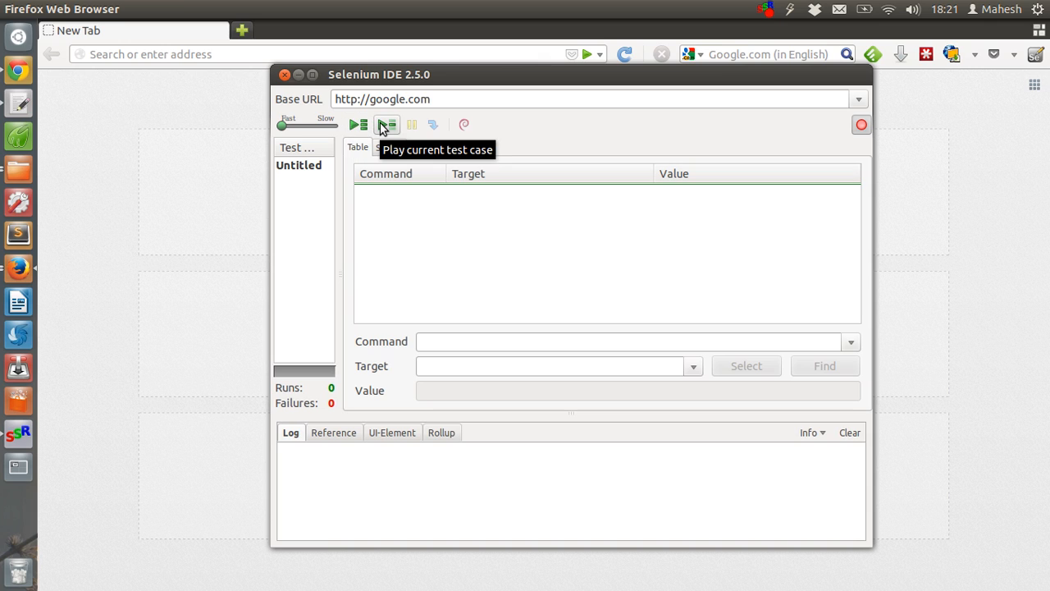
mouse_move(409, 135)
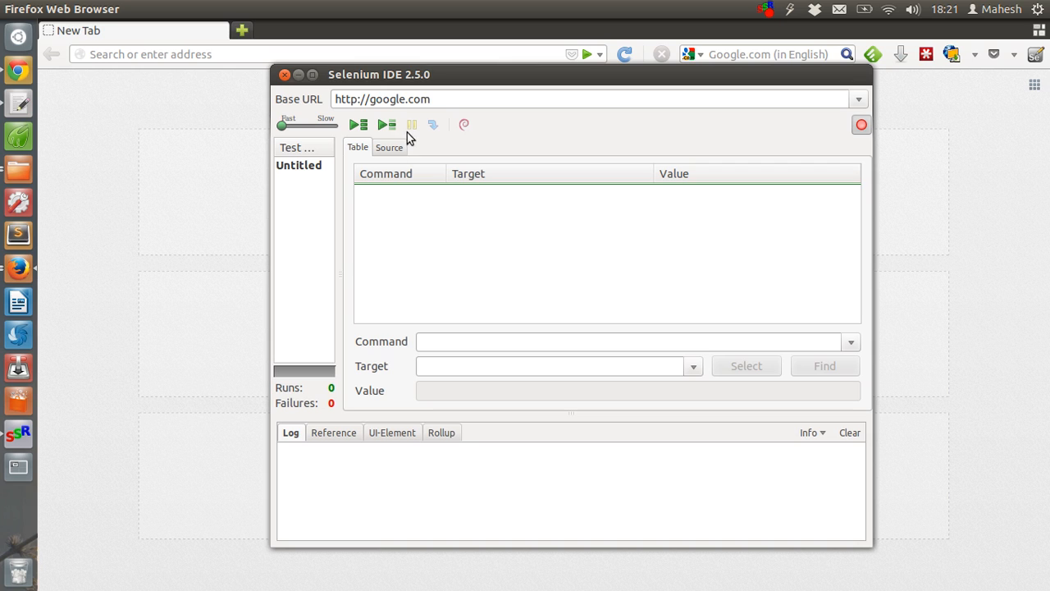
mouse_move(462, 129)
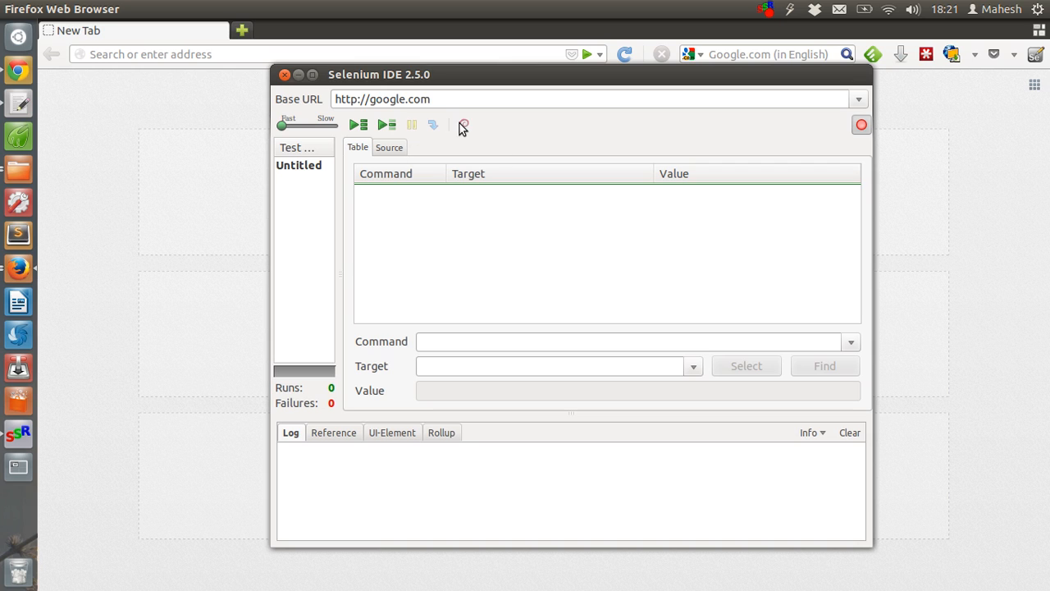
mouse_move(464, 125)
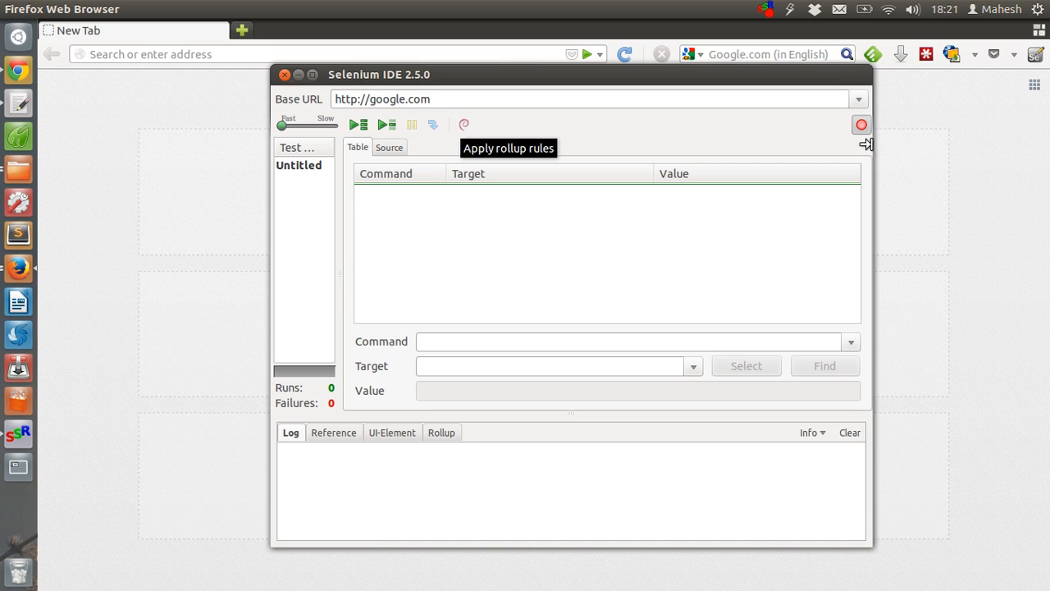
mouse_move(288, 141)
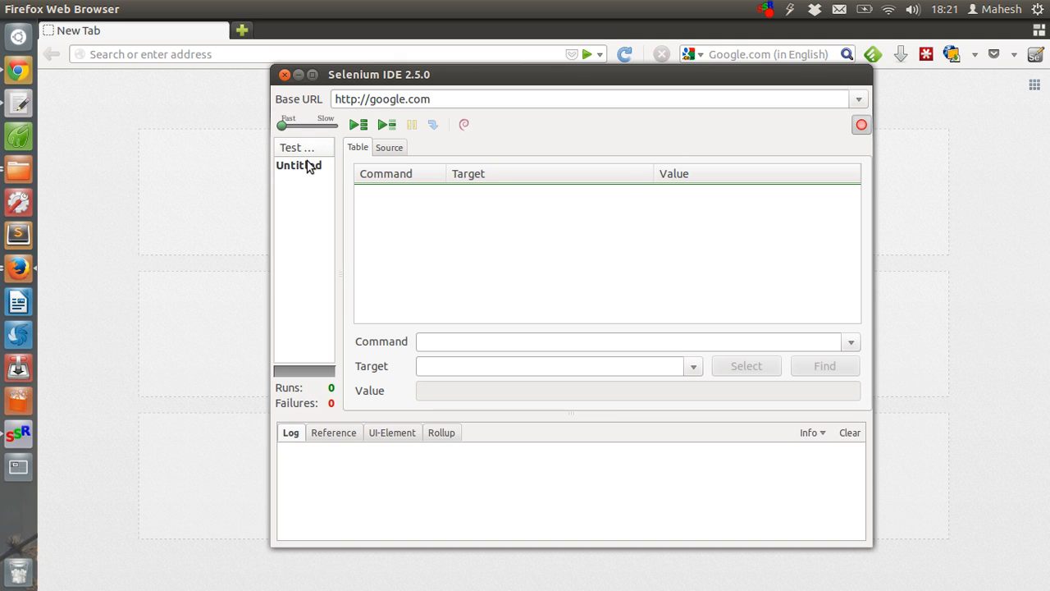
mouse_move(310, 173)
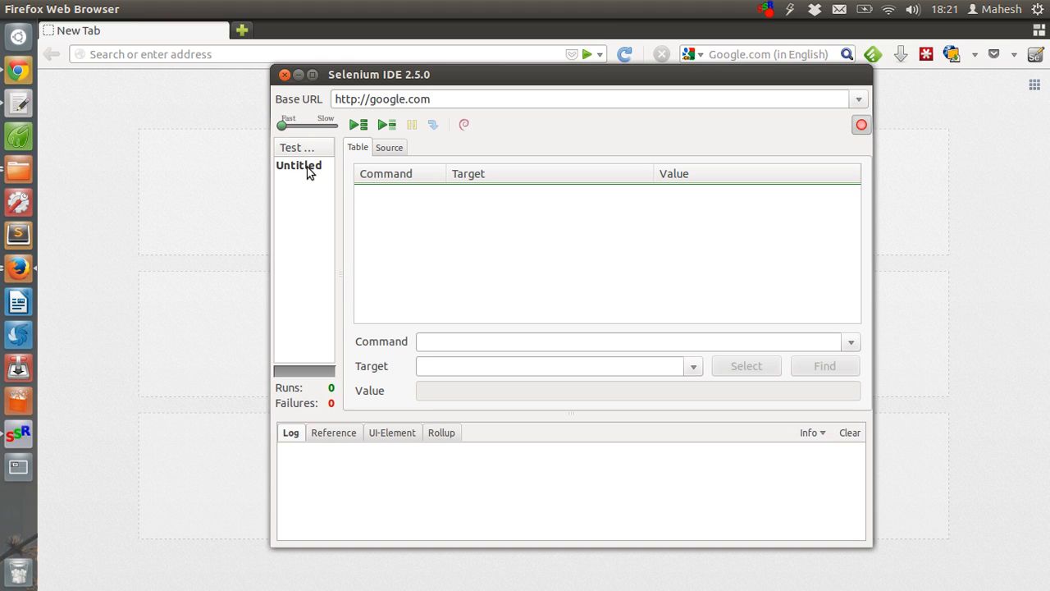
mouse_move(302, 178)
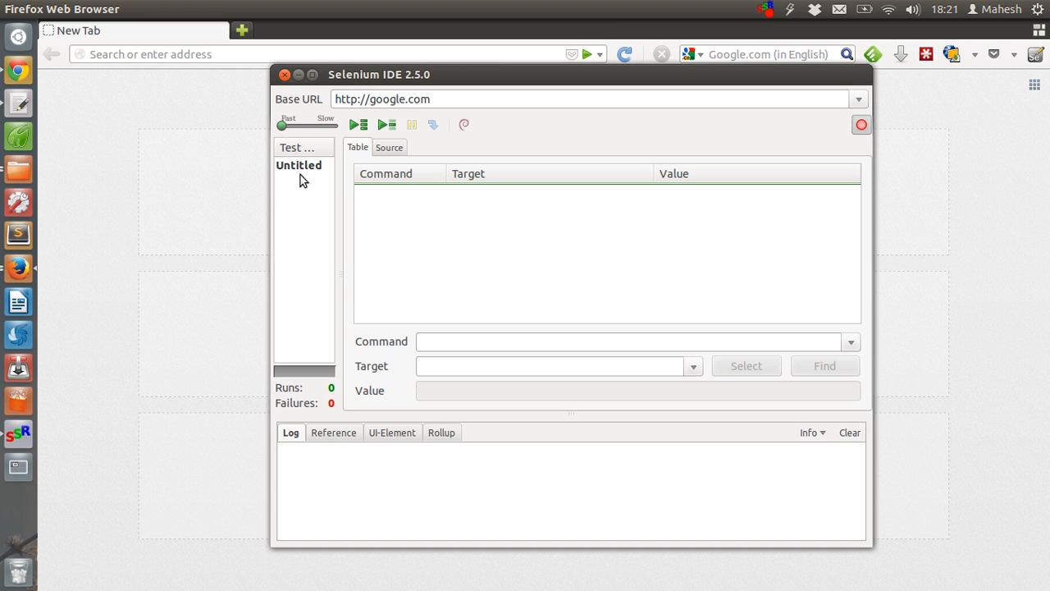
mouse_move(312, 247)
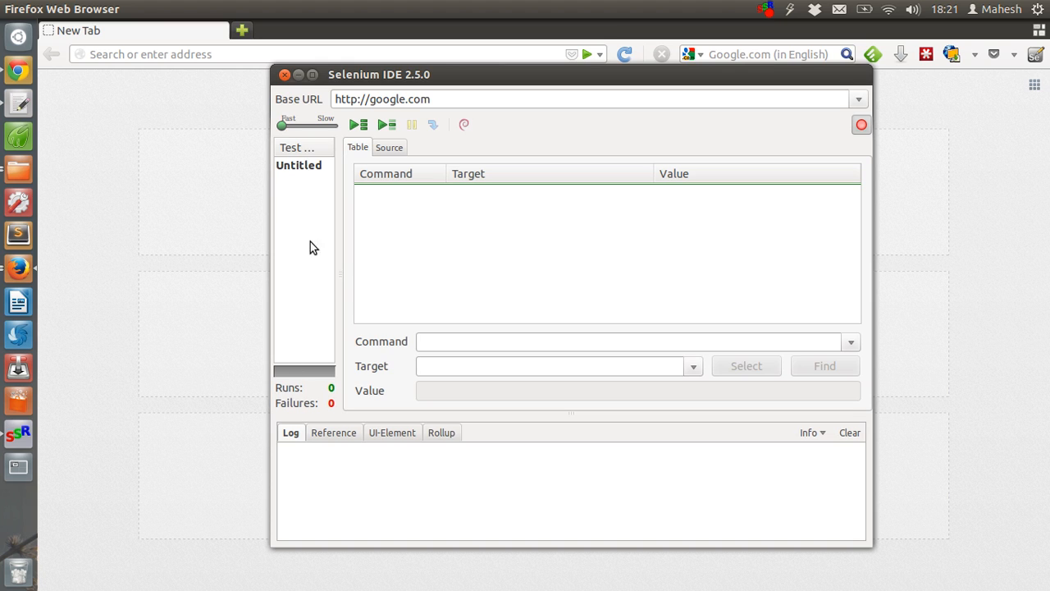
mouse_move(298, 193)
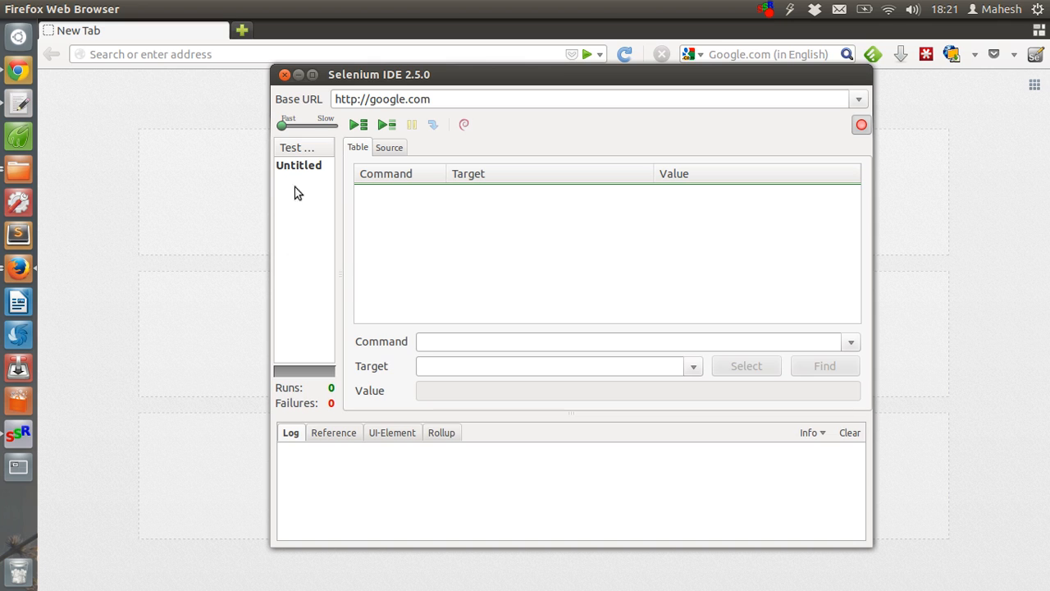
mouse_move(401, 199)
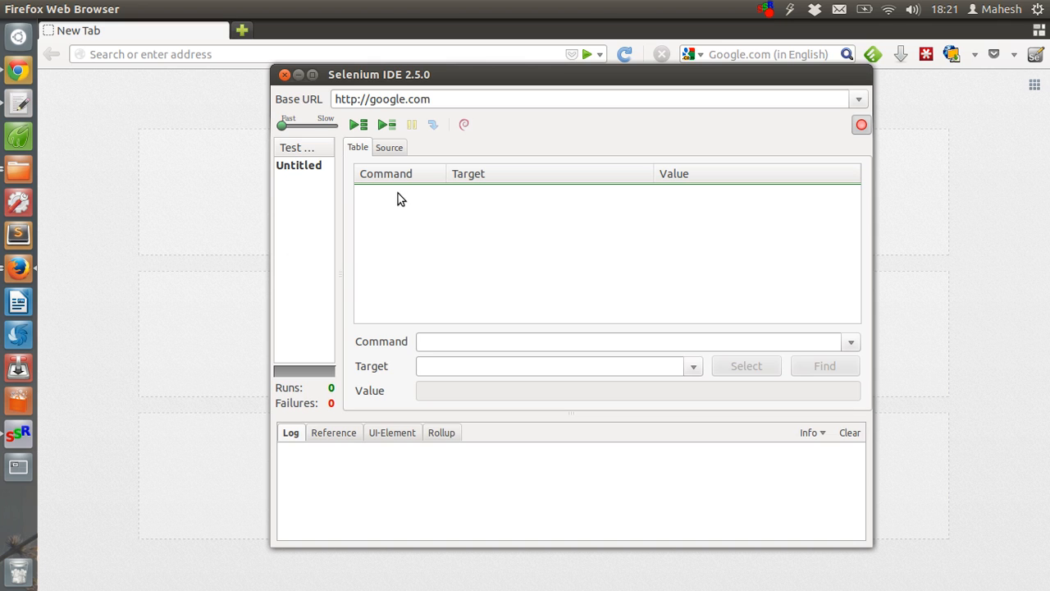
mouse_move(402, 186)
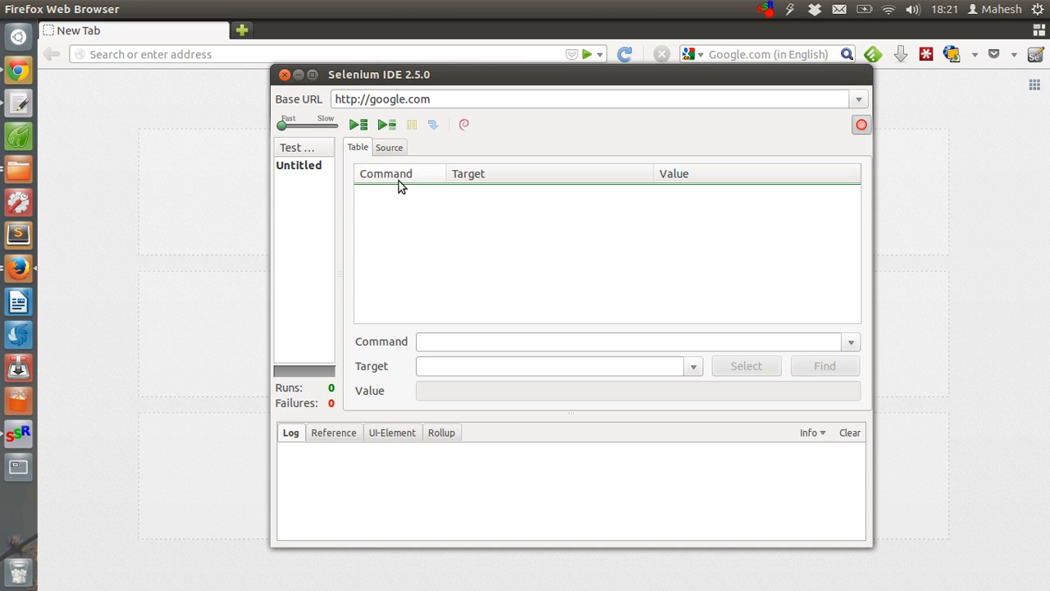
mouse_move(390, 204)
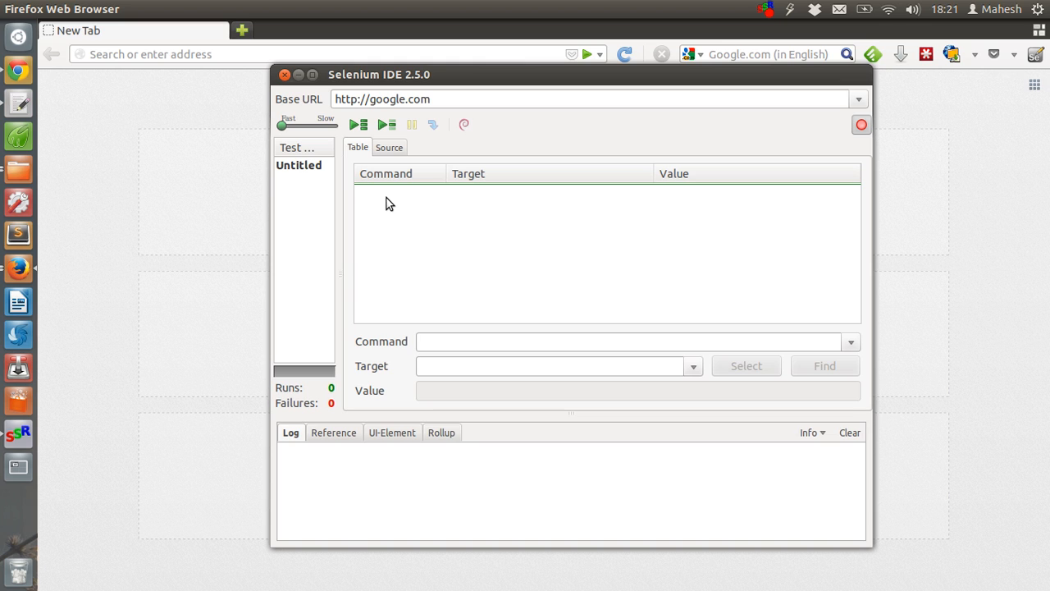
mouse_move(432, 398)
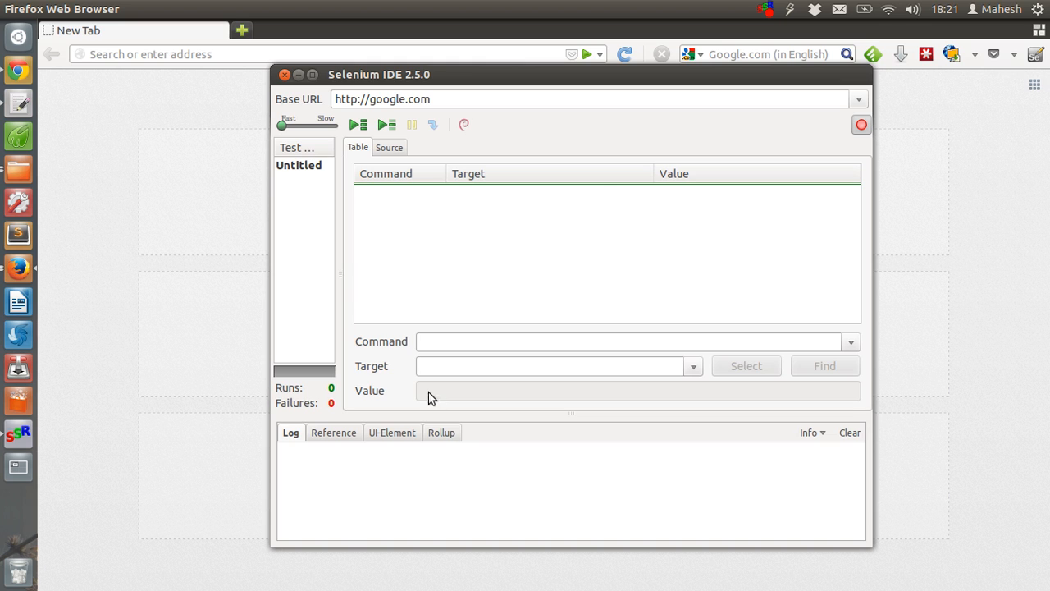
mouse_move(437, 388)
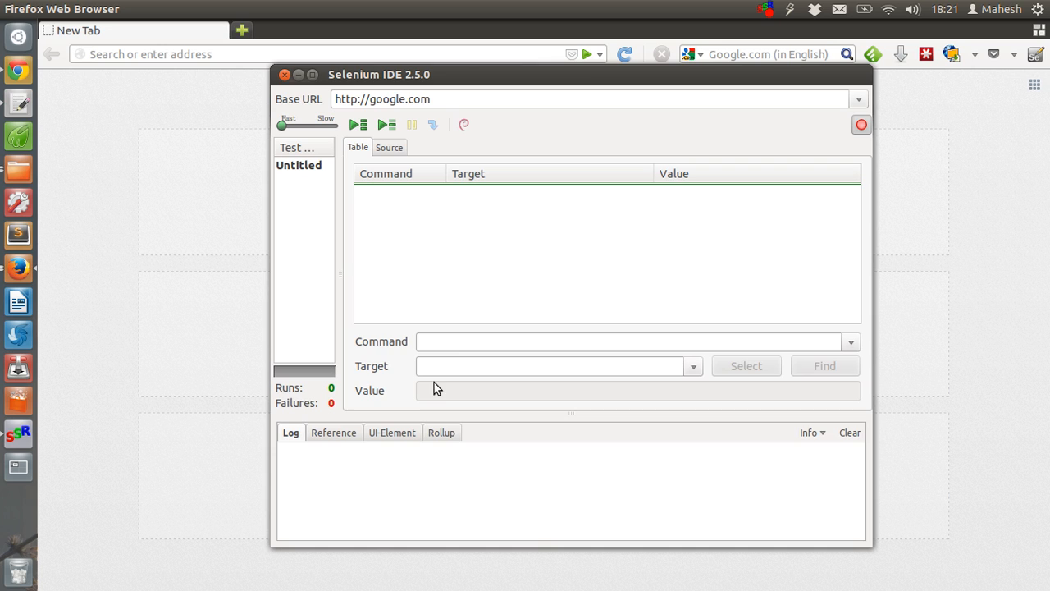
mouse_move(863, 308)
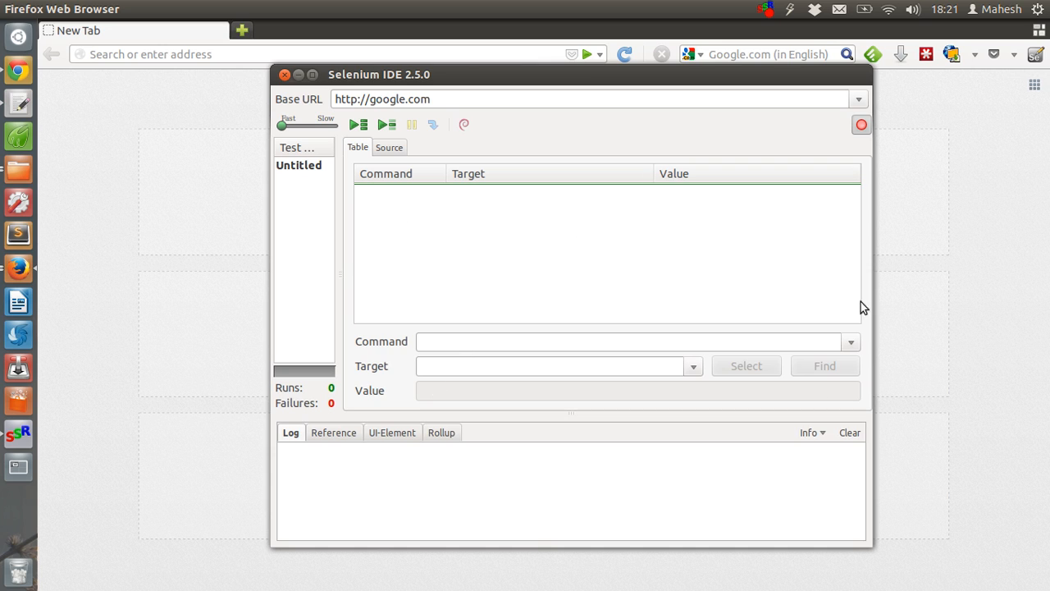
mouse_move(297, 411)
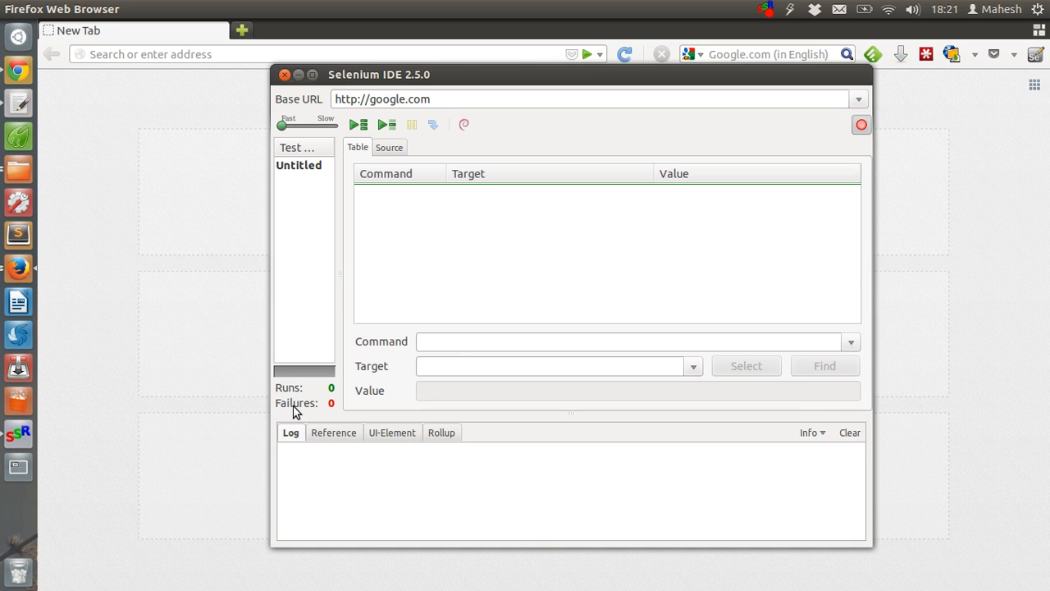
mouse_move(314, 498)
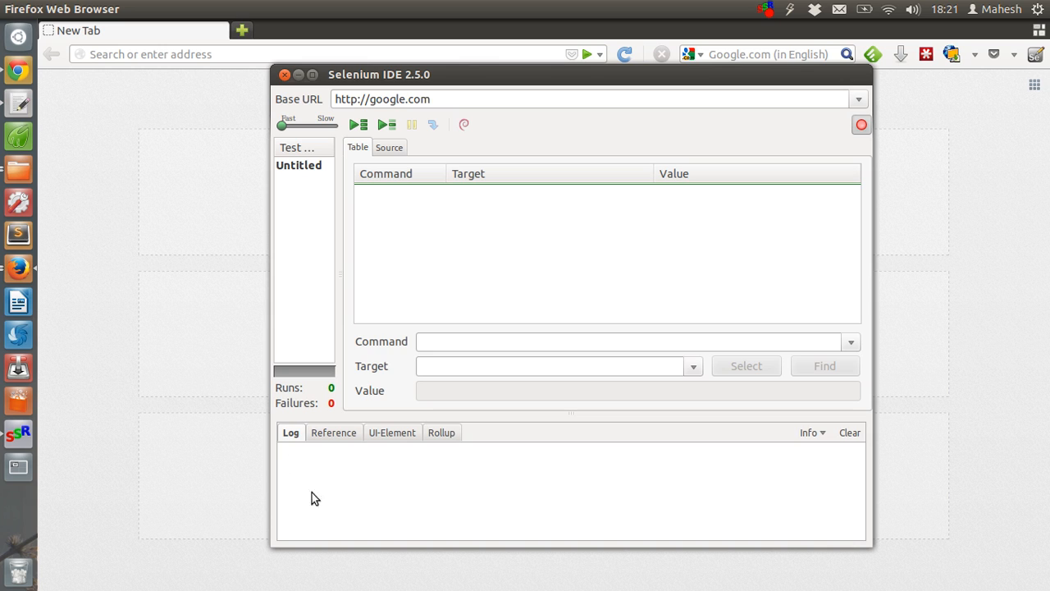
left_click(392, 432)
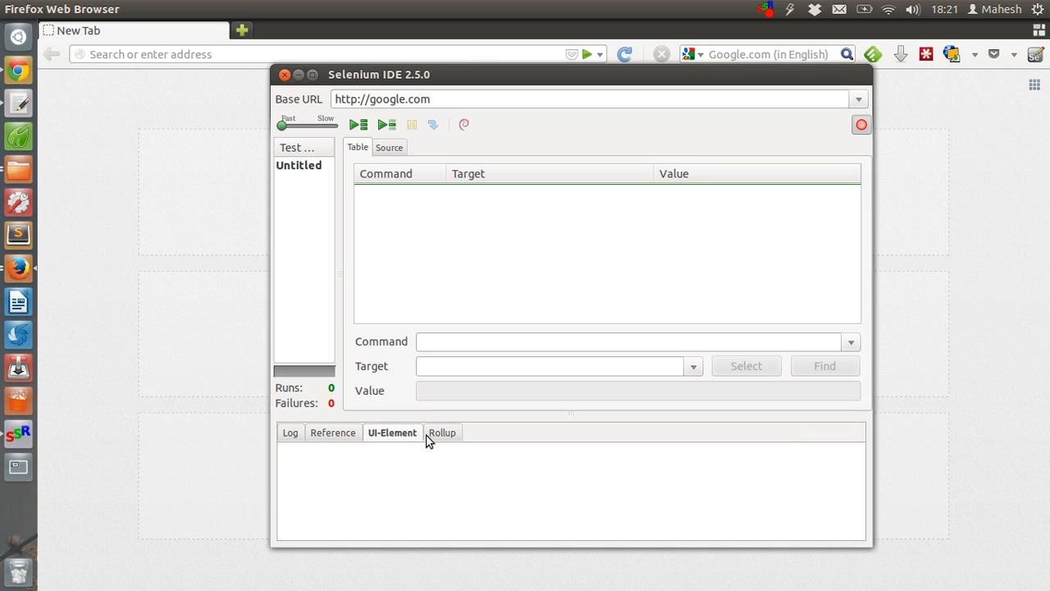
left_click(441, 432)
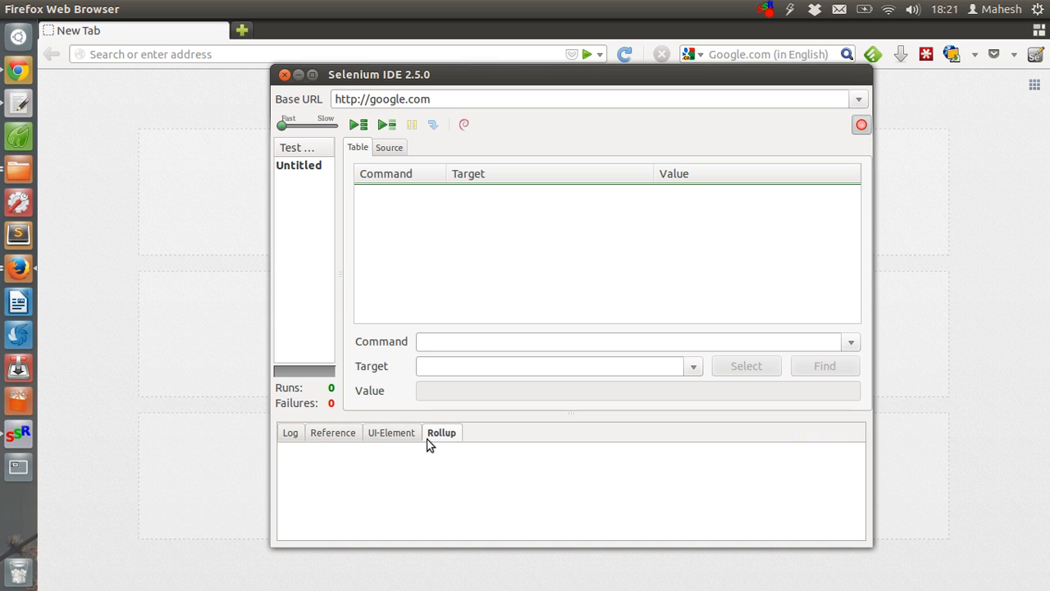
mouse_move(300, 441)
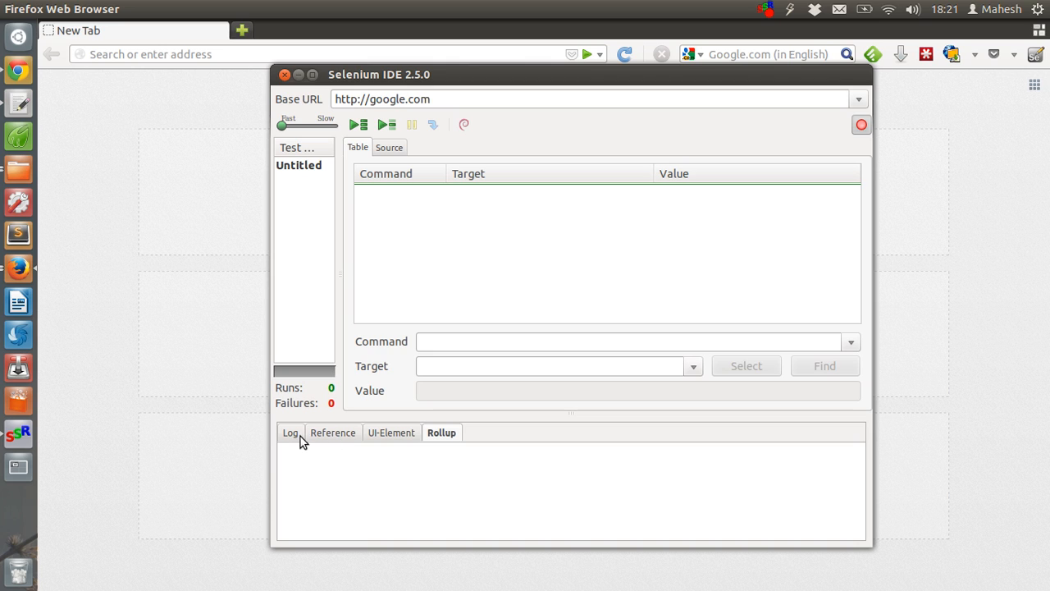
mouse_move(296, 441)
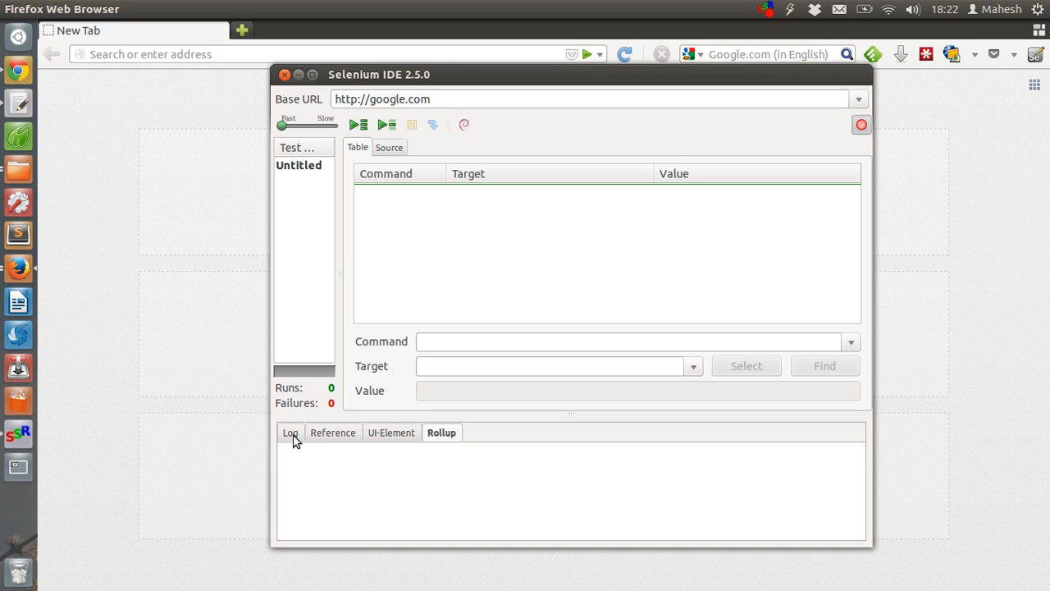
mouse_move(341, 440)
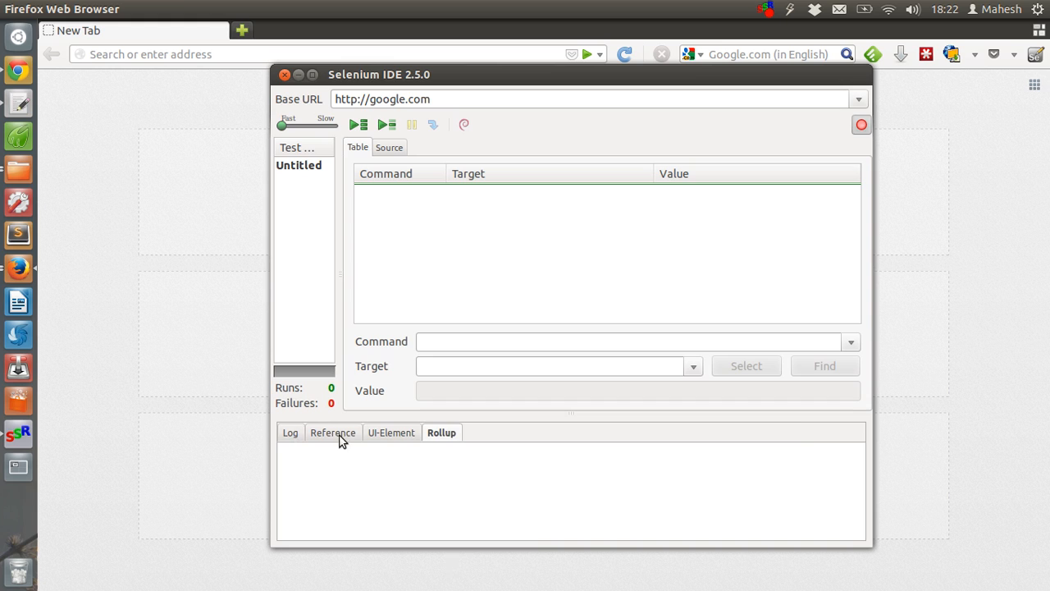
left_click(289, 432)
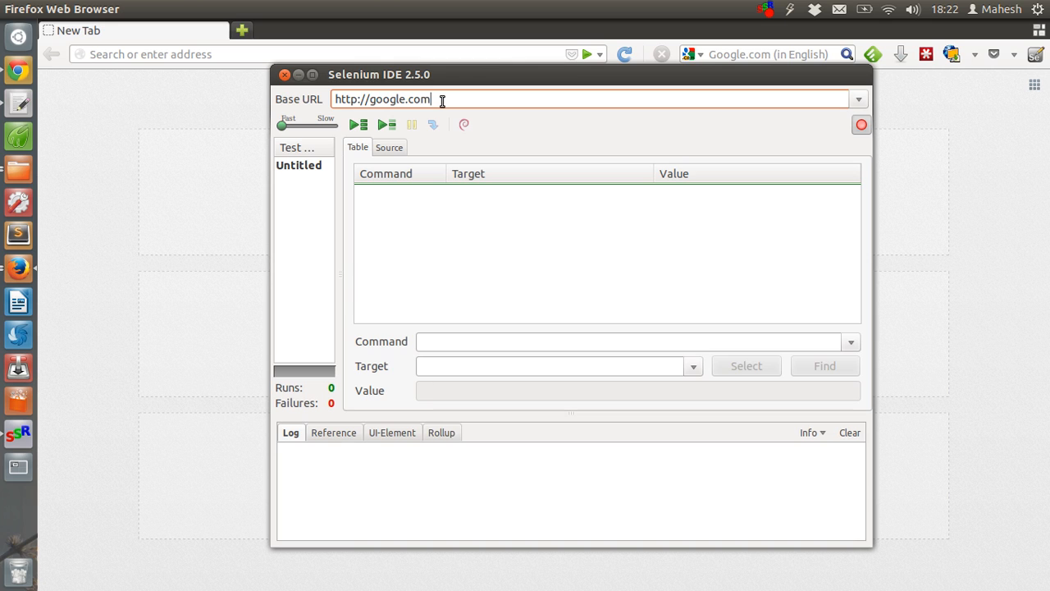
left_click(359, 124)
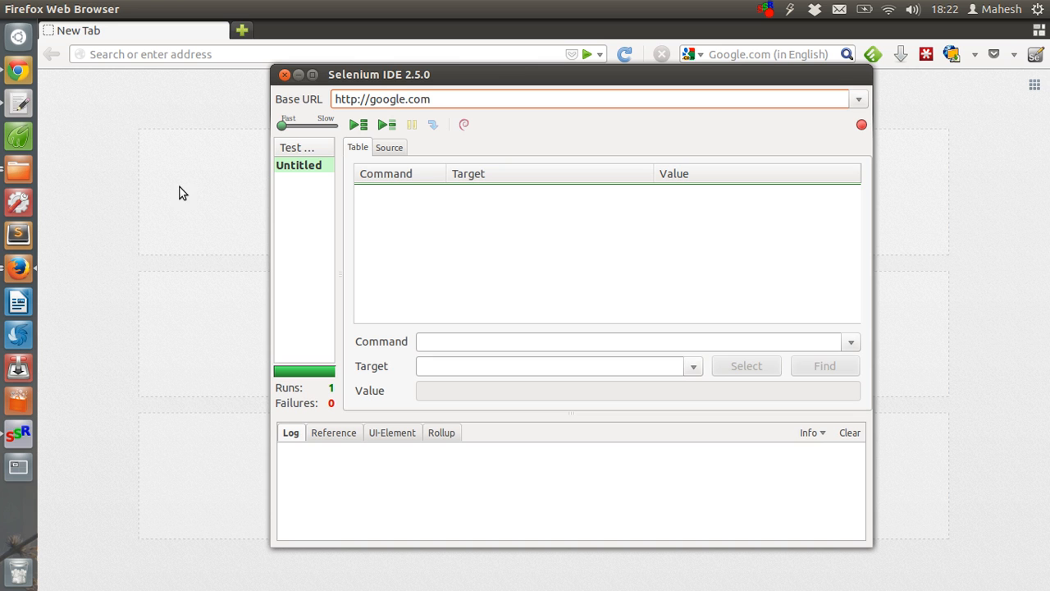
mouse_move(208, 230)
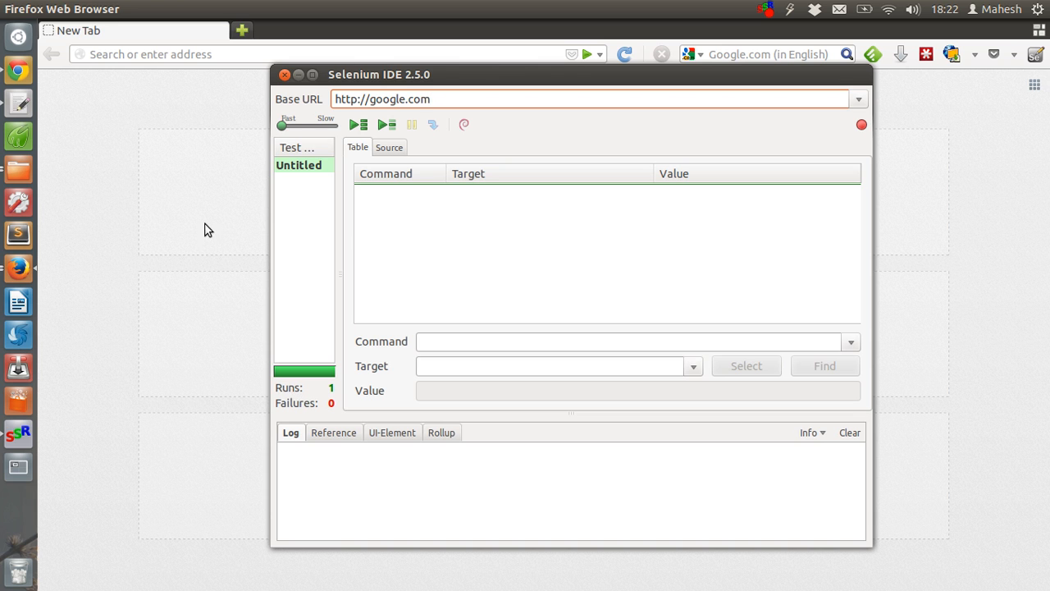
left_click(285, 74)
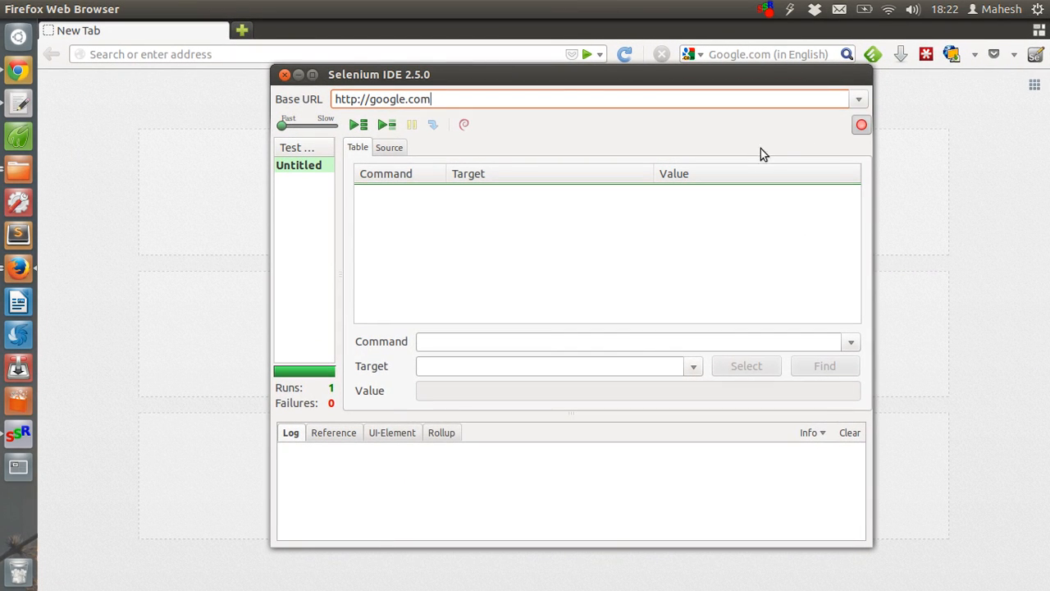
mouse_move(860, 124)
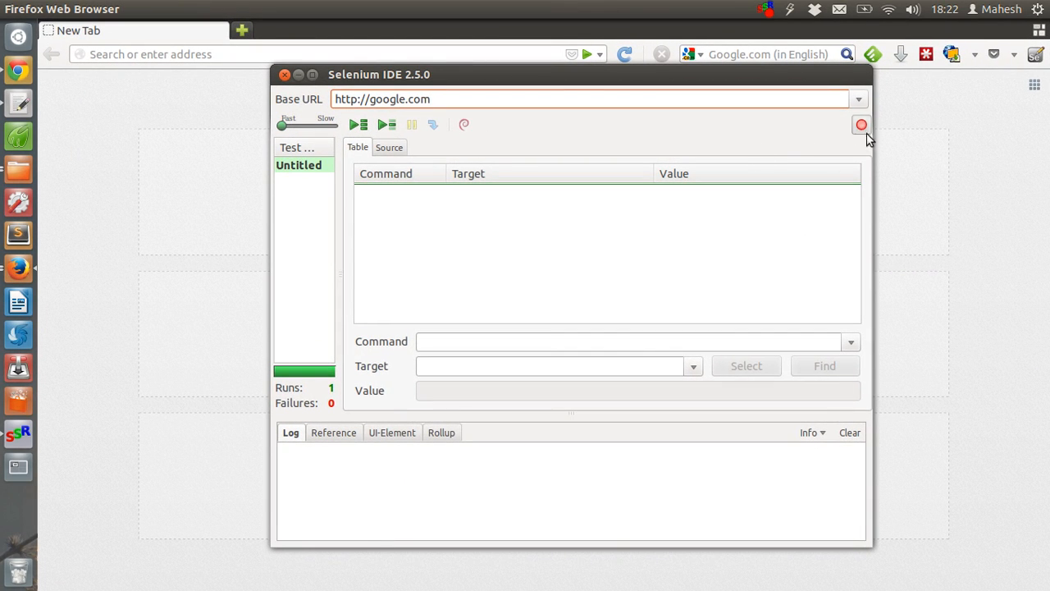
left_click(285, 74)
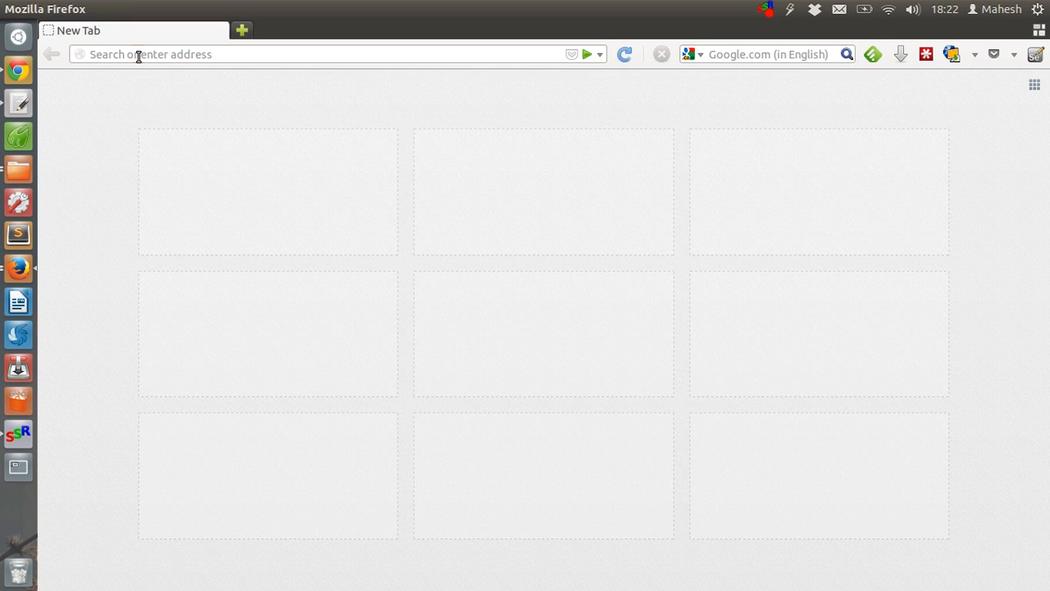
type("h")
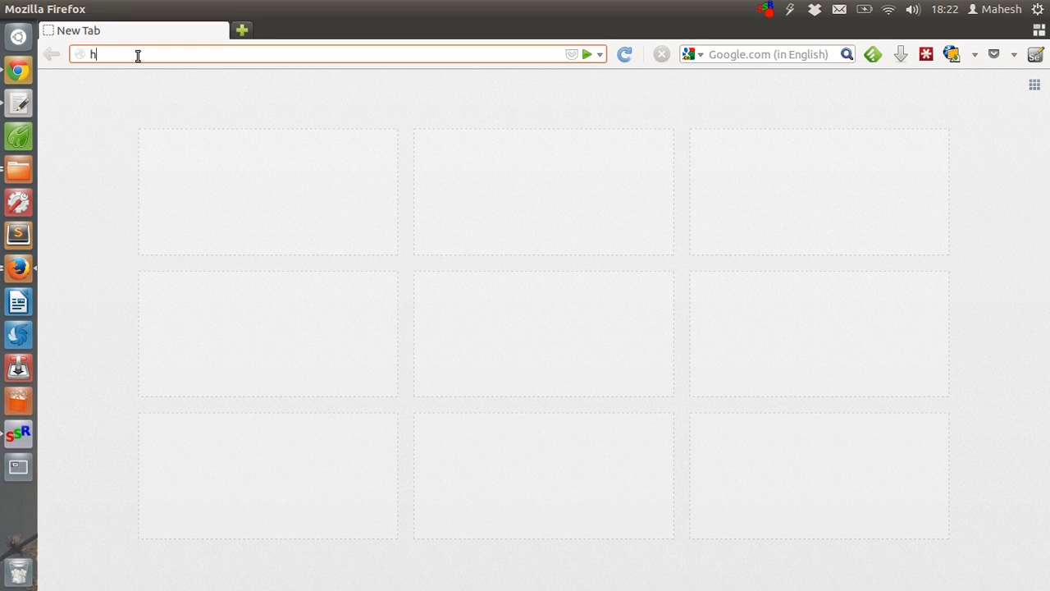
type("ttp://g")
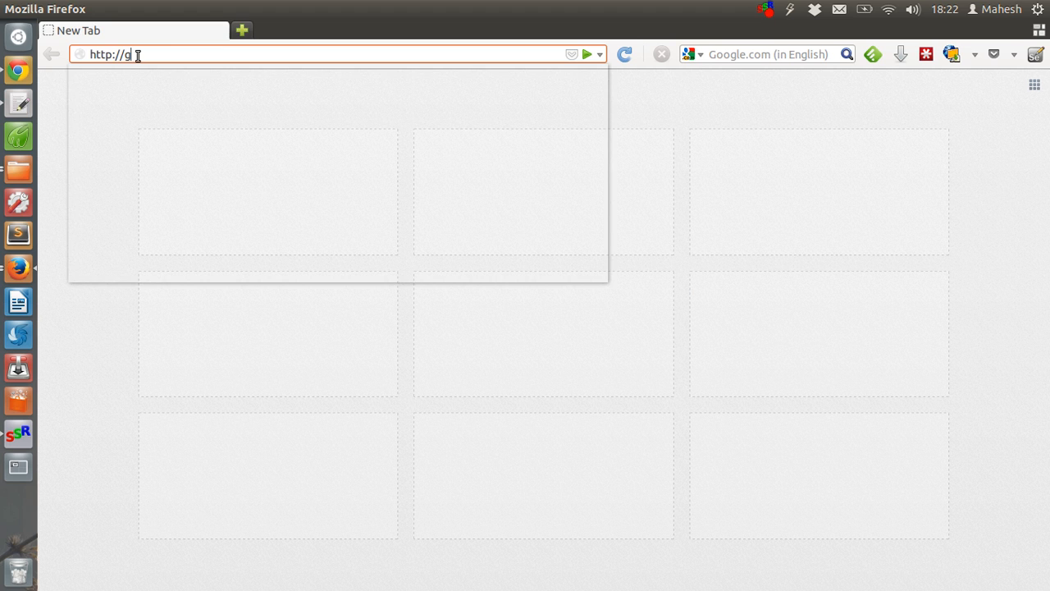
key("Return")
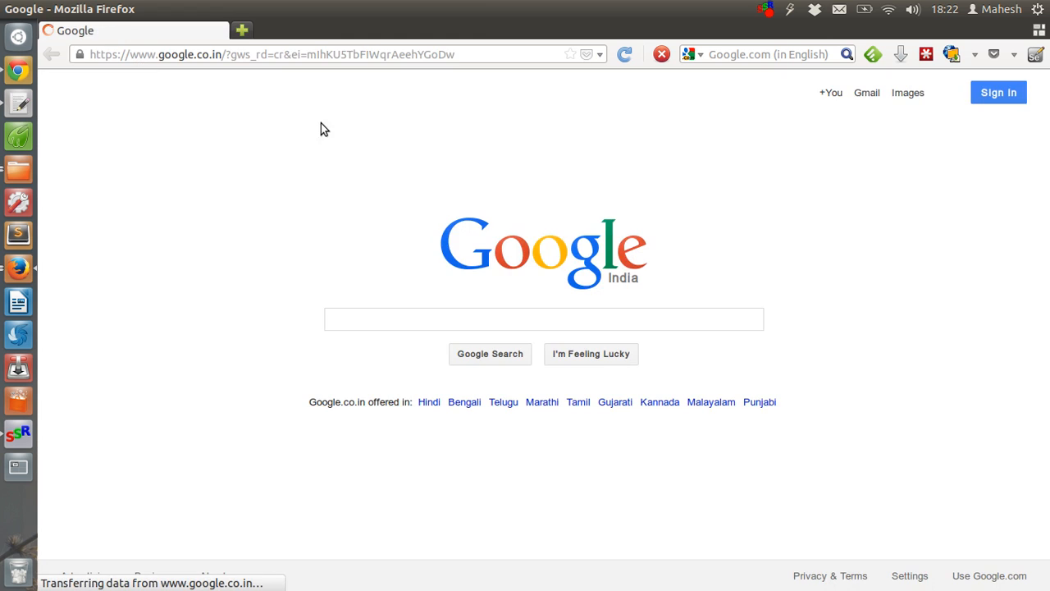
mouse_move(256, 308)
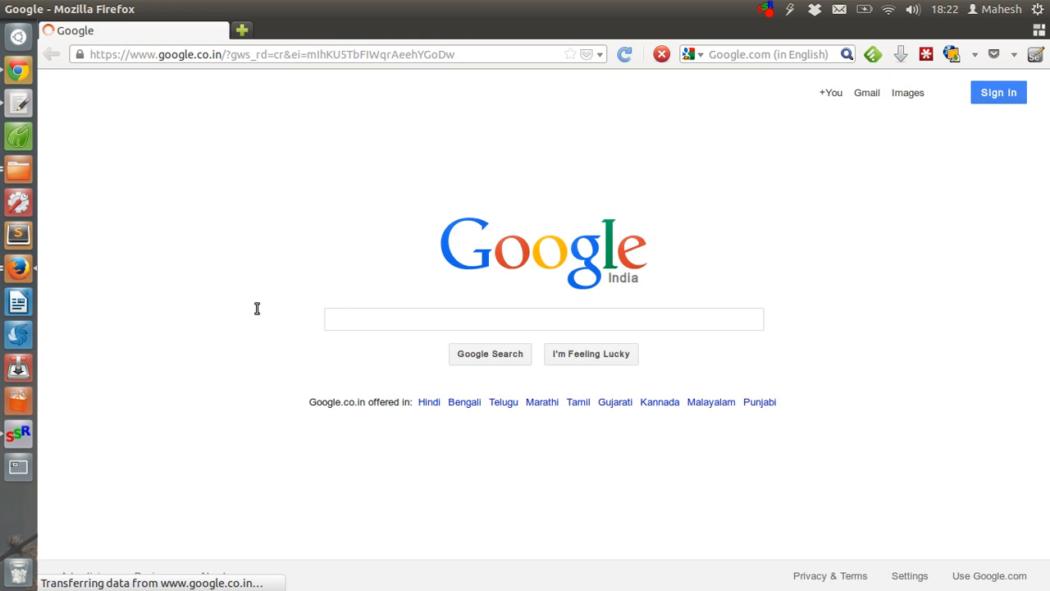
left_click(543, 318)
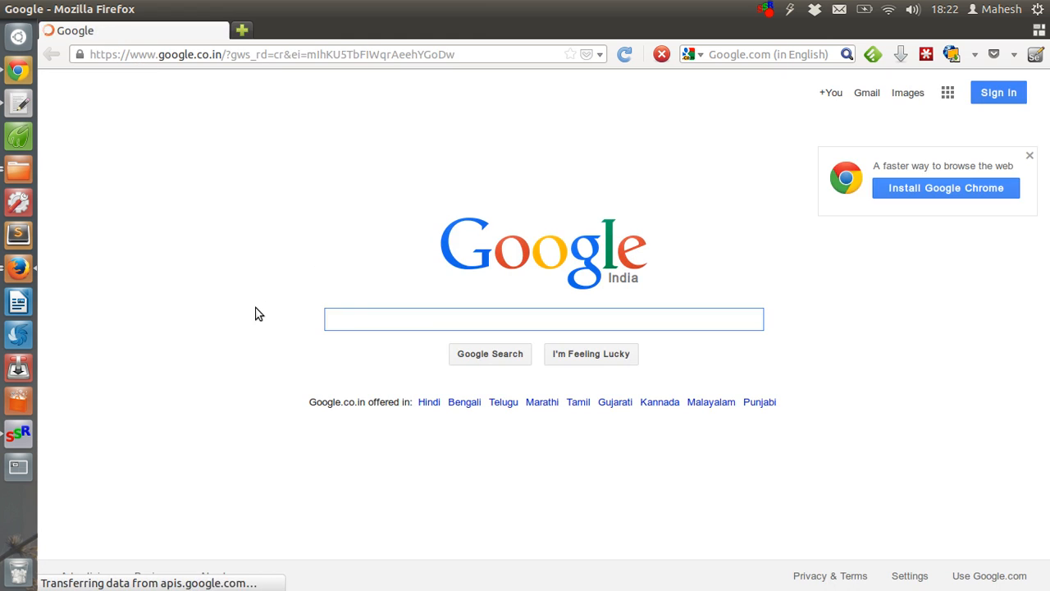
mouse_move(338, 318)
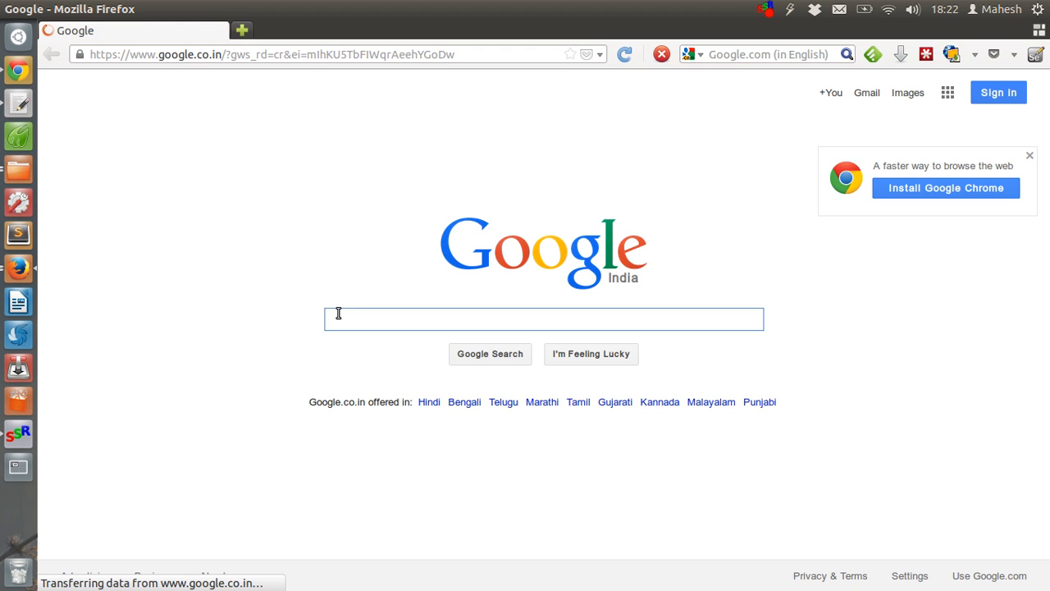
mouse_move(218, 232)
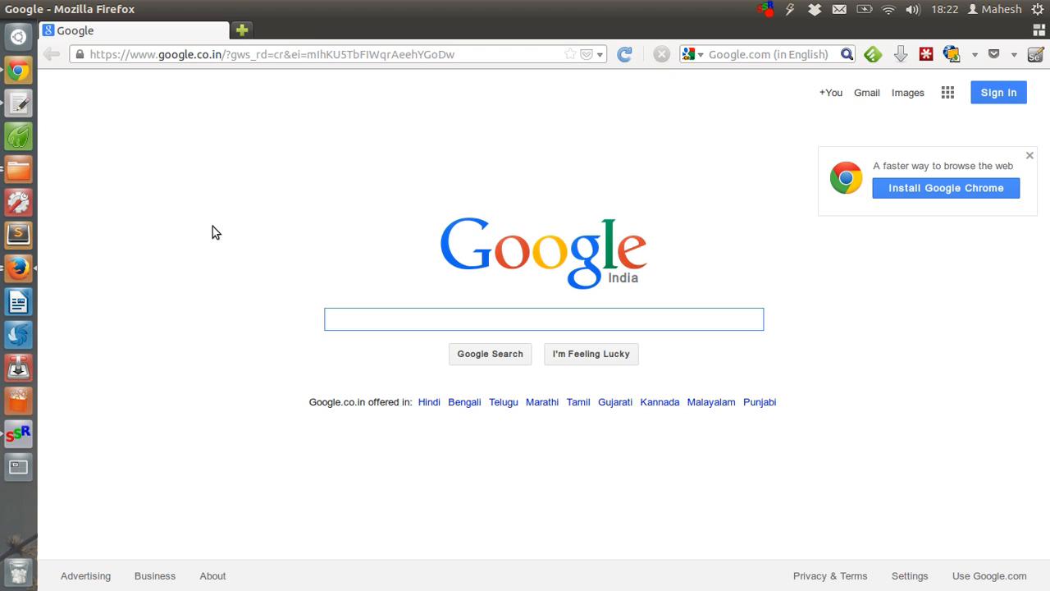
Enter 'worm' in the Google search box and run the search.
left_click(543, 318)
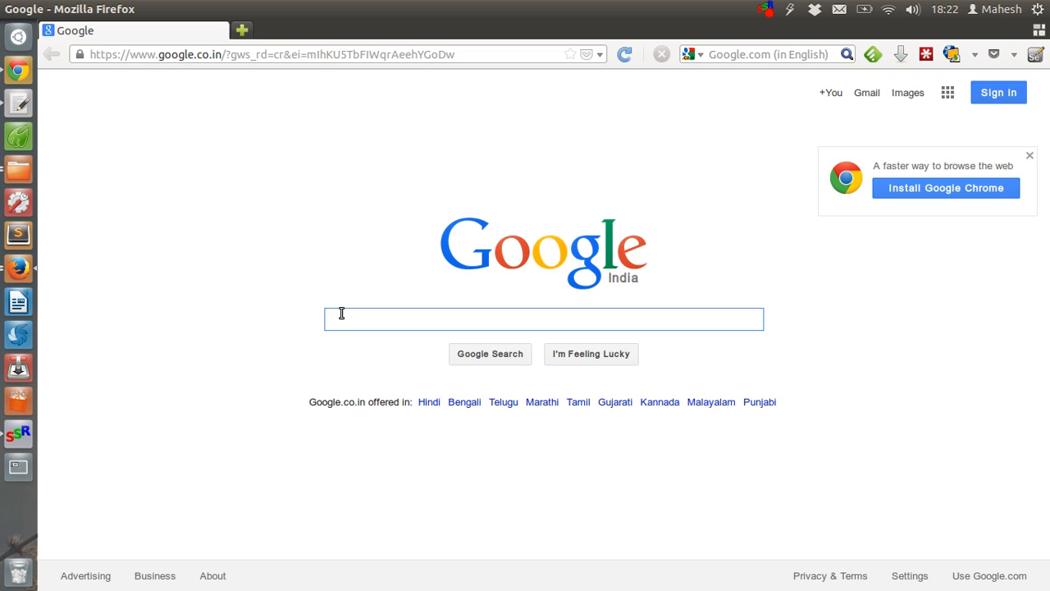
type("worm")
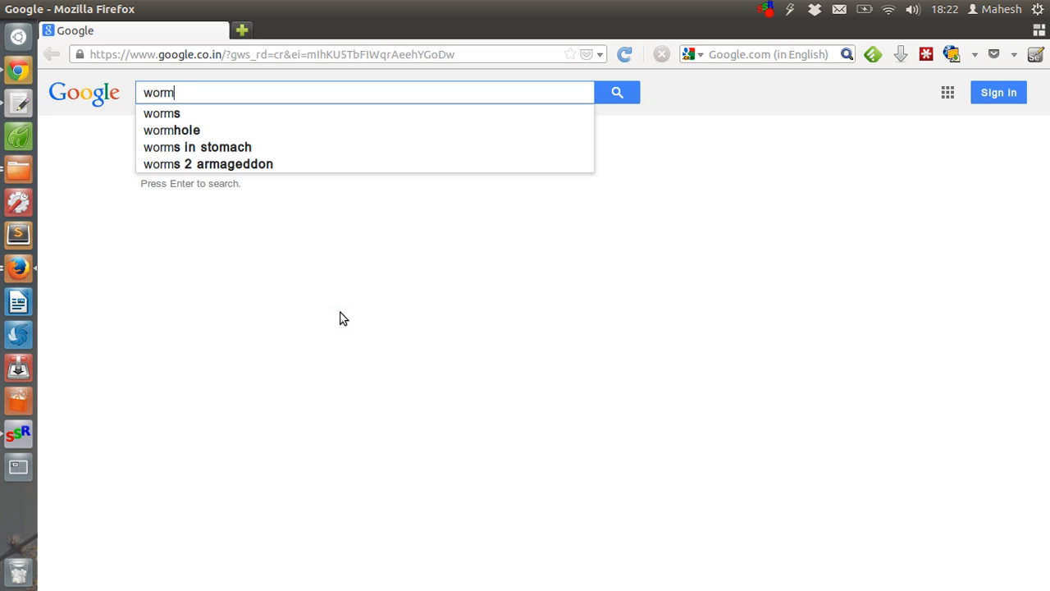
mouse_move(616, 92)
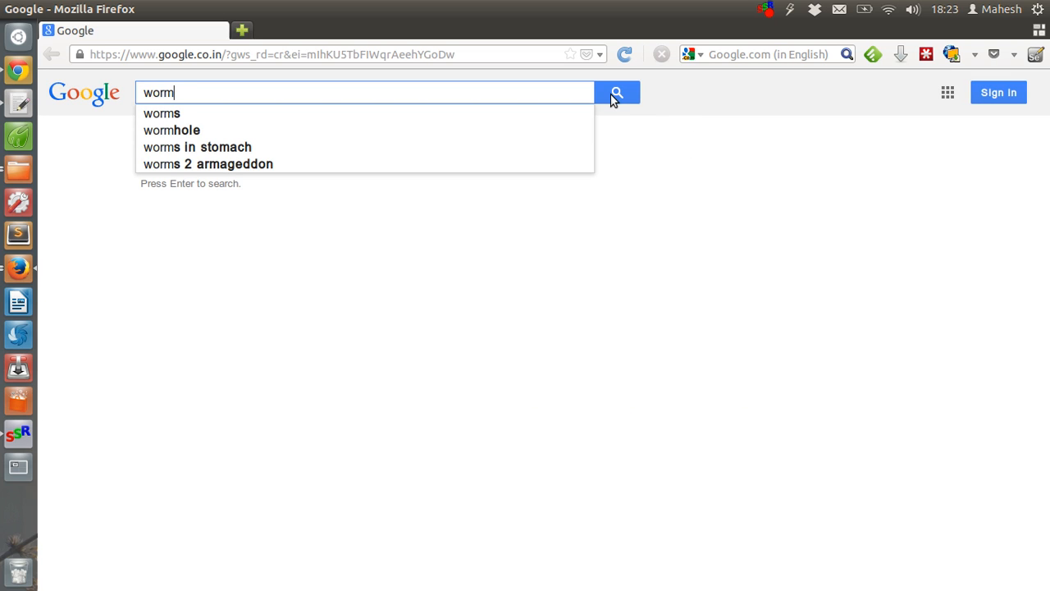
left_click(616, 92)
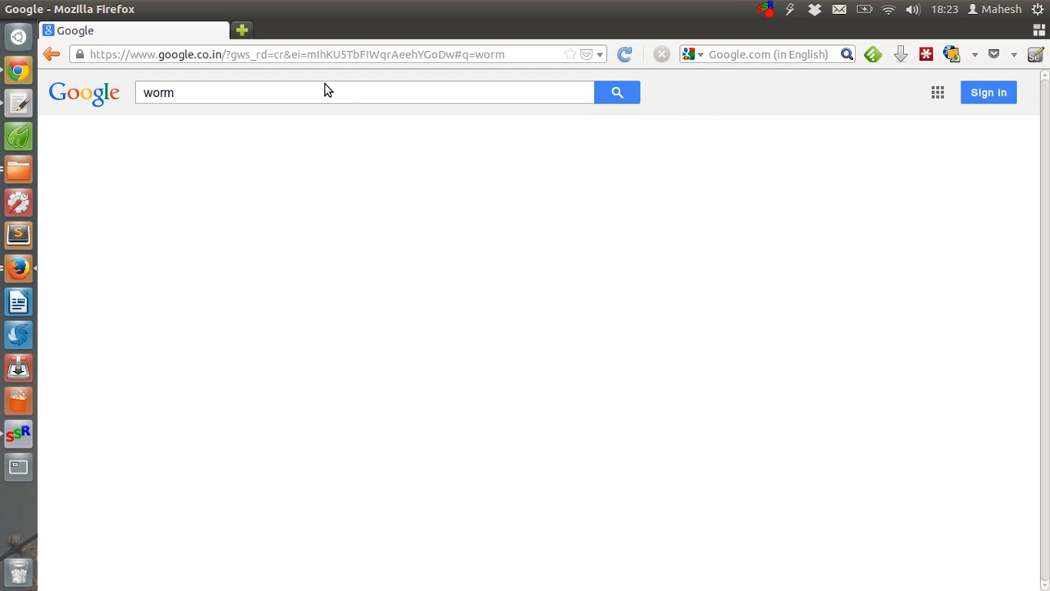
left_click(616, 92)
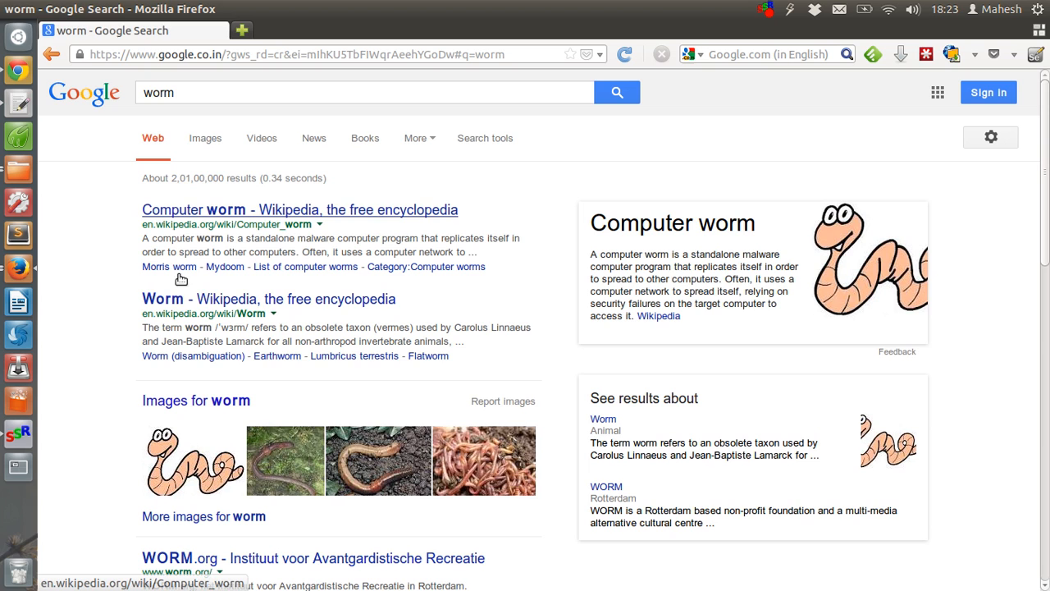
mouse_move(121, 286)
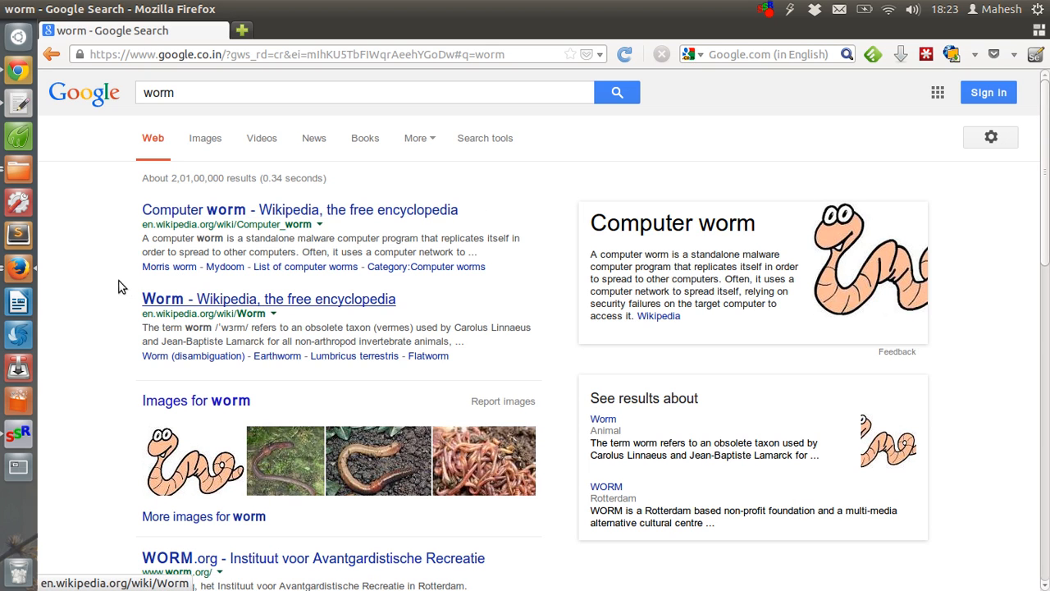
Scroll the results and right-click to show Selenium IDE command suggestions like assertTitle.
scroll("down", 3)
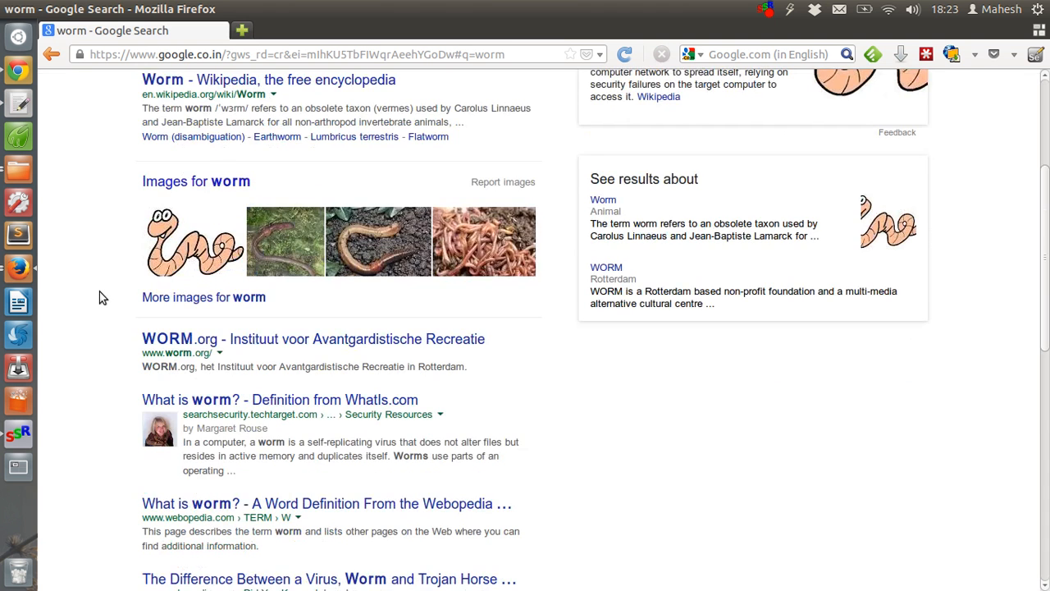
scroll("up", 3)
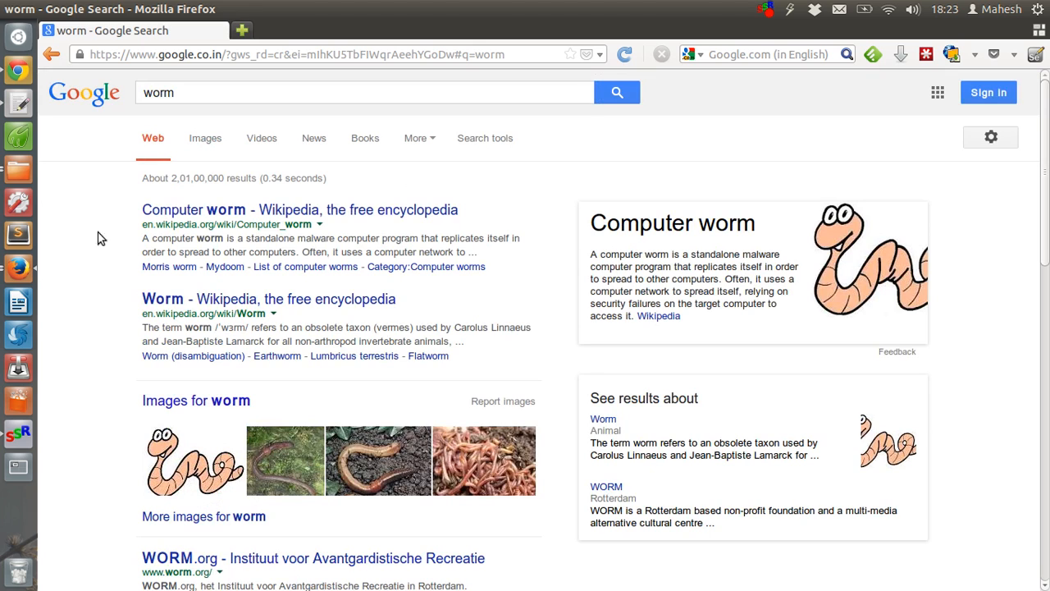
mouse_move(94, 194)
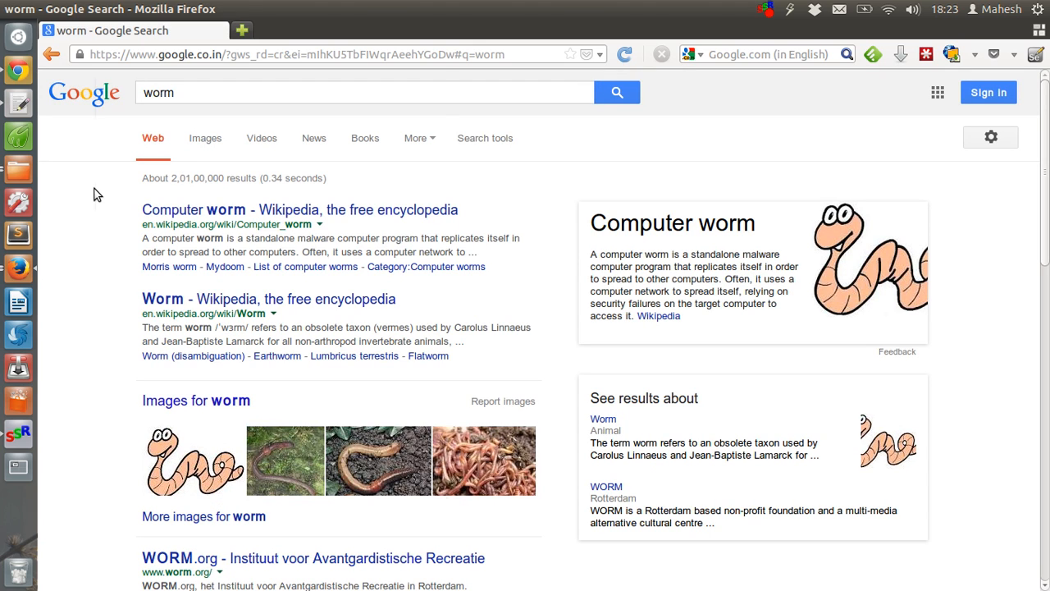
right_click(94, 194)
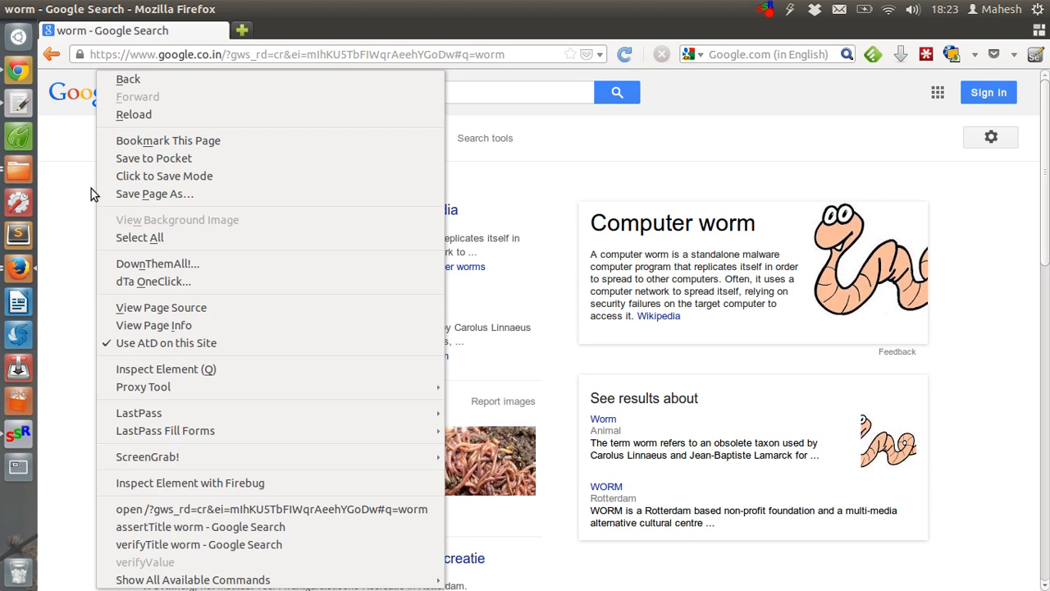
mouse_move(218, 583)
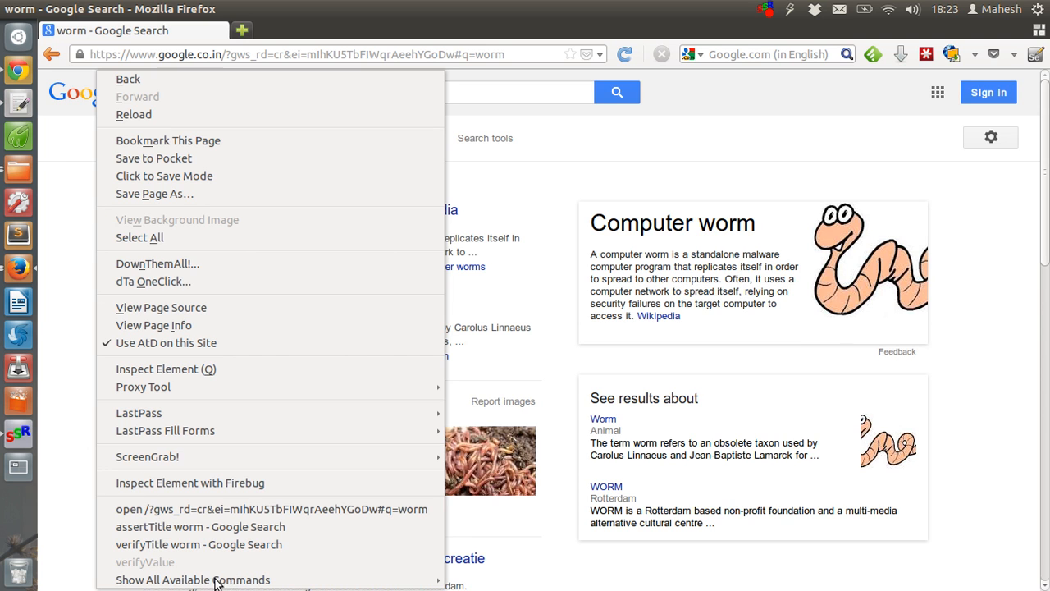
mouse_move(192, 579)
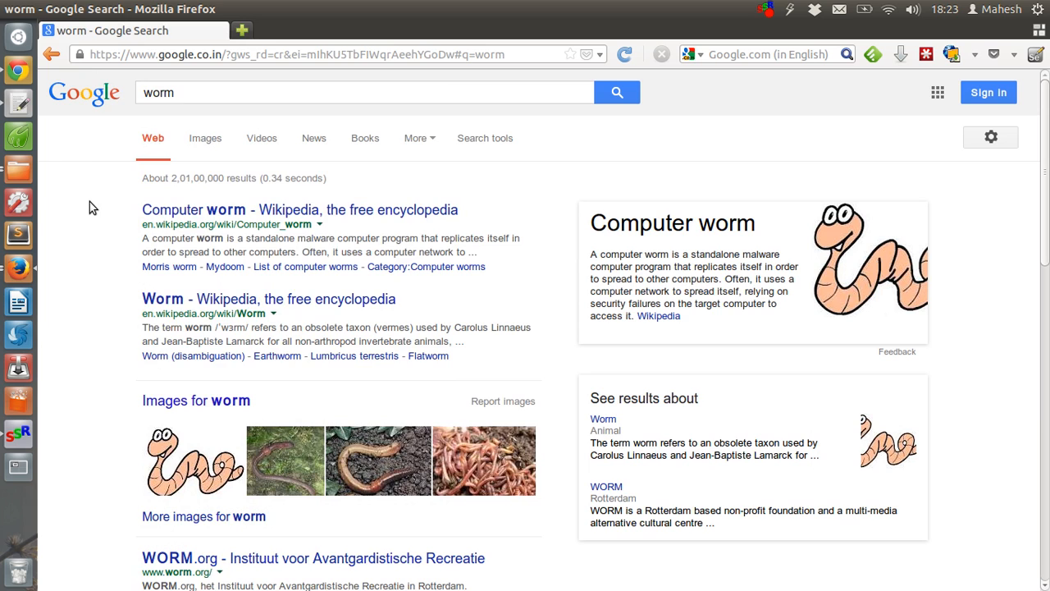
Add a verifyTitle 'worm - Google Search' command from the page's context menu.
right_click(95, 207)
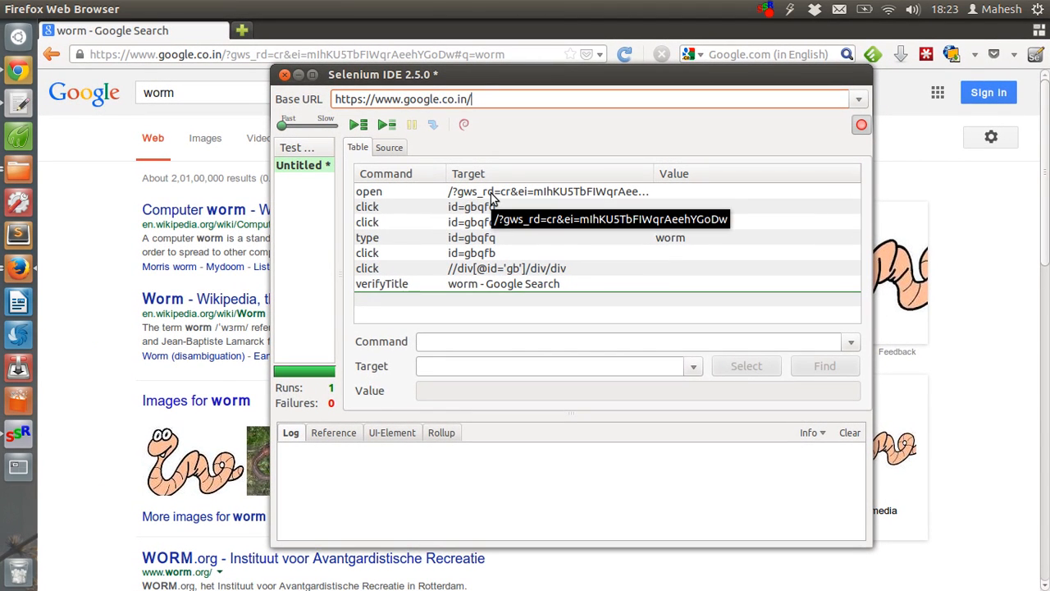
mouse_move(488, 216)
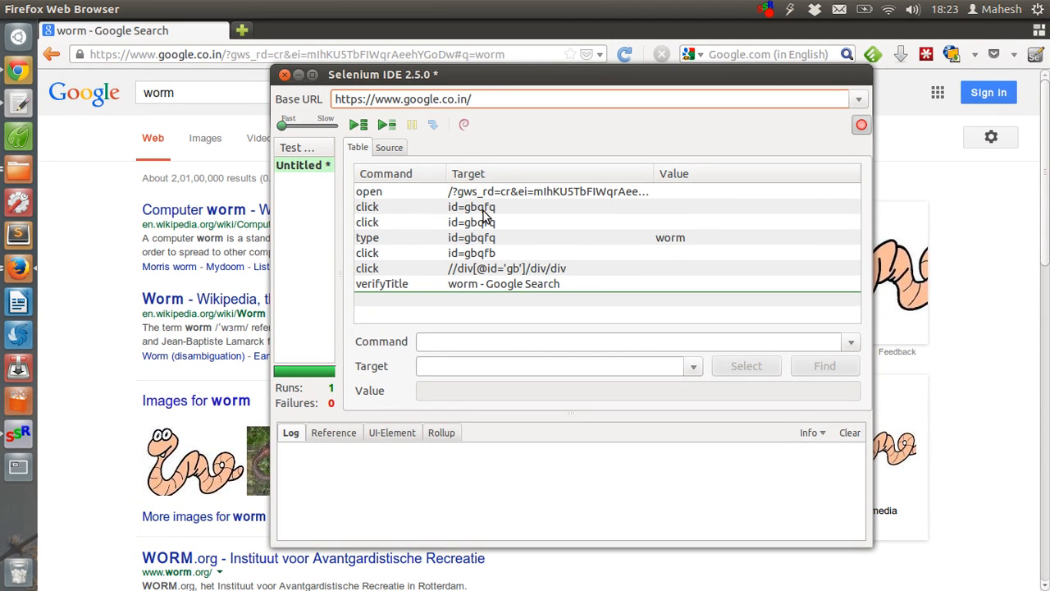
mouse_move(484, 228)
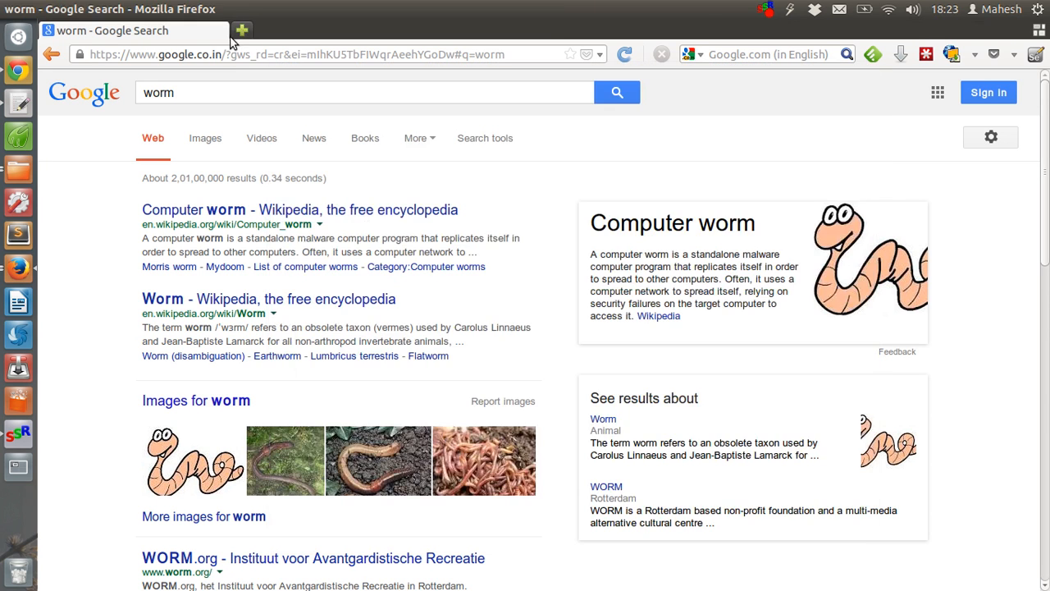
Open a new browser tab and play back the whole recorded worm-search test.
left_click(242, 29)
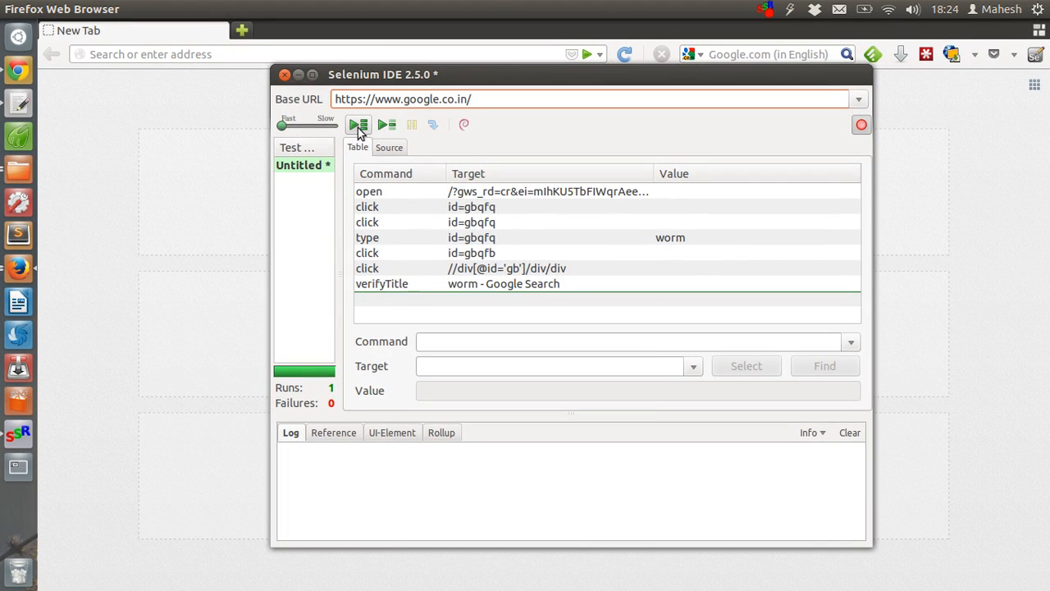
mouse_move(358, 124)
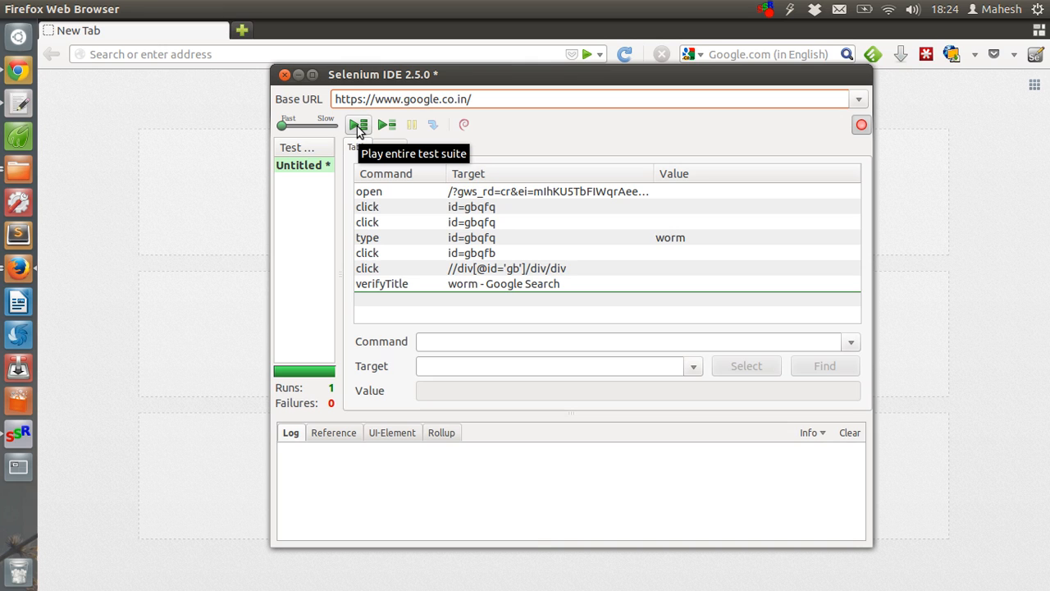
left_click(358, 125)
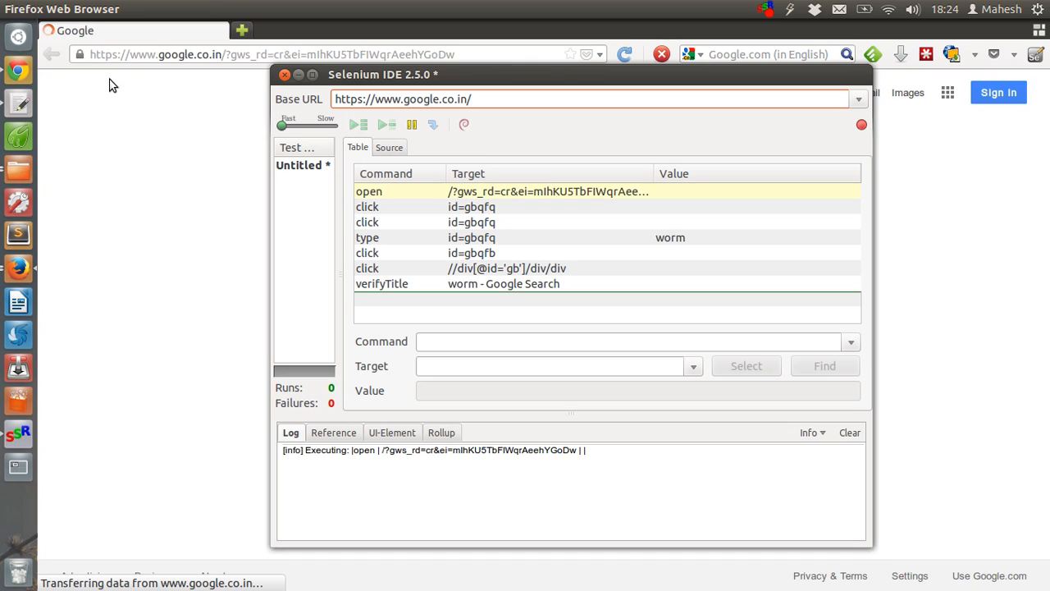
mouse_move(608, 76)
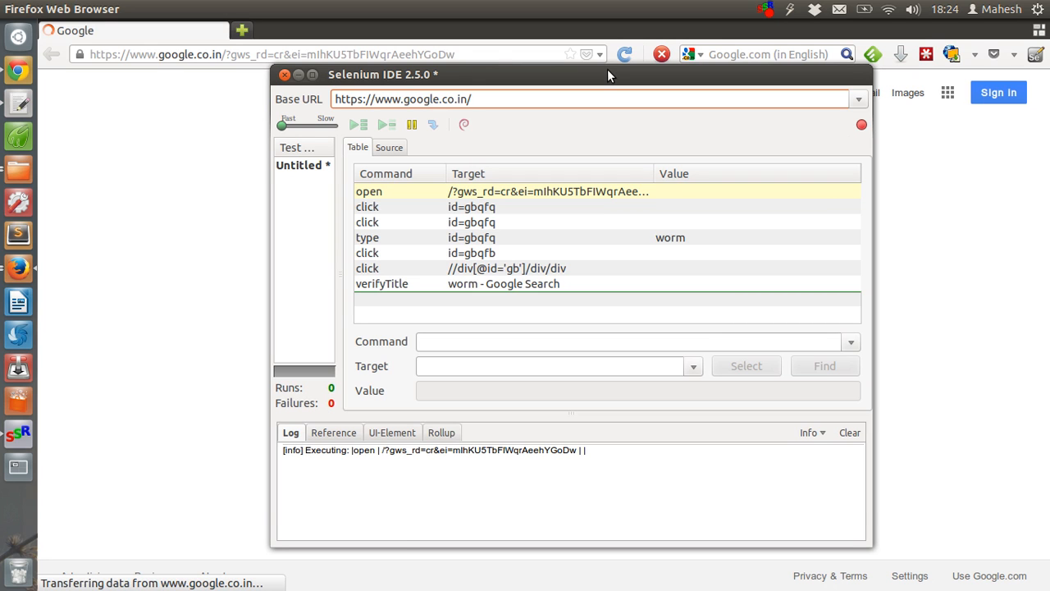
left_click(358, 125)
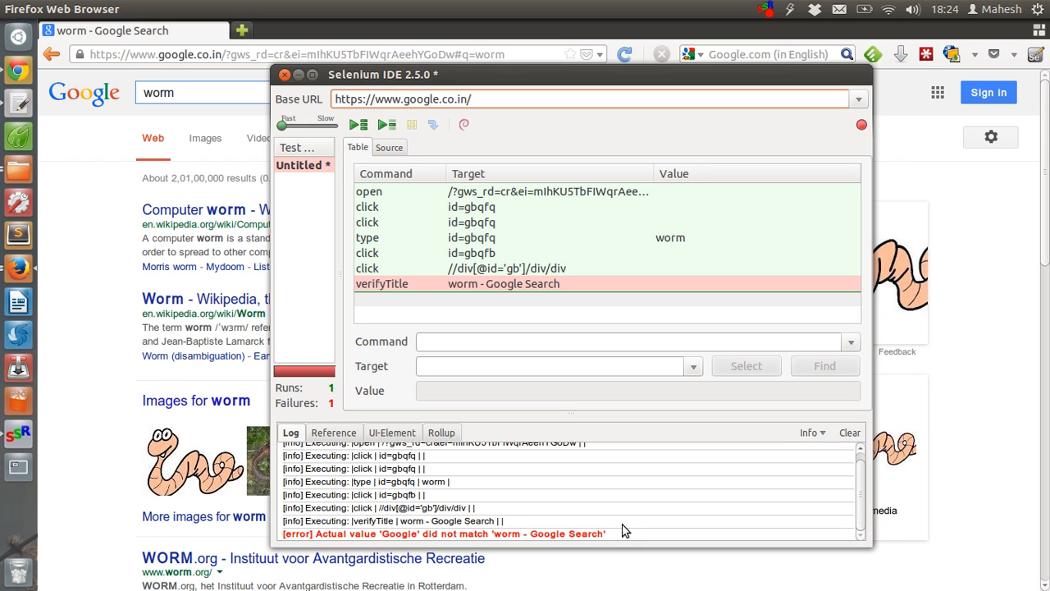
mouse_move(621, 521)
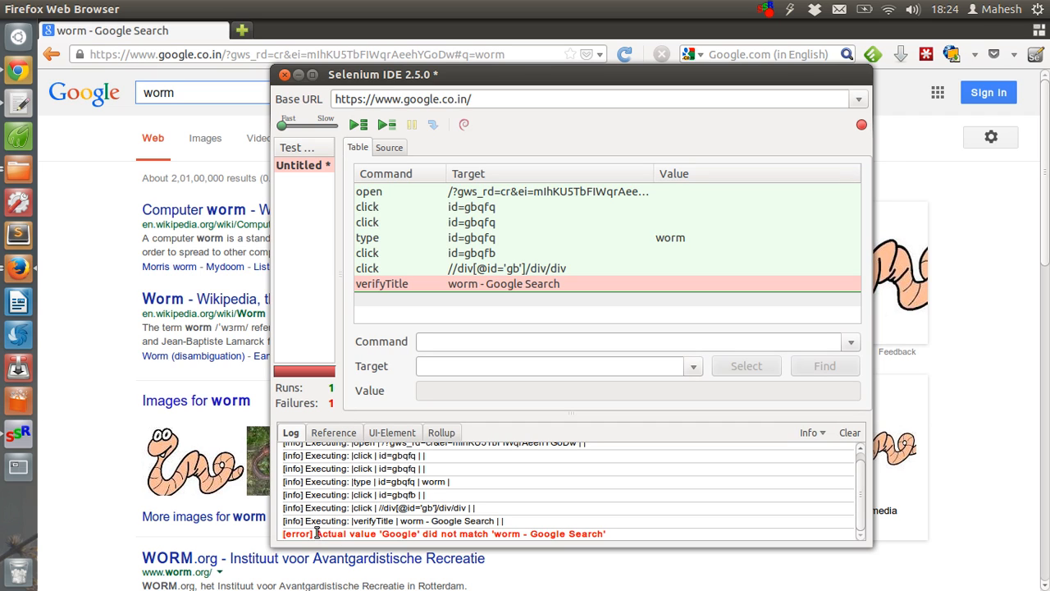
mouse_move(437, 523)
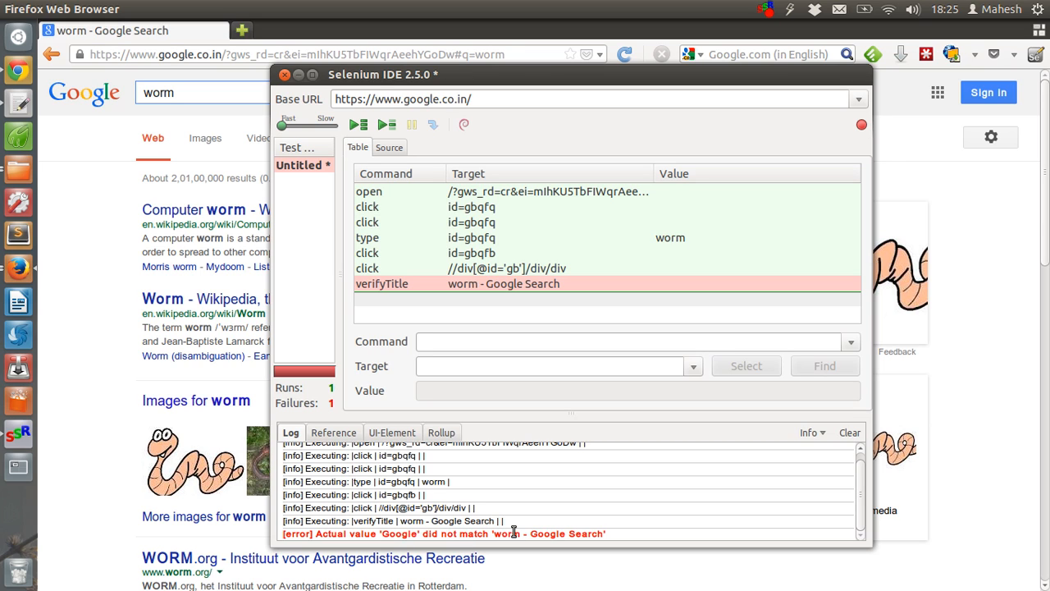
mouse_move(541, 244)
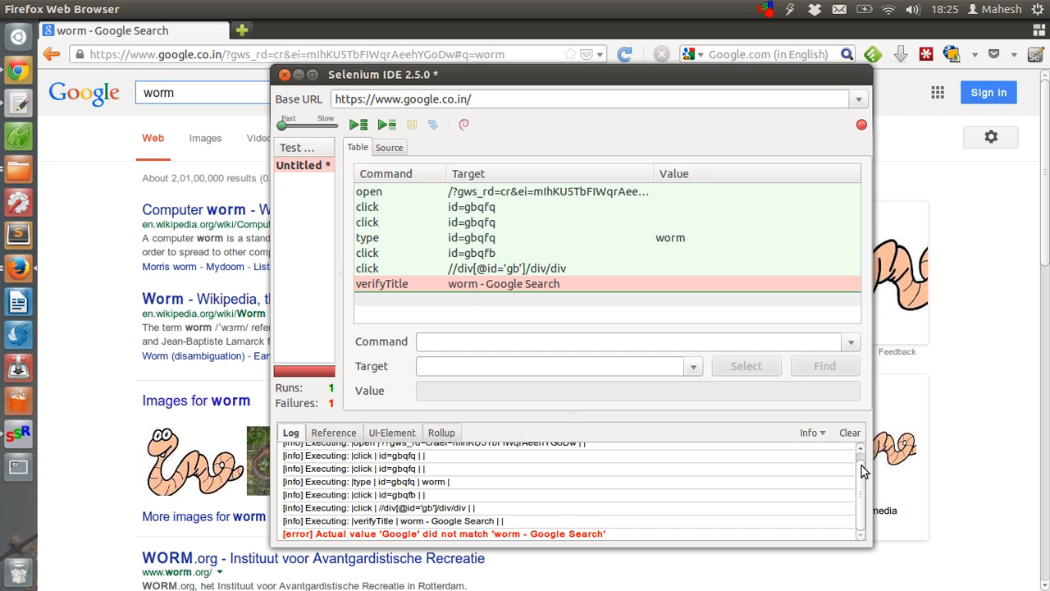
mouse_move(858, 505)
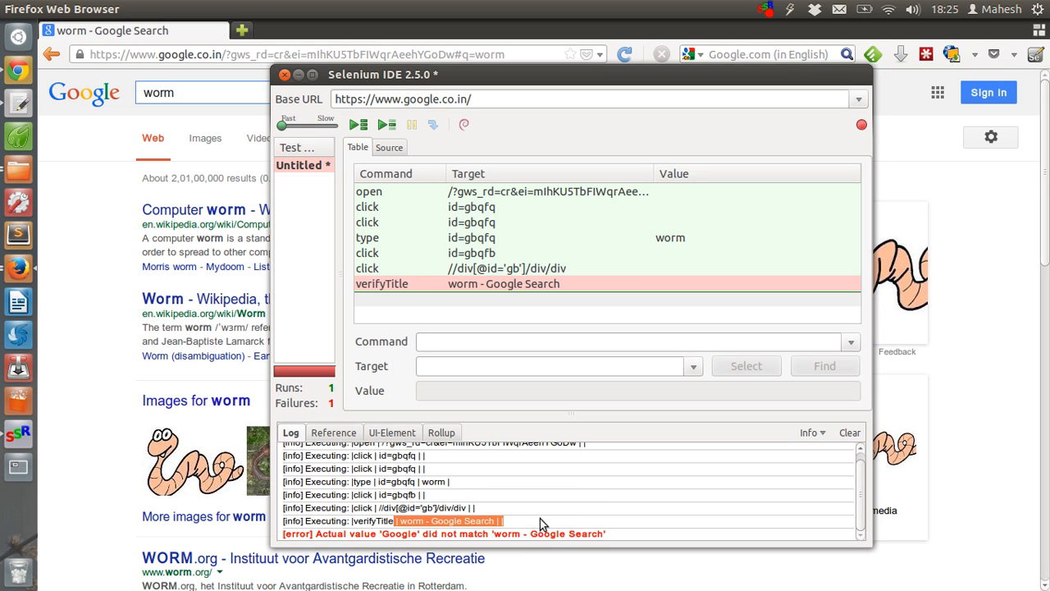
mouse_move(426, 217)
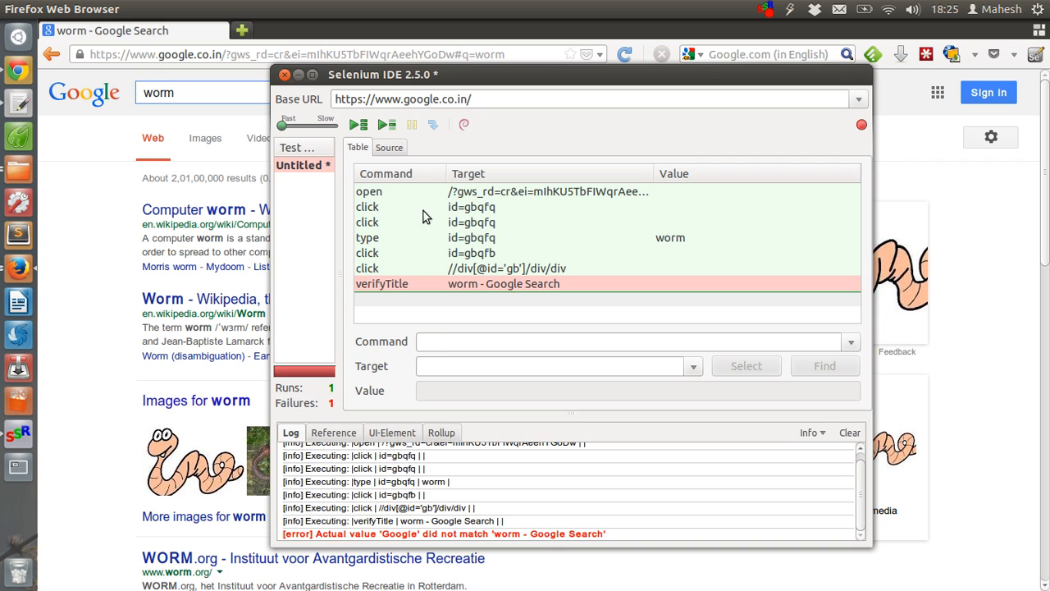
mouse_move(402, 287)
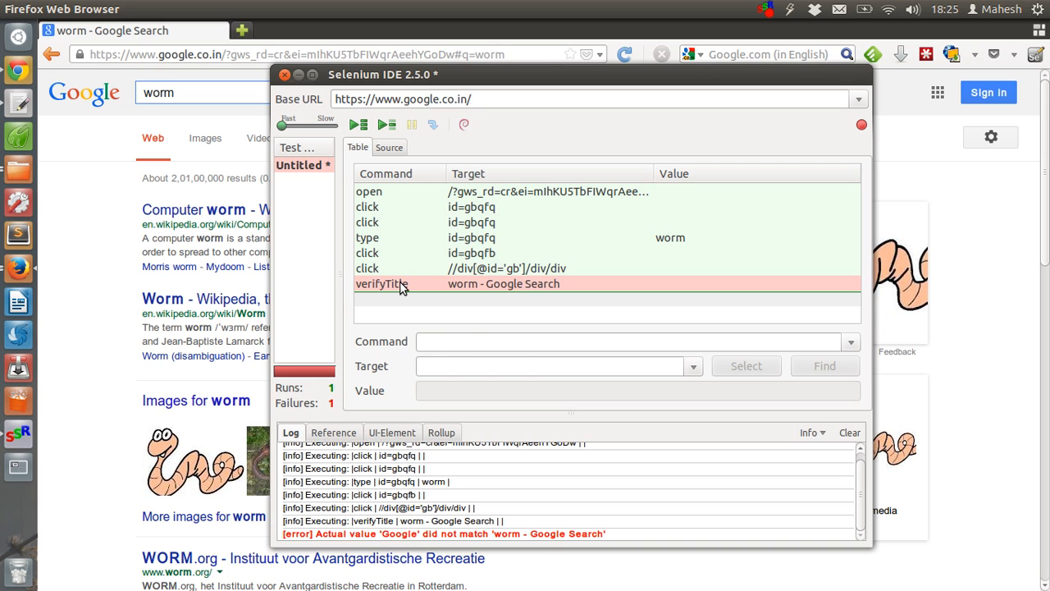
Inspect the click and verifyTitle step references, then scroll through the playback log.
left_click(379, 283)
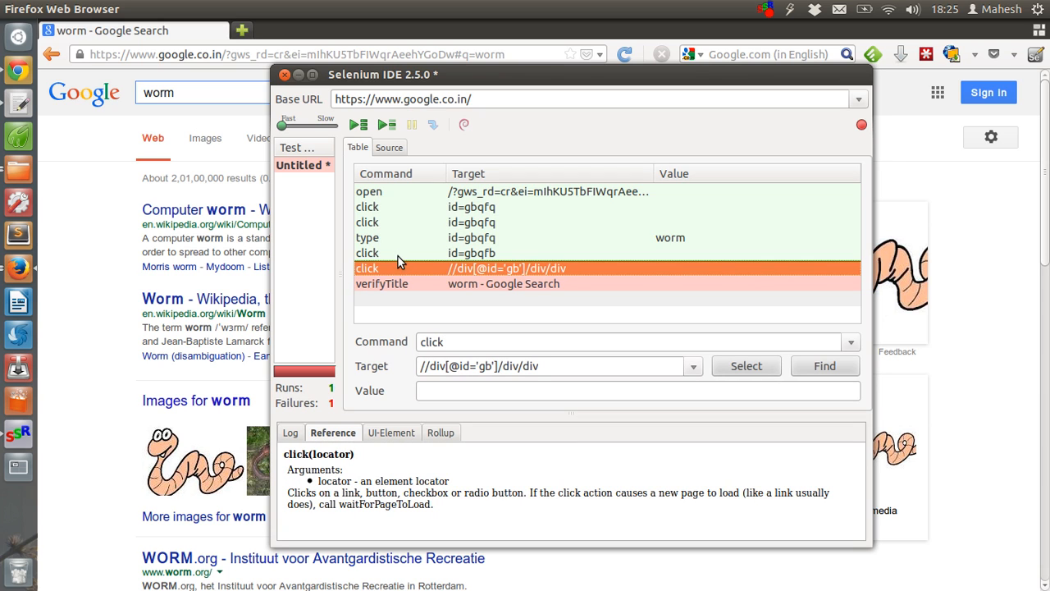
left_click(381, 283)
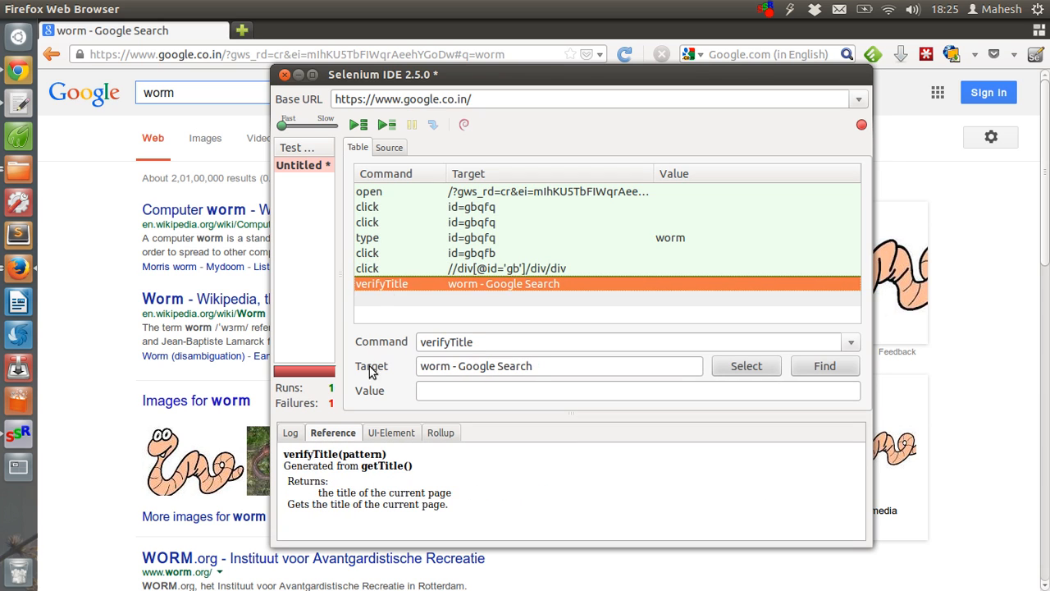
left_click(290, 432)
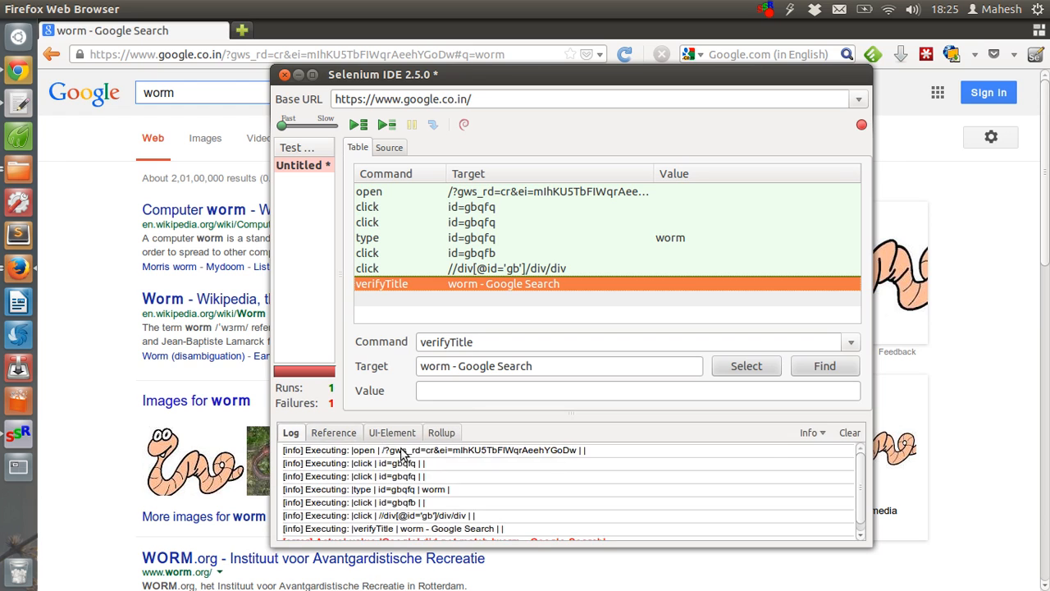
scroll("down", 3)
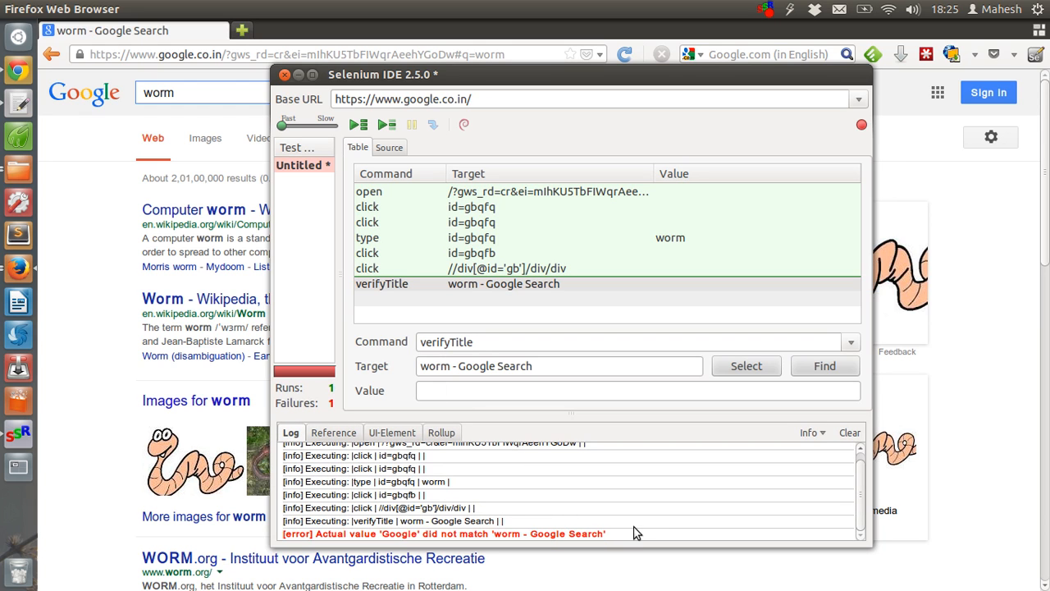
mouse_move(541, 233)
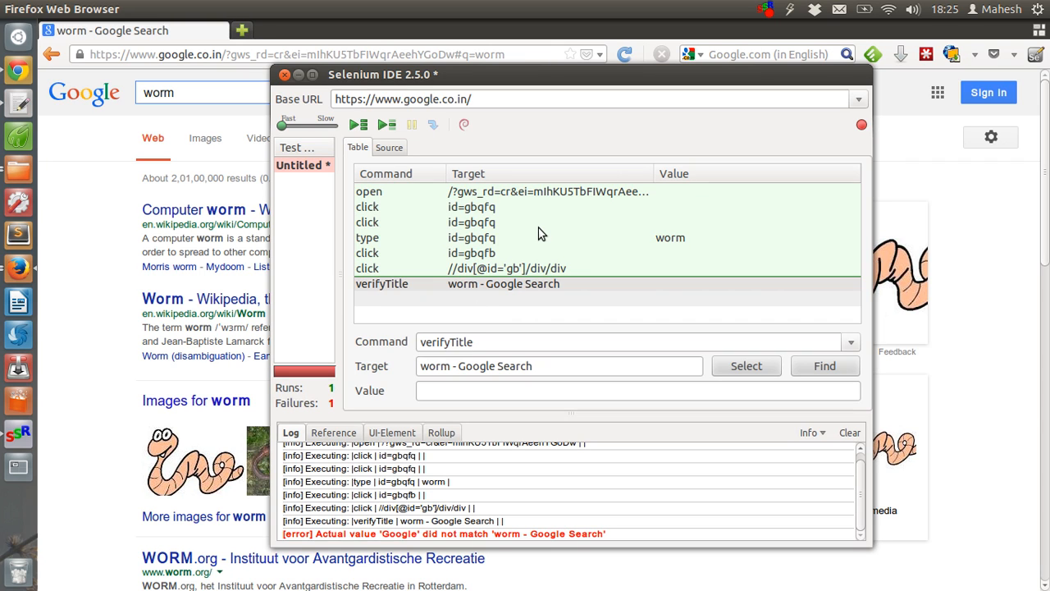
mouse_move(430, 121)
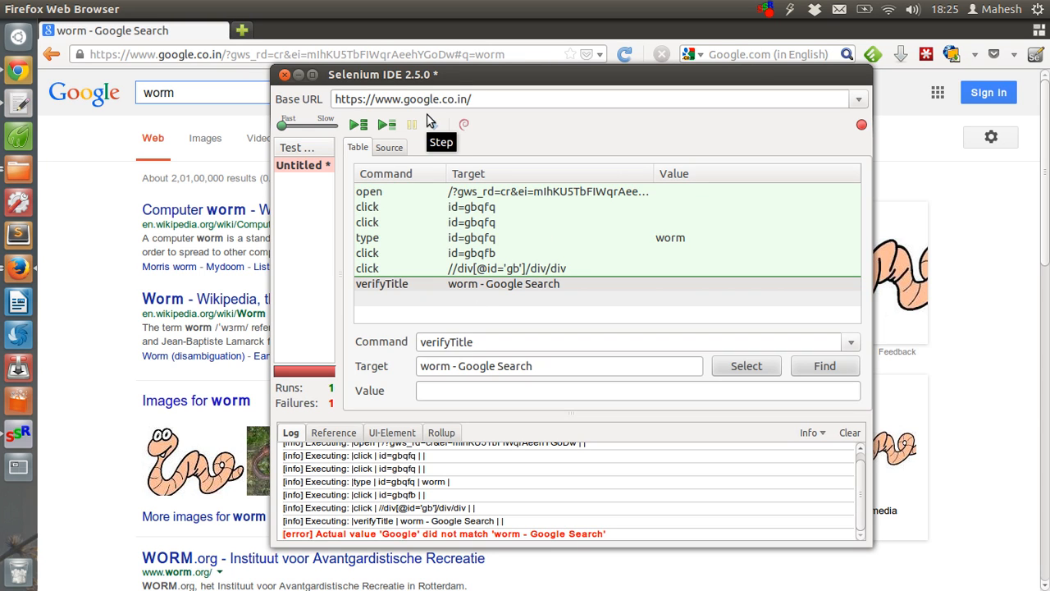
mouse_move(222, 187)
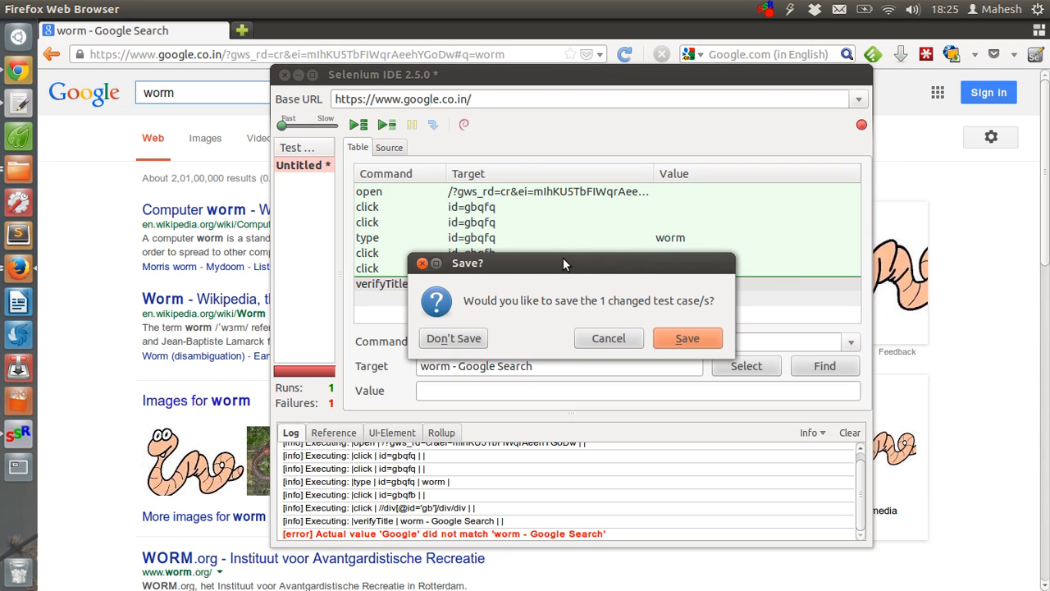
mouse_move(423, 263)
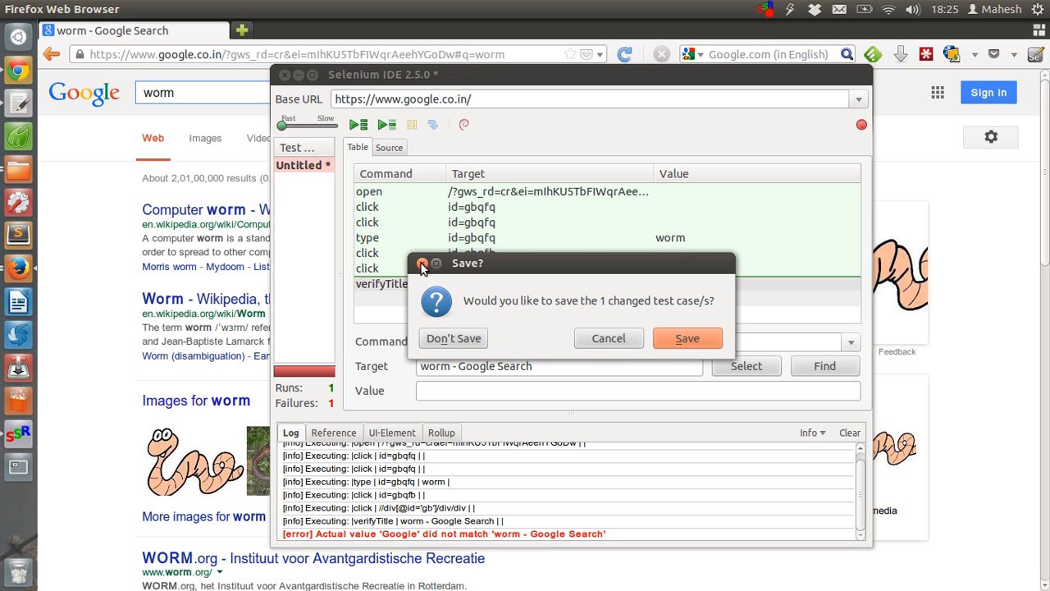
mouse_move(500, 275)
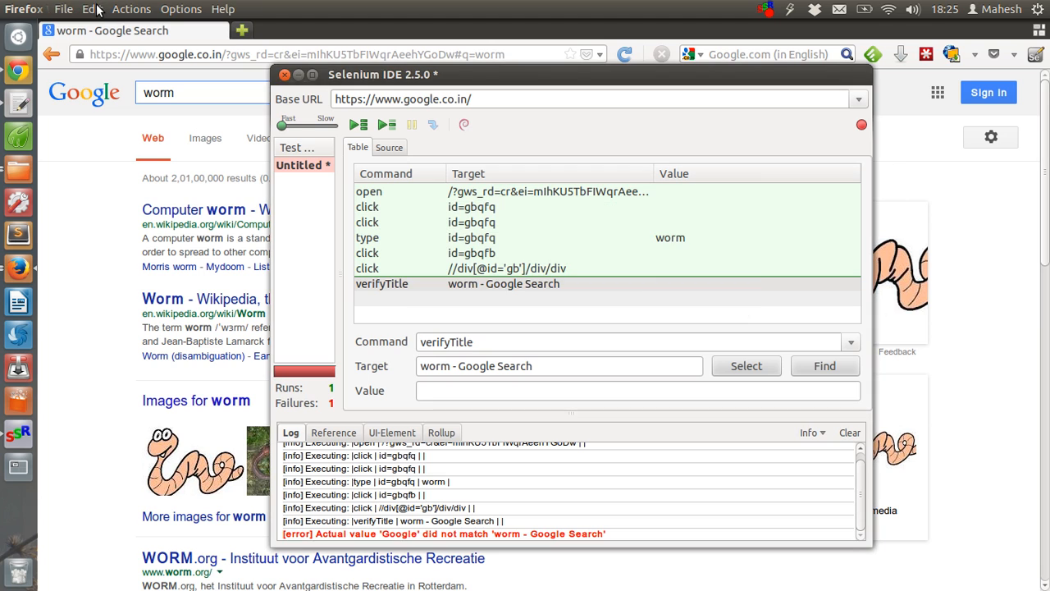
left_click(64, 9)
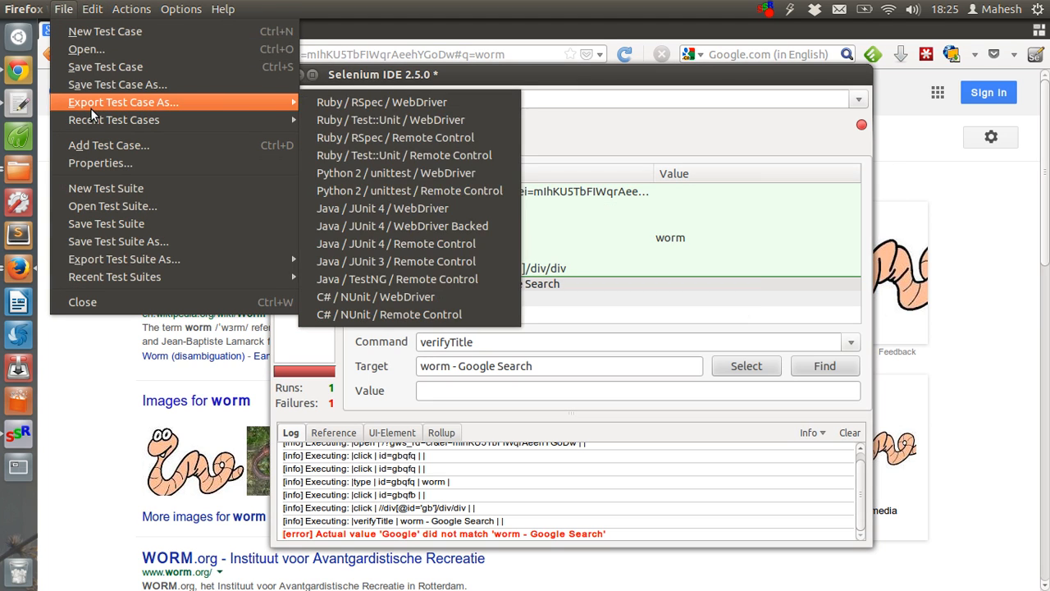
mouse_move(381, 102)
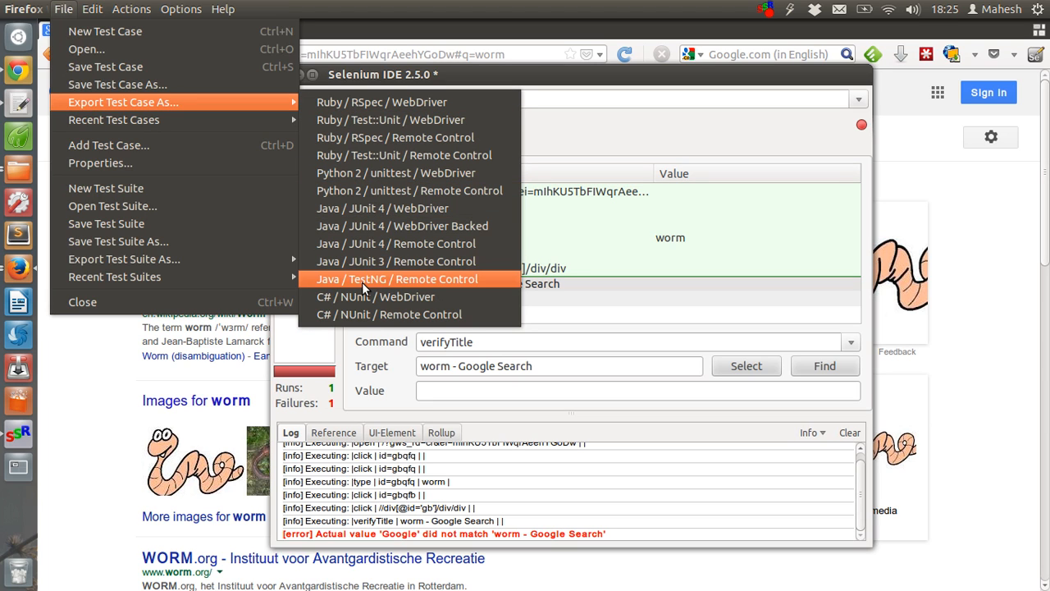
mouse_move(687, 319)
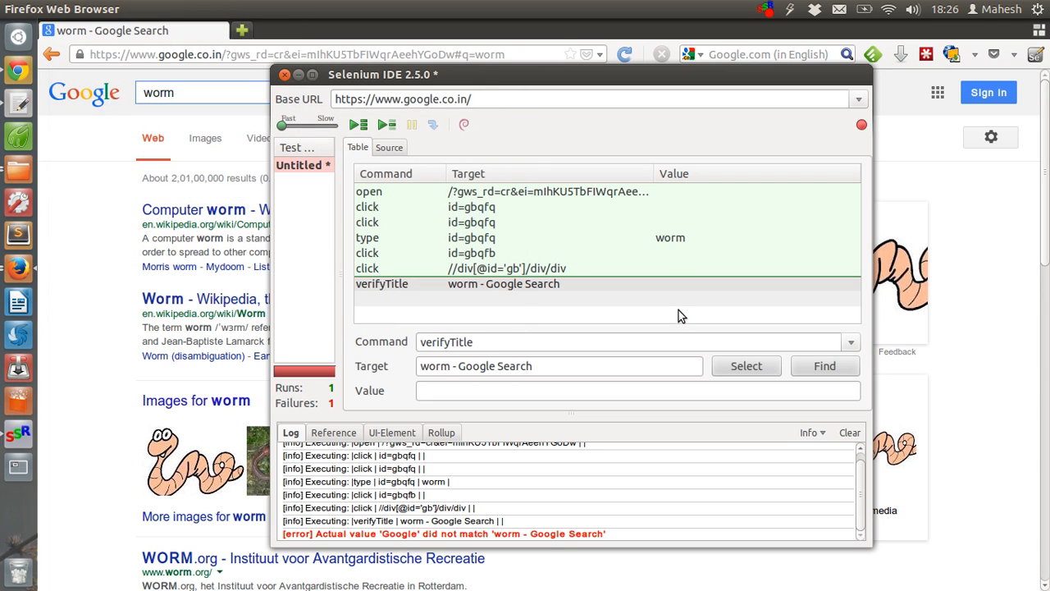
mouse_move(525, 319)
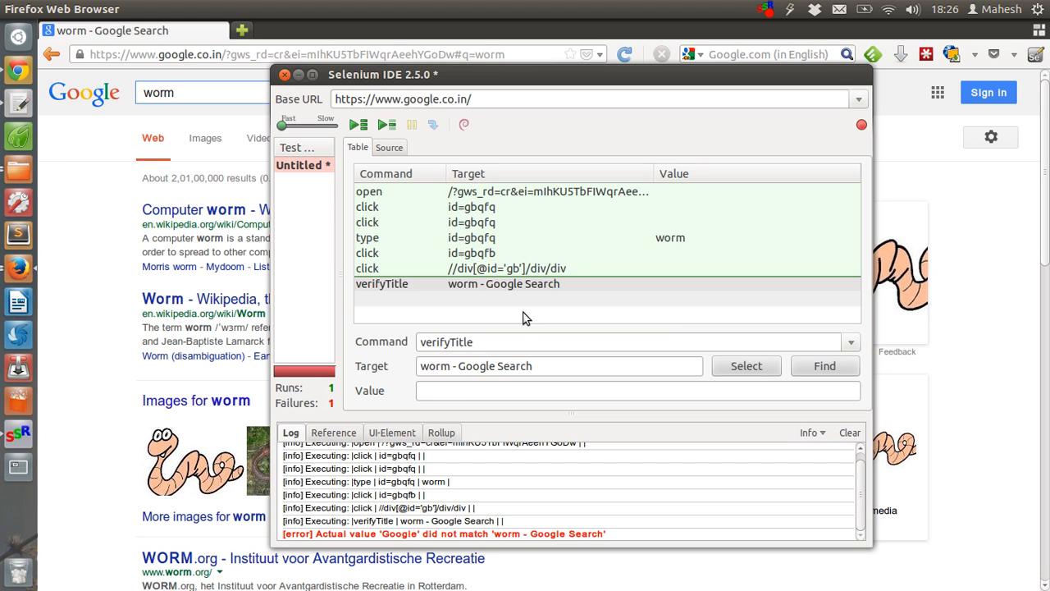
mouse_move(368, 178)
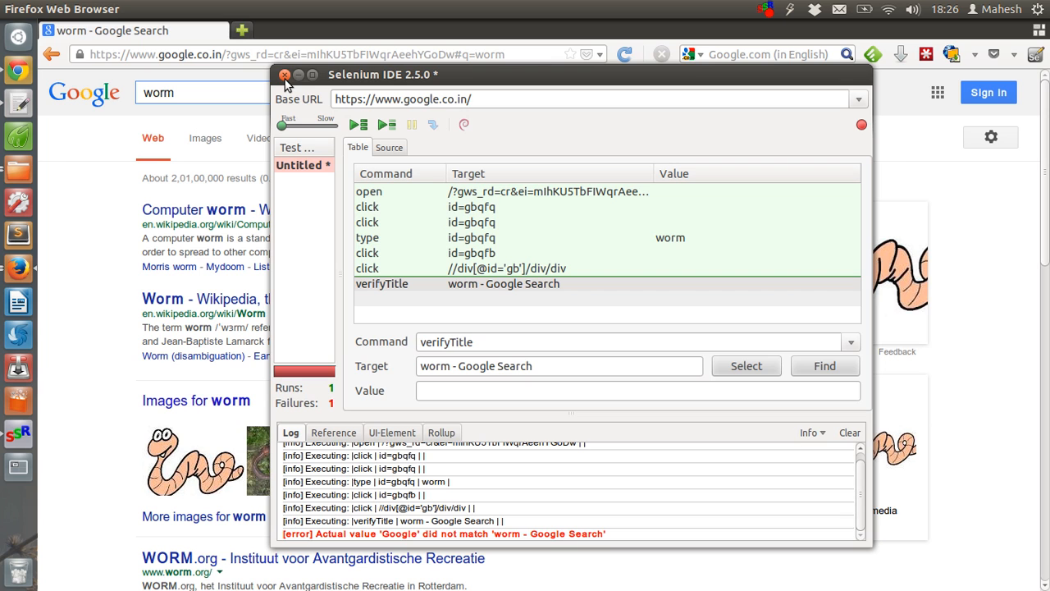
Close Selenium IDE, discarding the unsaved test case changes.
left_click(286, 74)
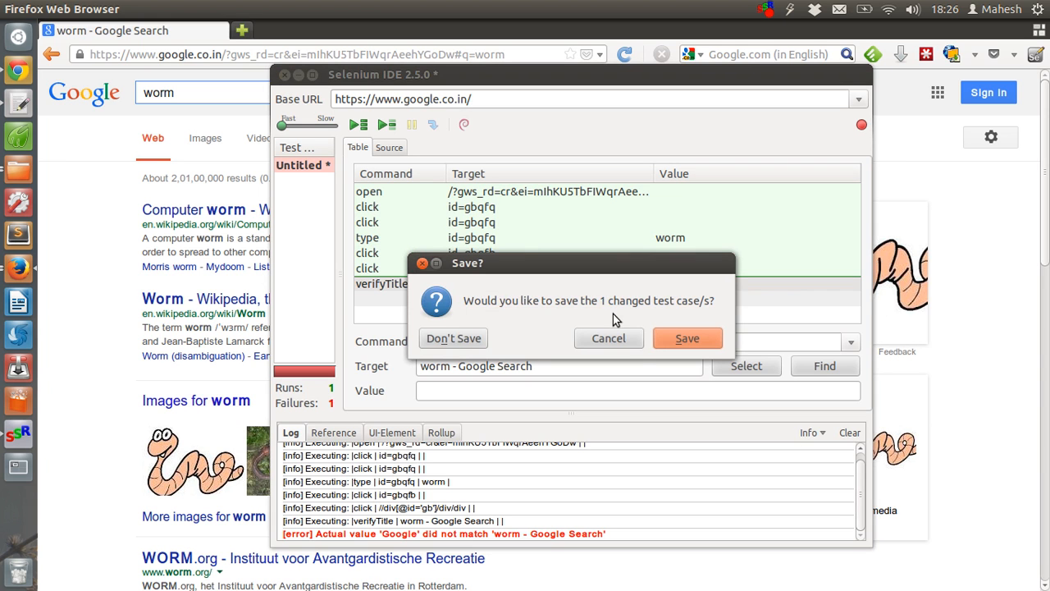
left_click(453, 338)
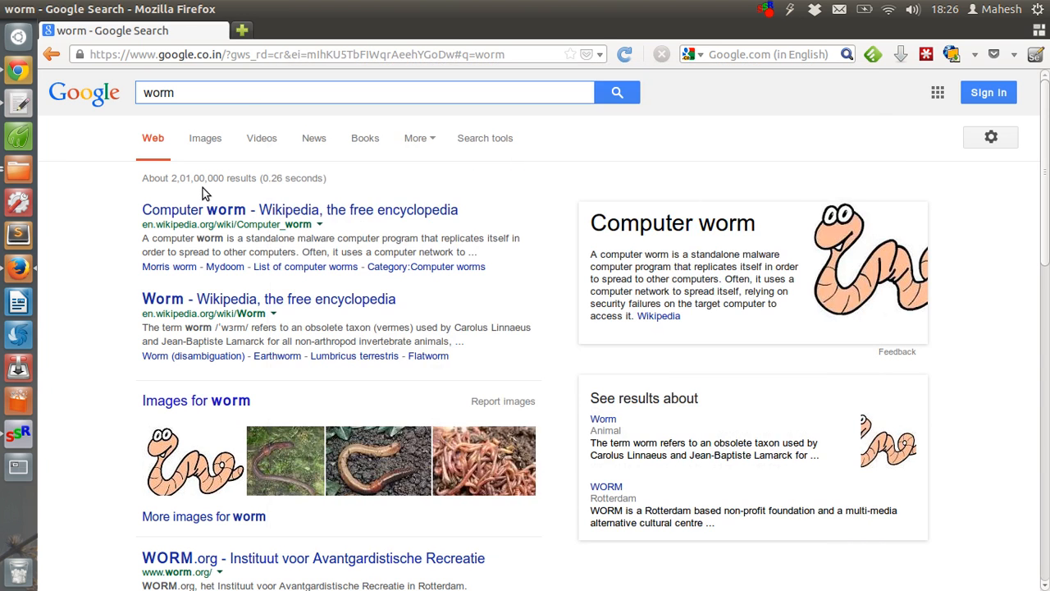